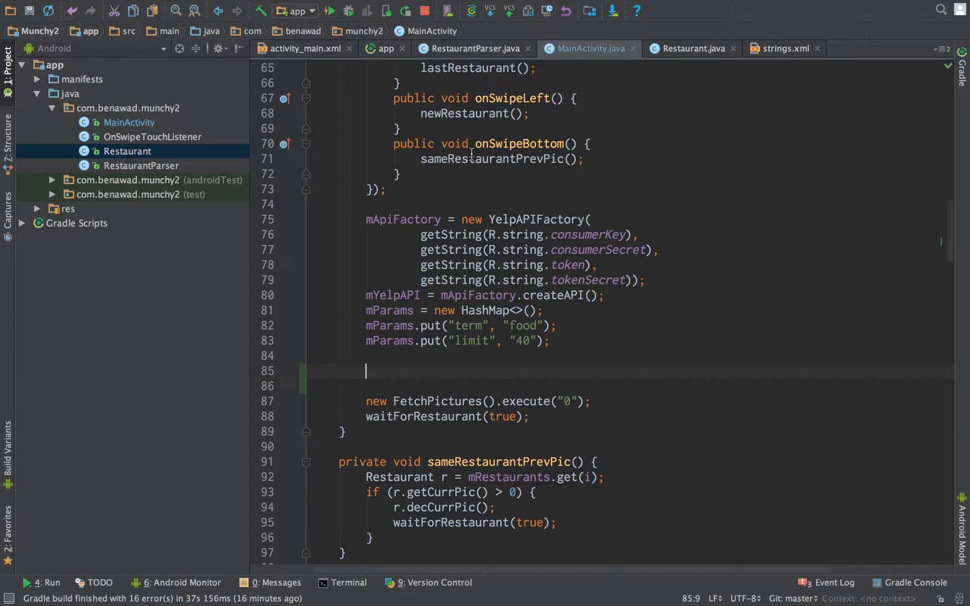
mouse_move(389, 219)
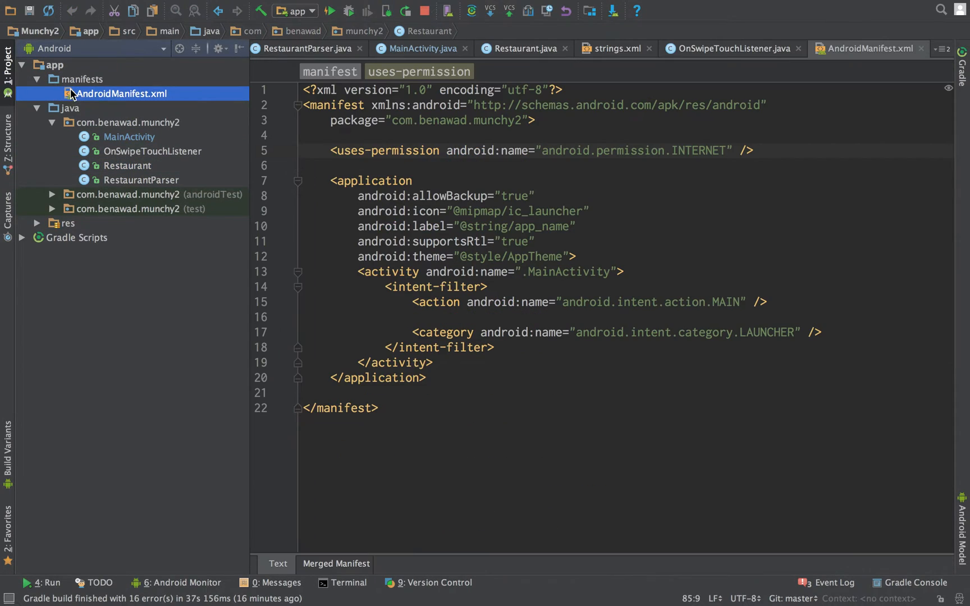
Step: Add a uses-permission entry for android.permission.ACCESS_FINE_LOCATION to AndroidManifest.xml
text(Your areab)
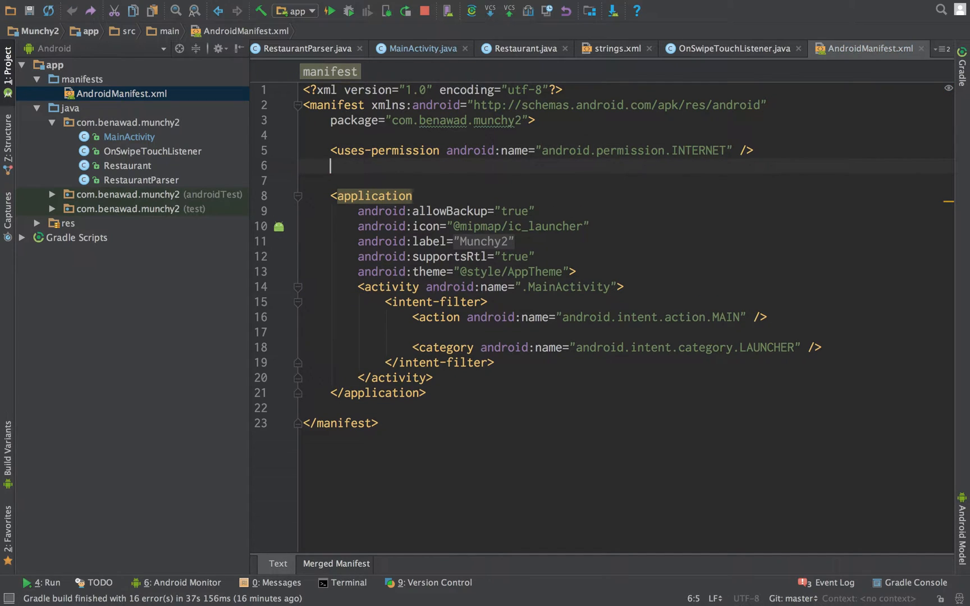
text(<uses-permission android:name=")
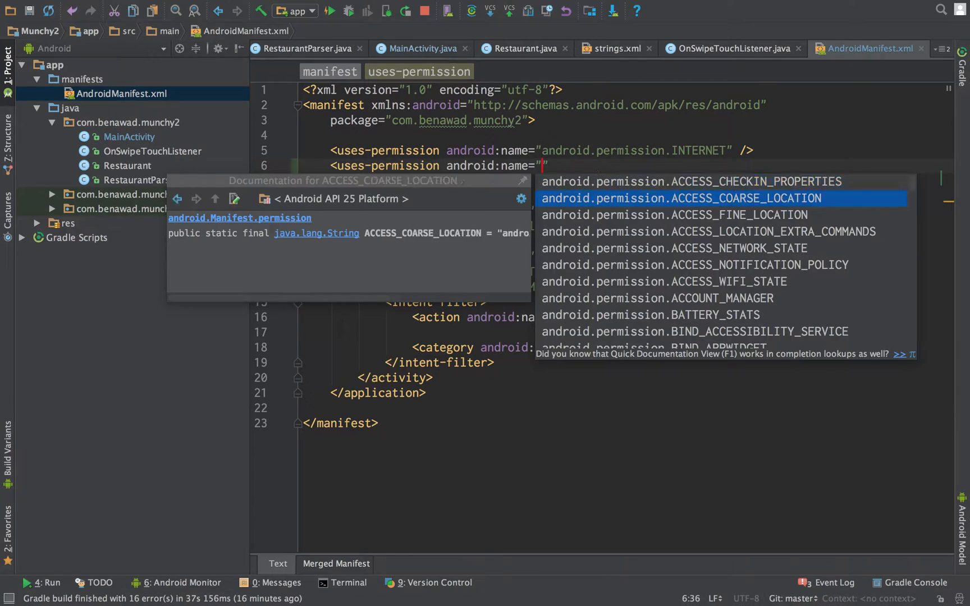
key(Down)
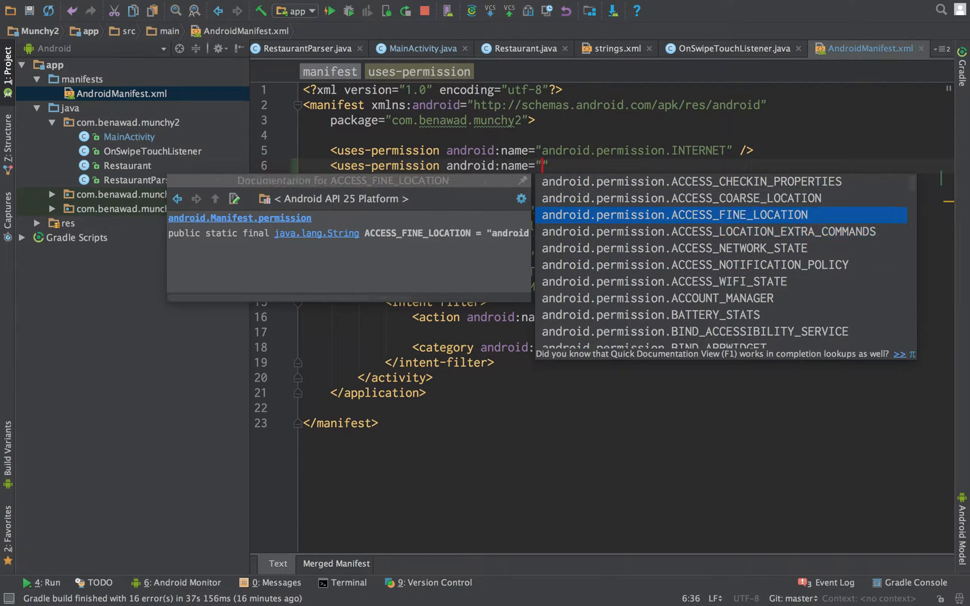
mouse_move(701, 202)
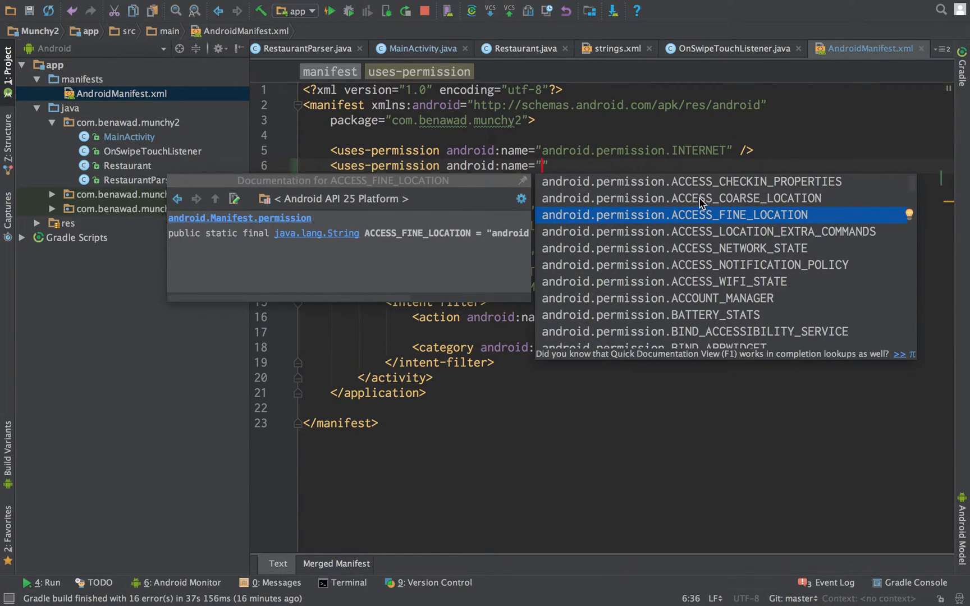
click(675, 214)
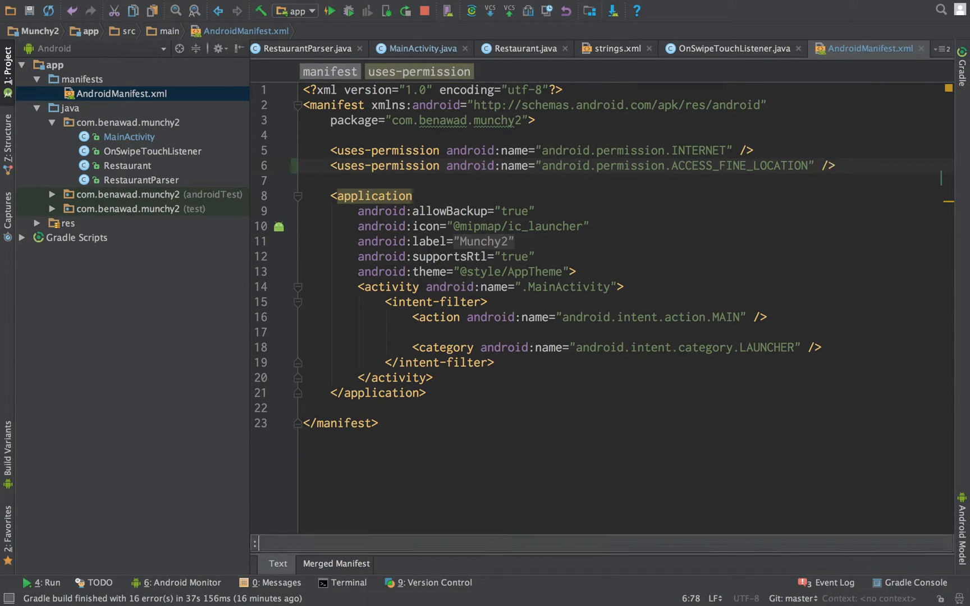
Step: In MainActivity, declare LocationManager lm from getSystemService(Context.LOCATION_SERVICE)
click(421, 48)
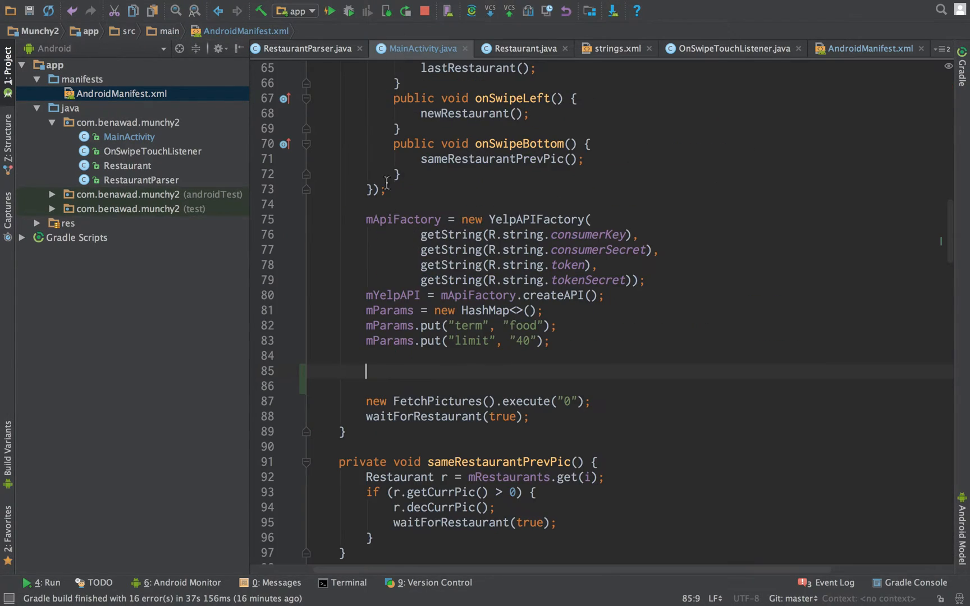
scroll(up, 3)
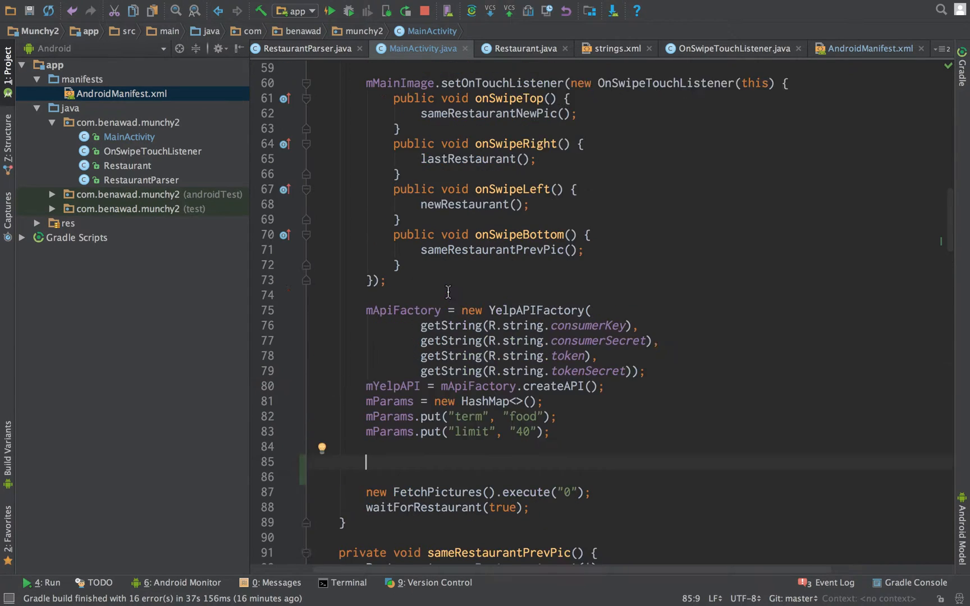
scroll(up, 3)
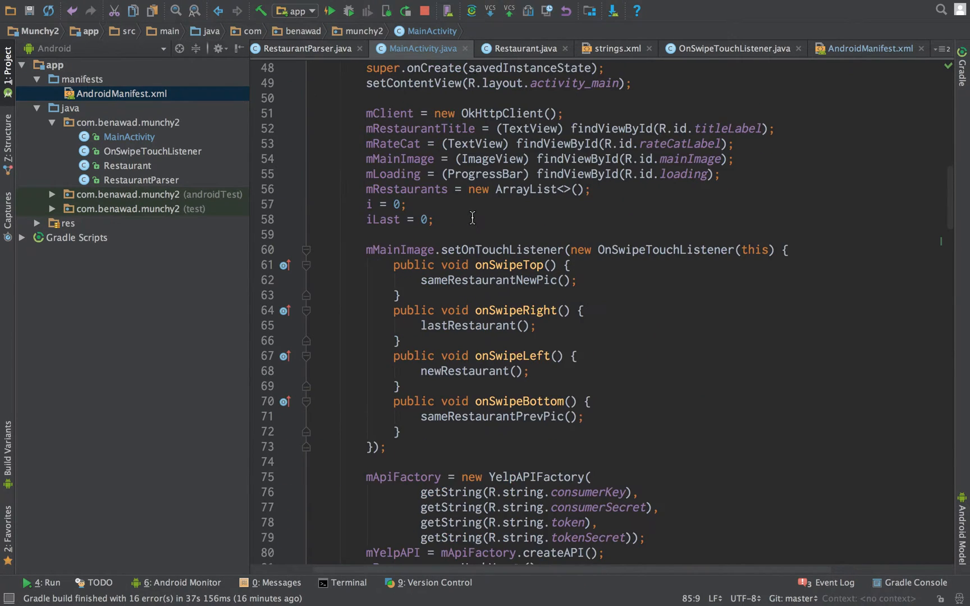
scroll(down, 3)
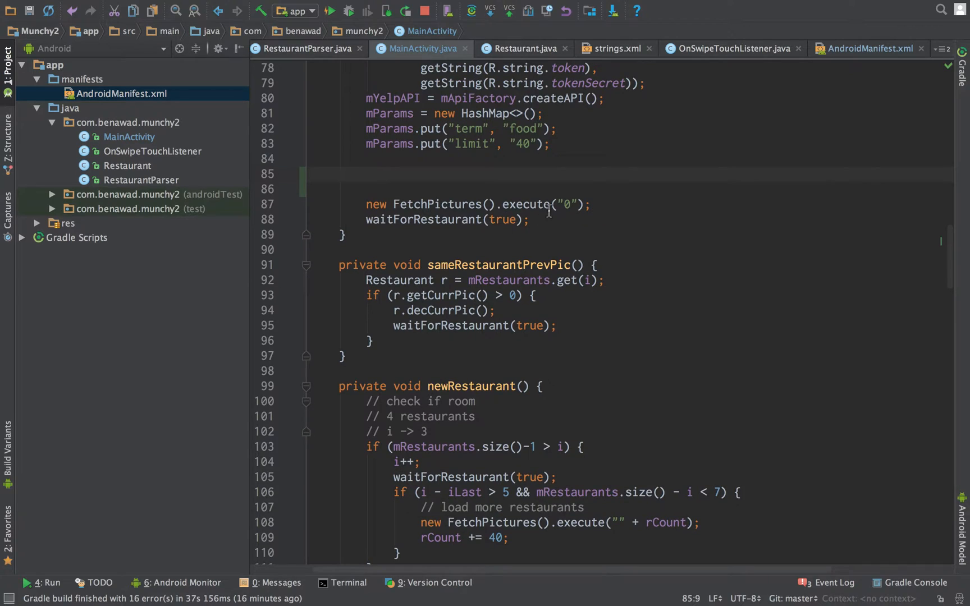
text(LocationManager lm = (LocationManager) getSystemService(Context.LOCATION_SERVICE);)
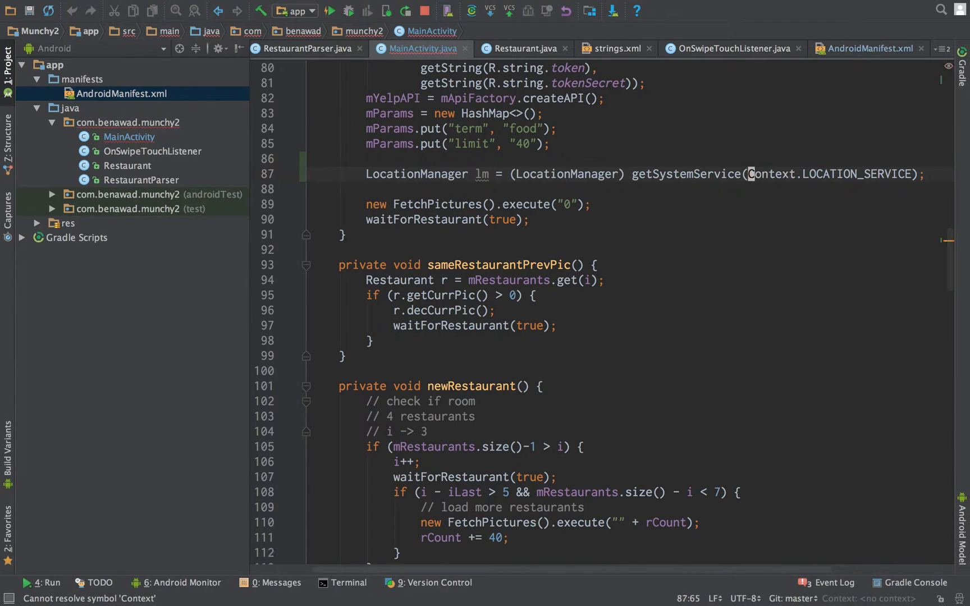
key(enter)
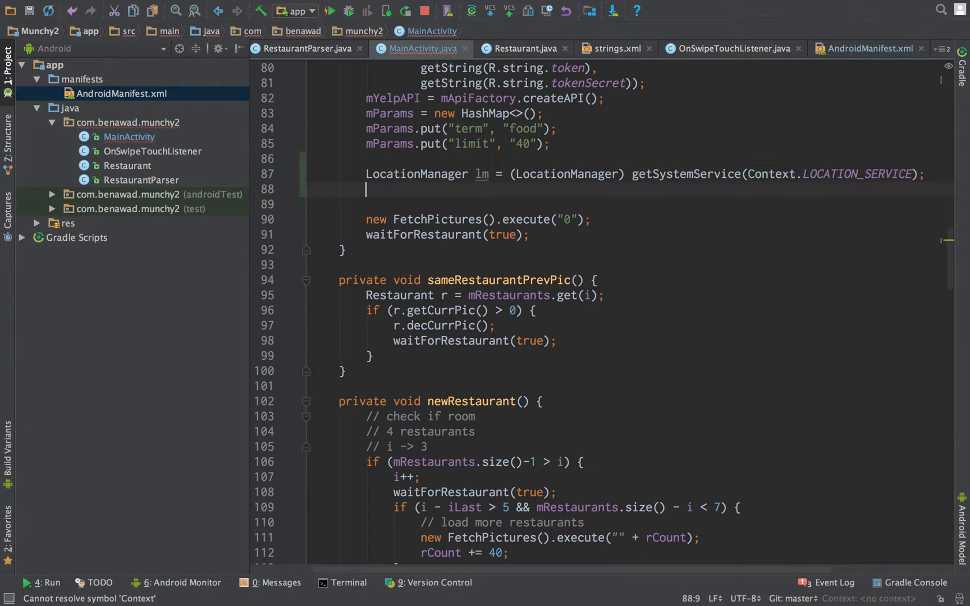
Step: Store lm.getLastKnownLocation(LocationManager.GPS_PROVIDER) in a Location variable
text(lm.)
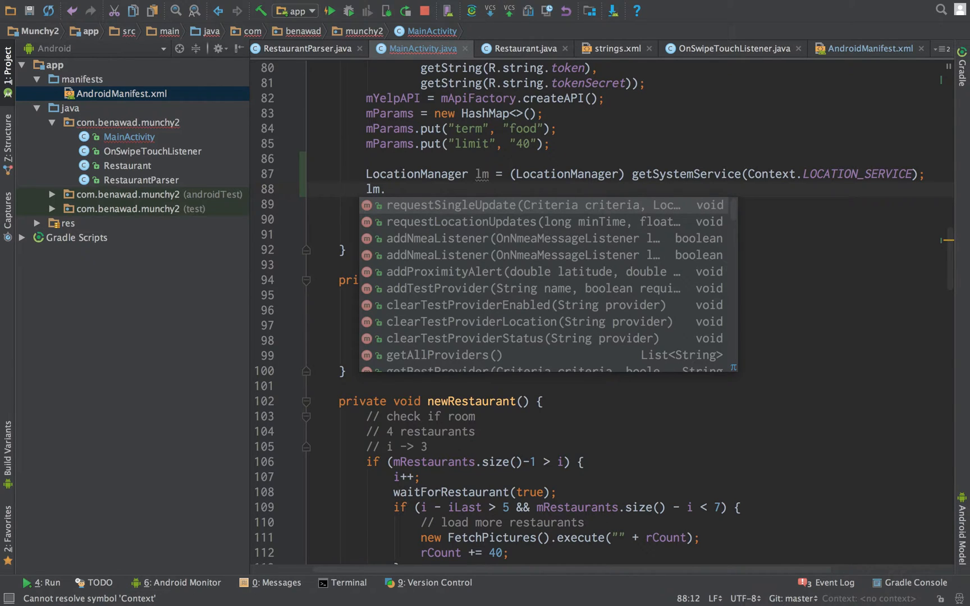
mouse_move(385, 189)
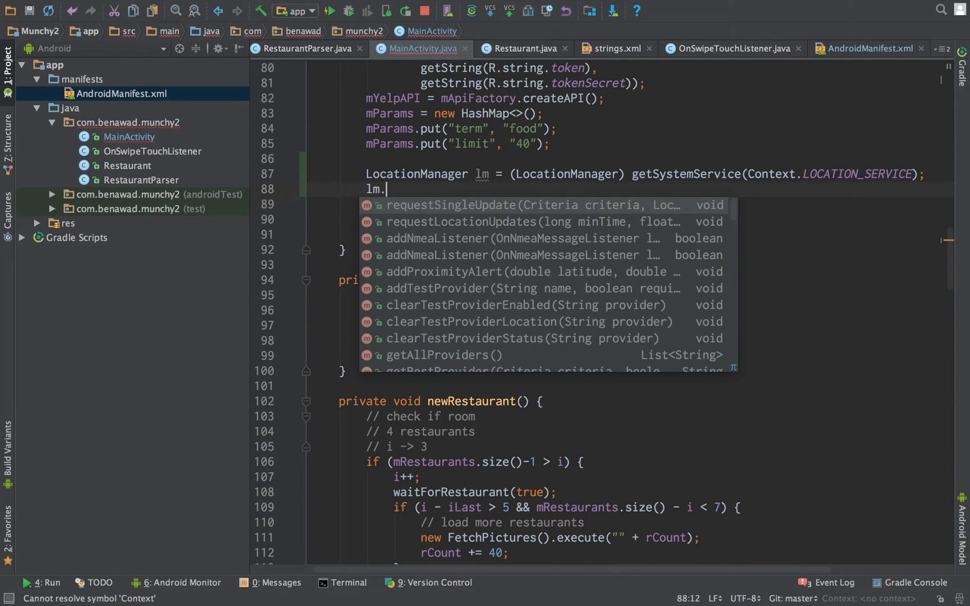
text(get)
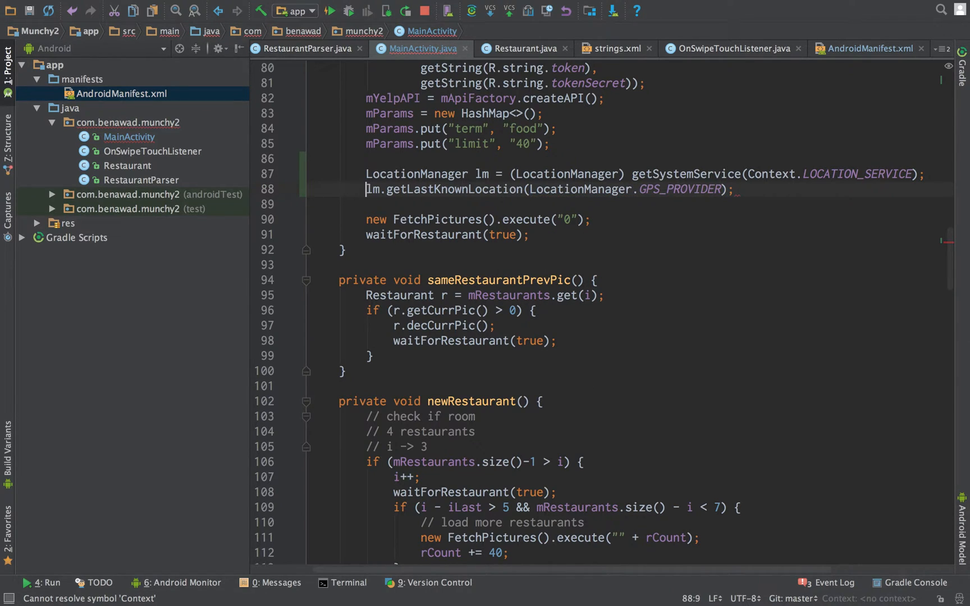
text(Local)
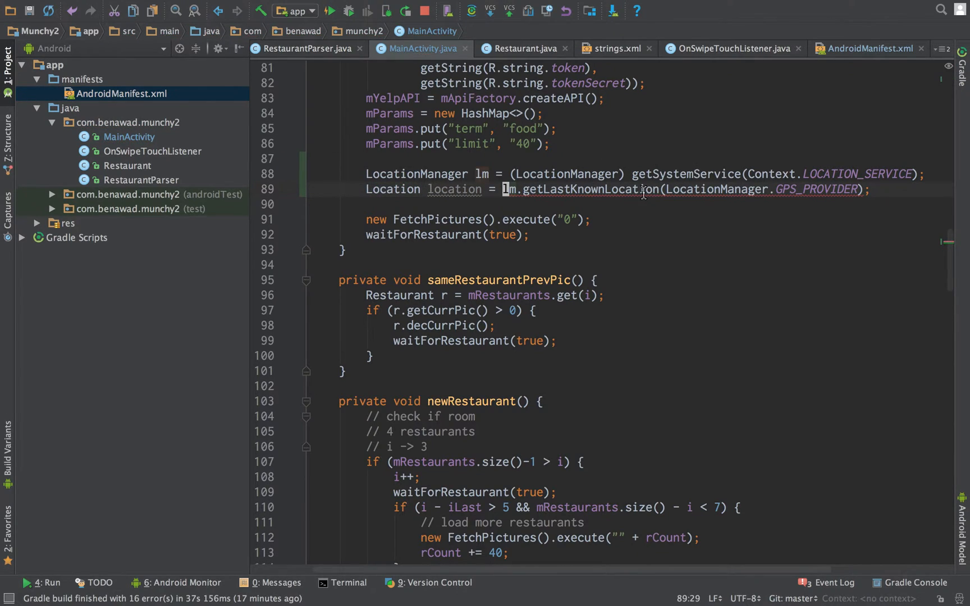
mouse_move(644, 189)
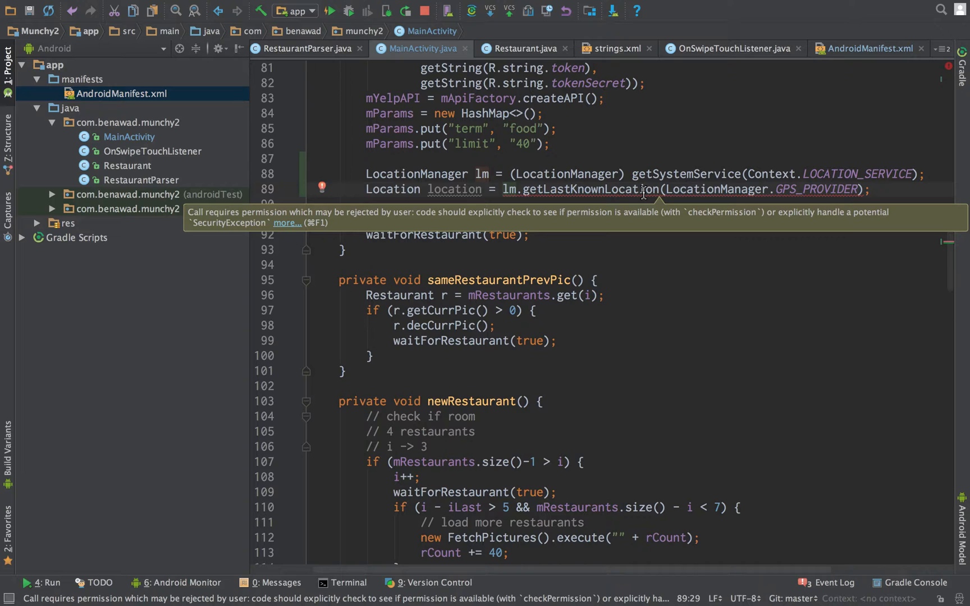
Step: Wrap the getLastKnownLocation call in the quick-fix fine-location permission check
click(323, 187)
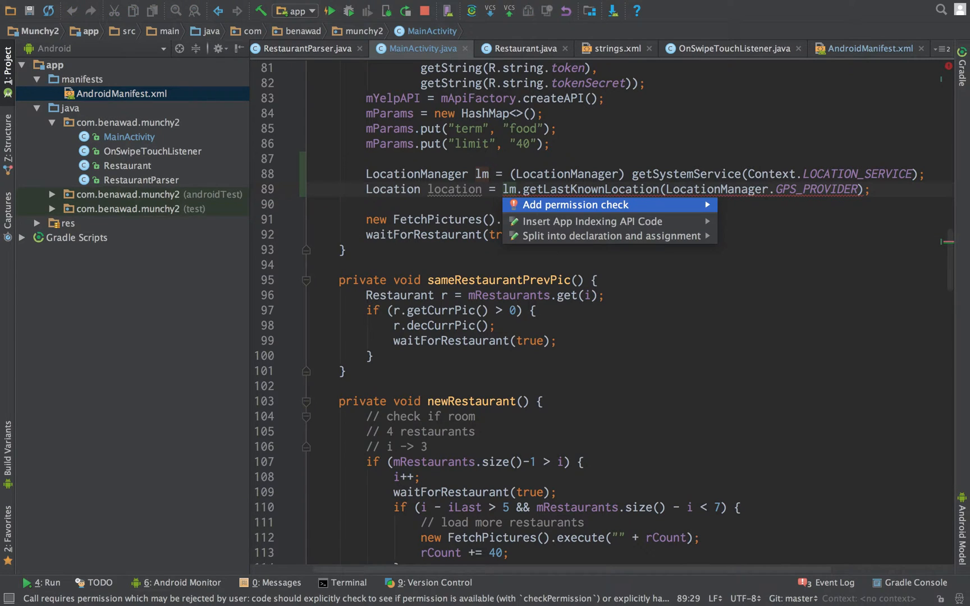
click(575, 204)
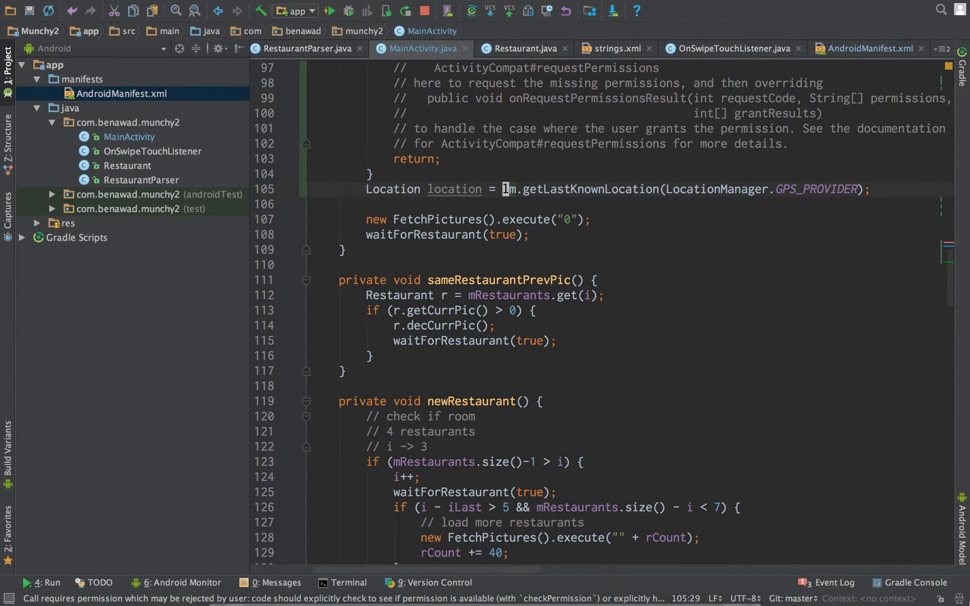
scroll(up, 3)
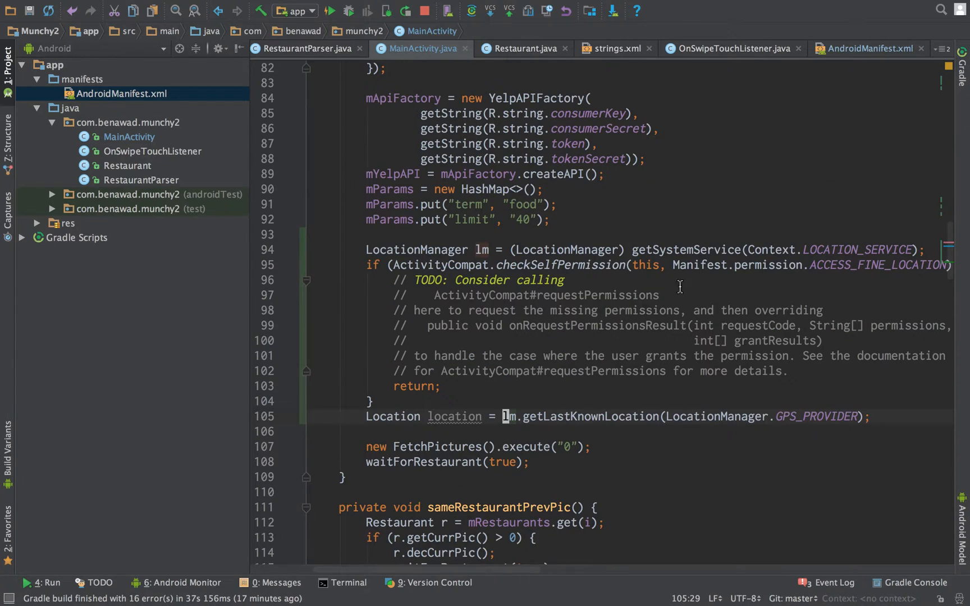
click(444, 250)
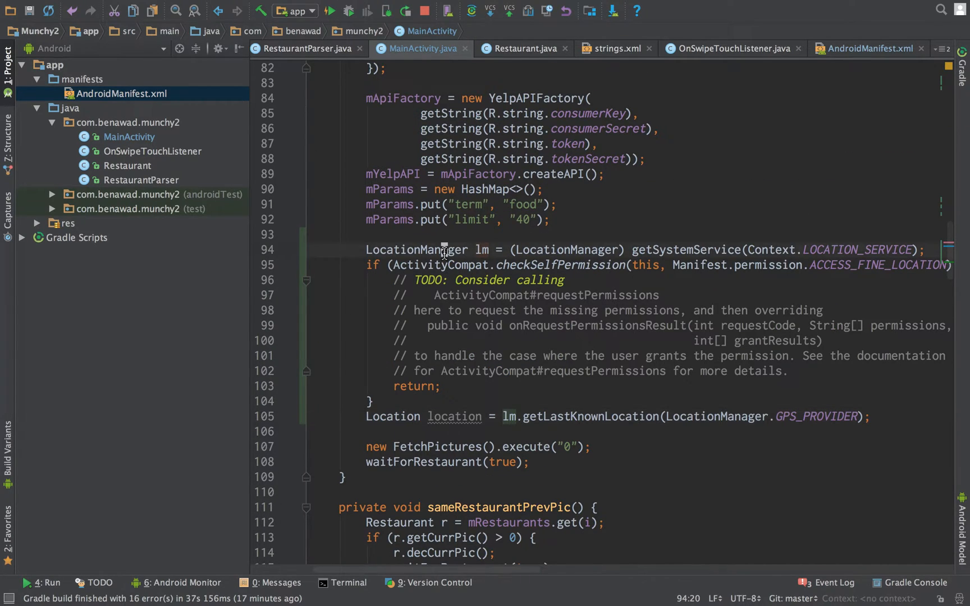
scroll(up, 3)
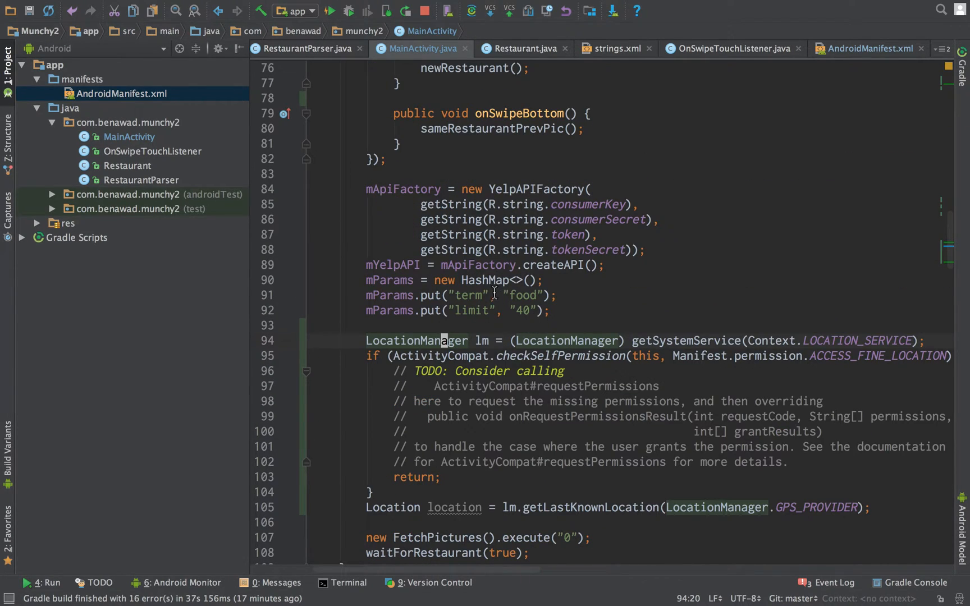
mouse_move(481, 340)
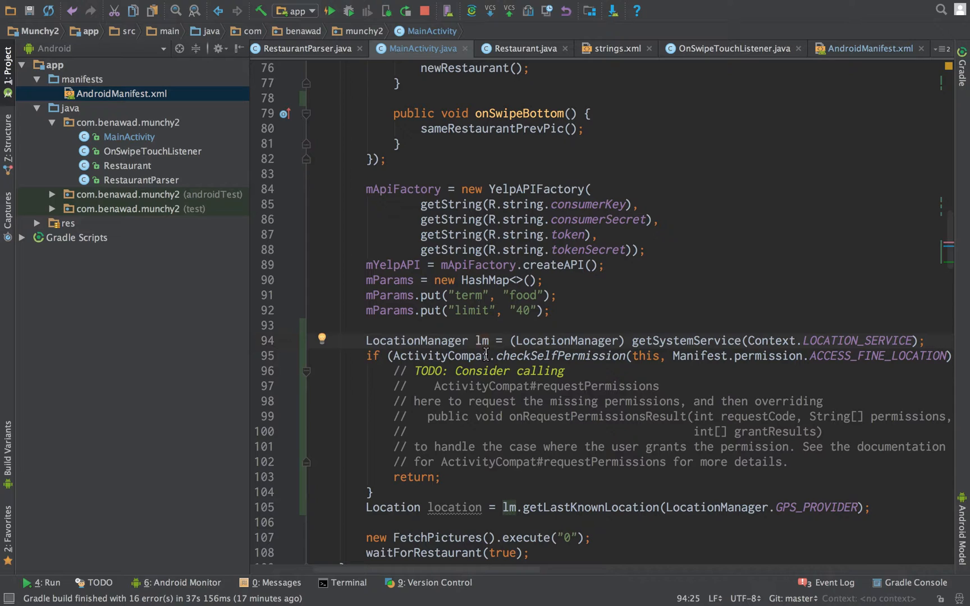
Step: Make room below onCreate and start typing a new method name
scroll(down, 3)
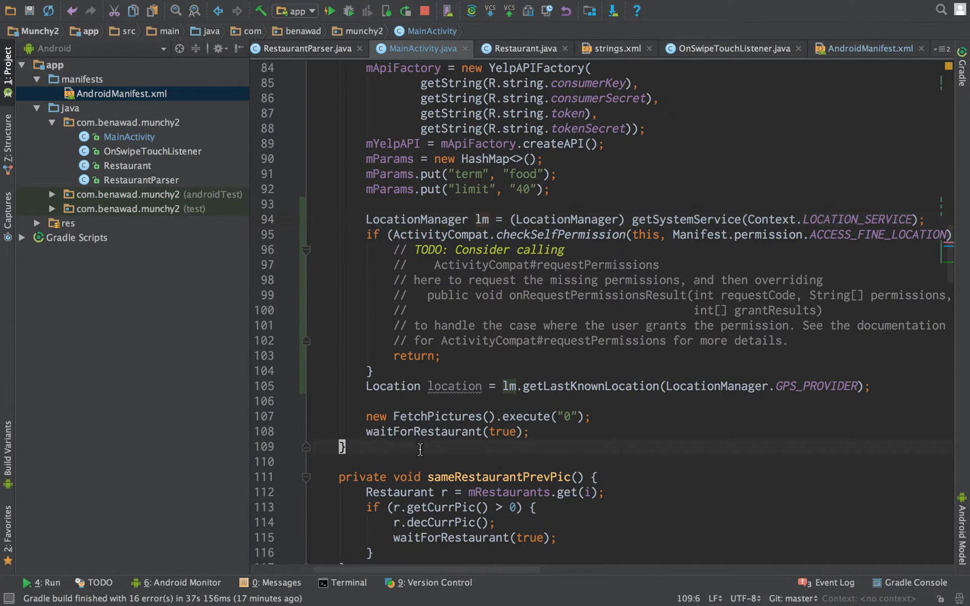
key(enter)
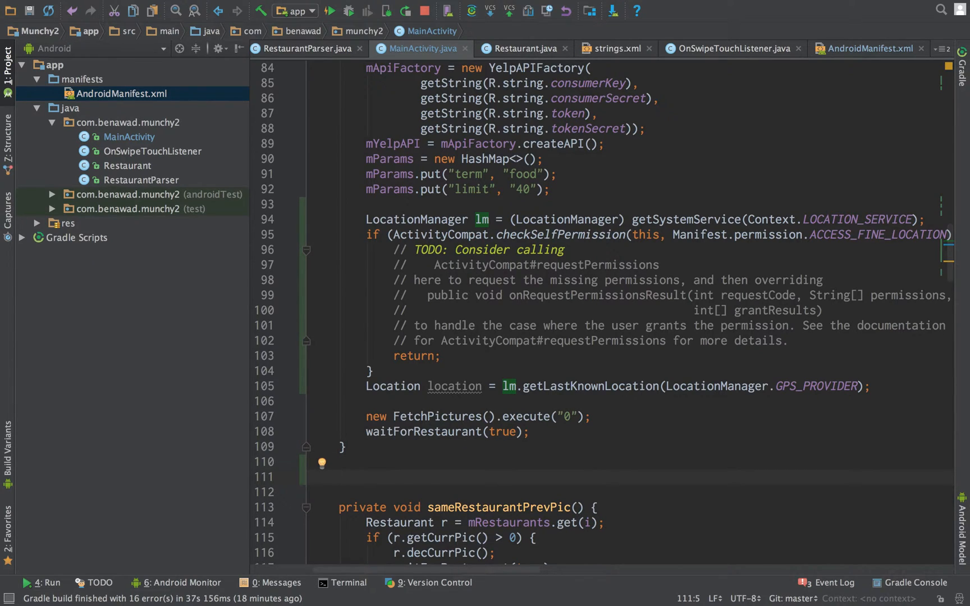
text(on)
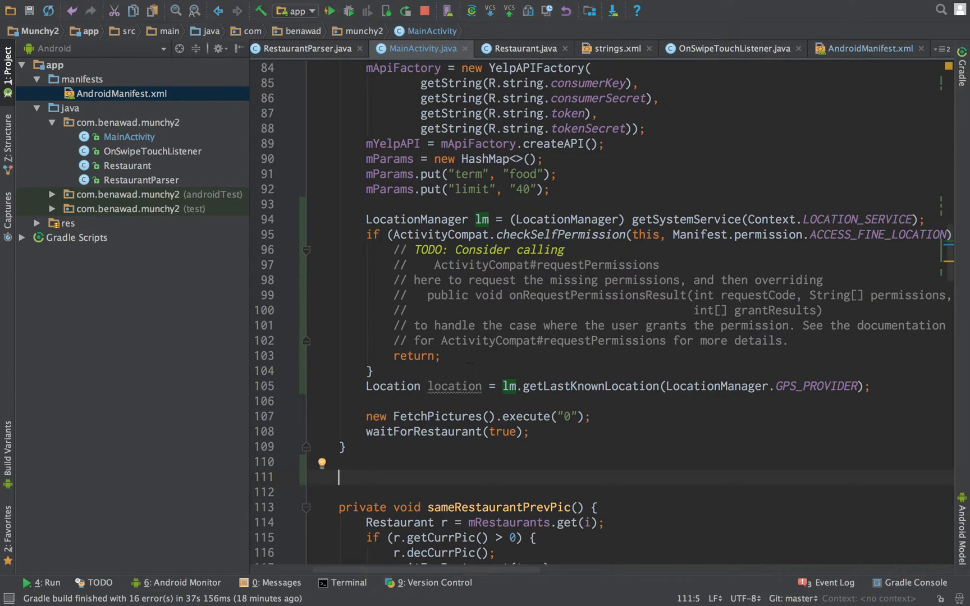
Step: Generate an onRequestPermissionsResult override via autocomplete and select the TODO comment block
text(onR)
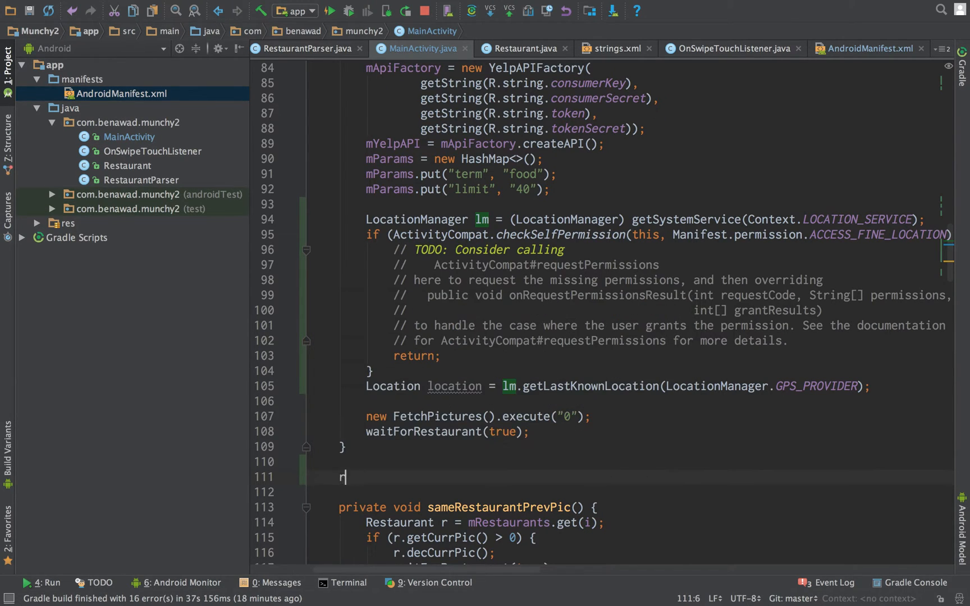
text(equest)
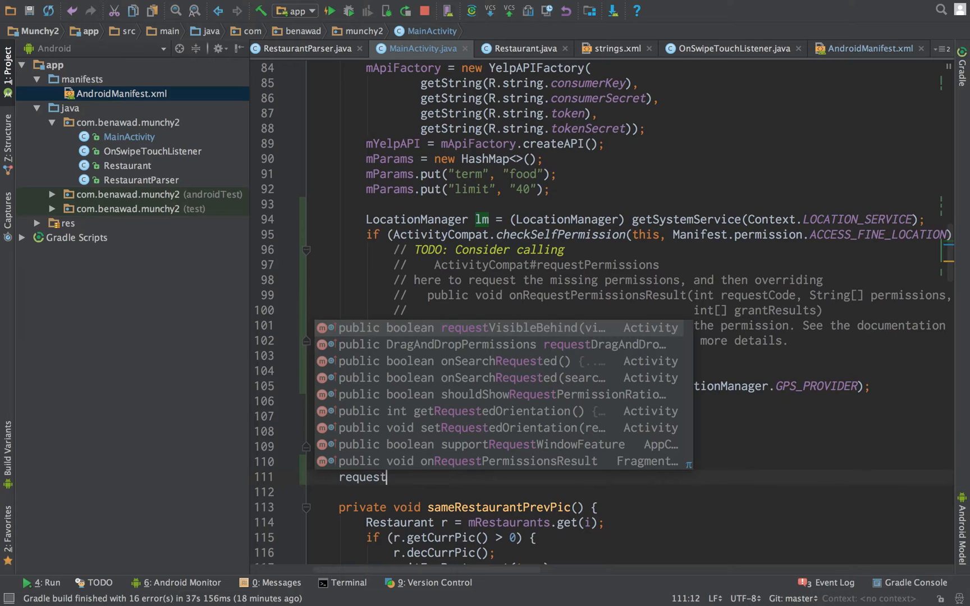
text(PermissionsResult(int)
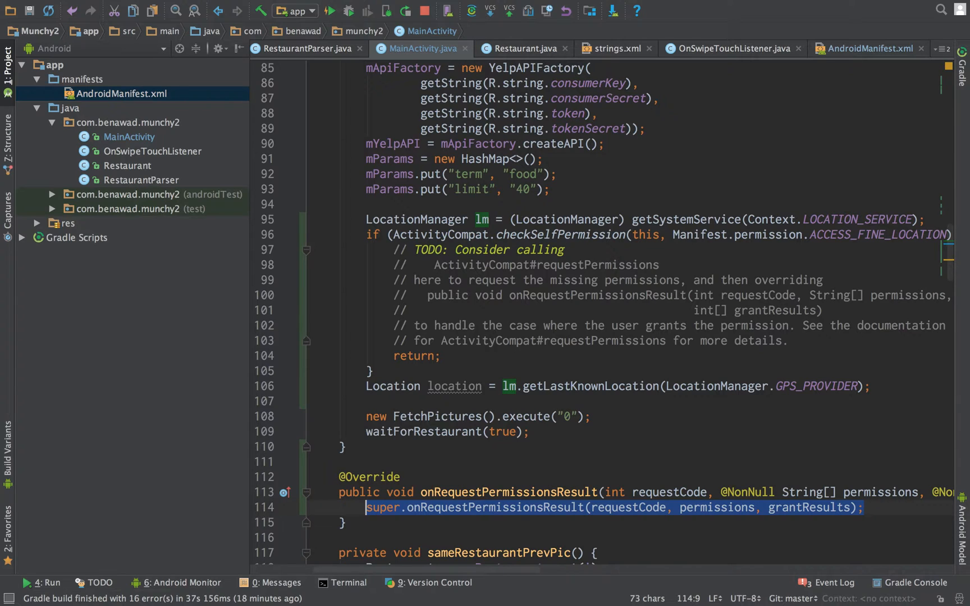
scroll(down, 3)
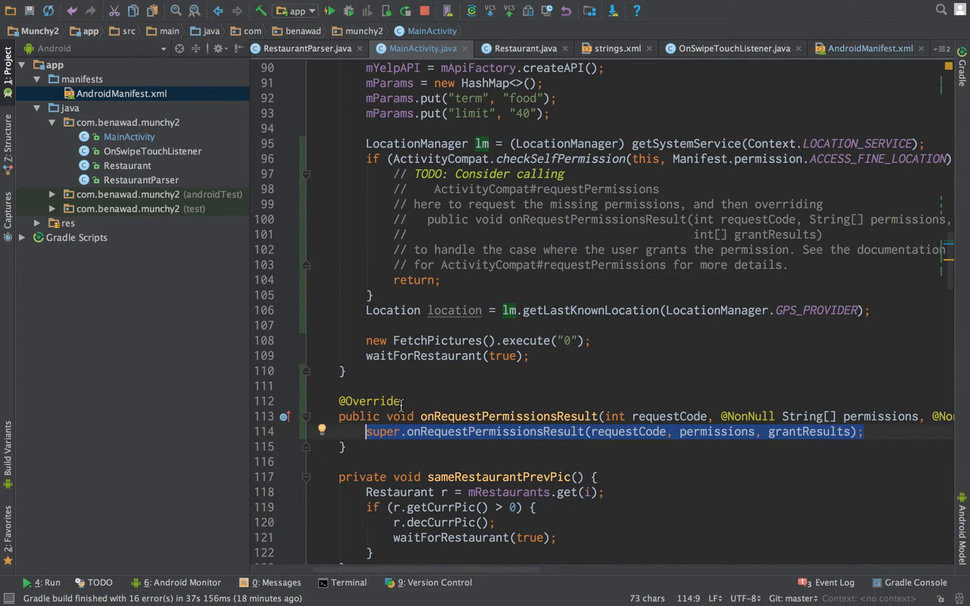
click(864, 433)
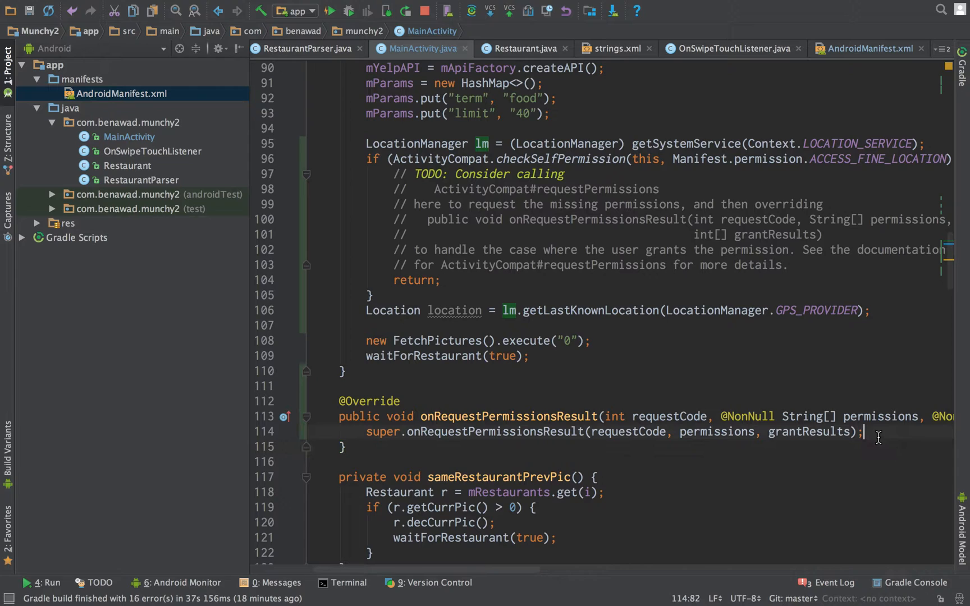
click(431, 158)
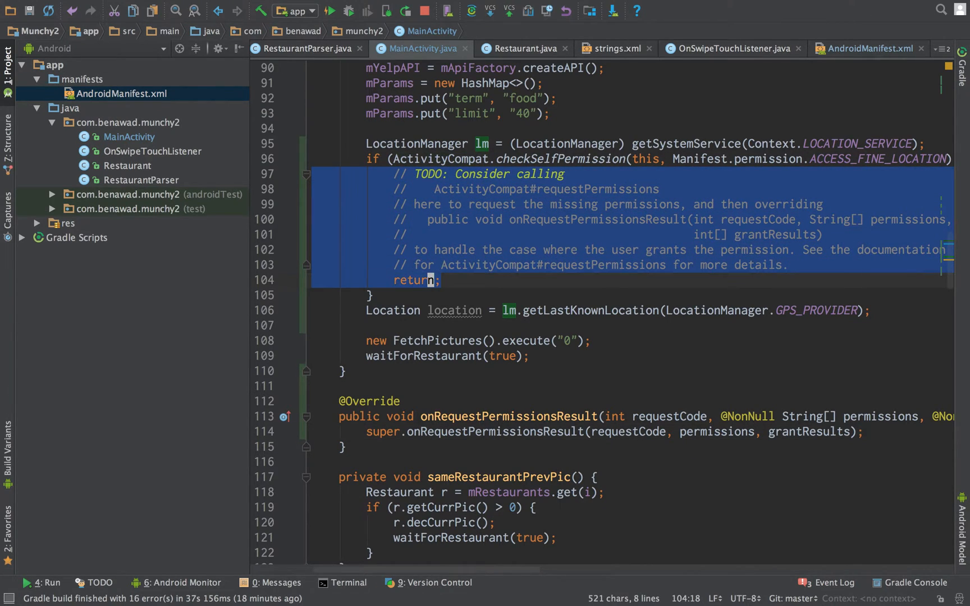
Step: Replace the TODO with ActivityCompat.requestPermissions for ACCESS_FINE_LOCATION using MY_PERMISSIONS_REQUEST_FINE_LOCATION
key(Delete)
text(} else {)
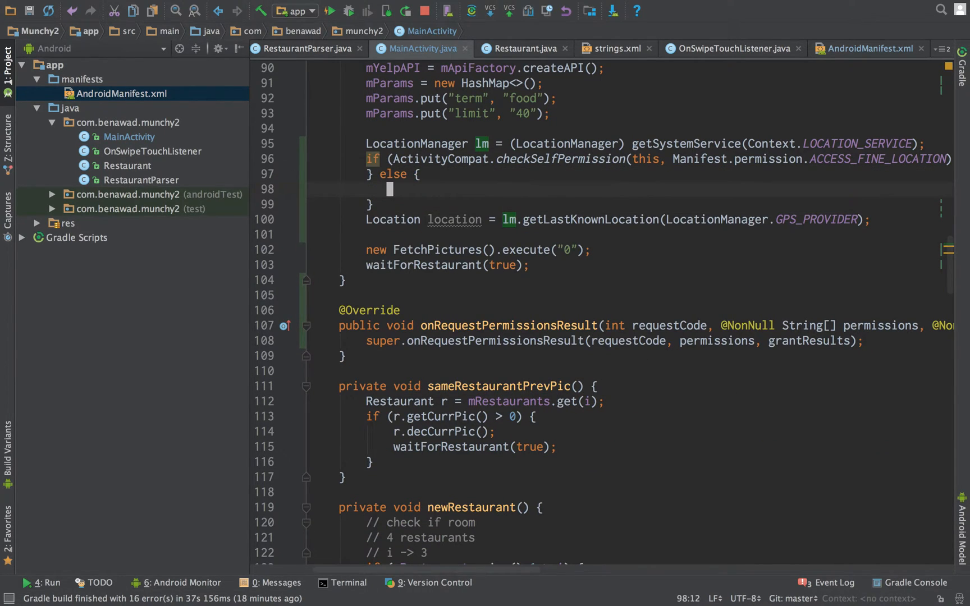
click(389, 159)
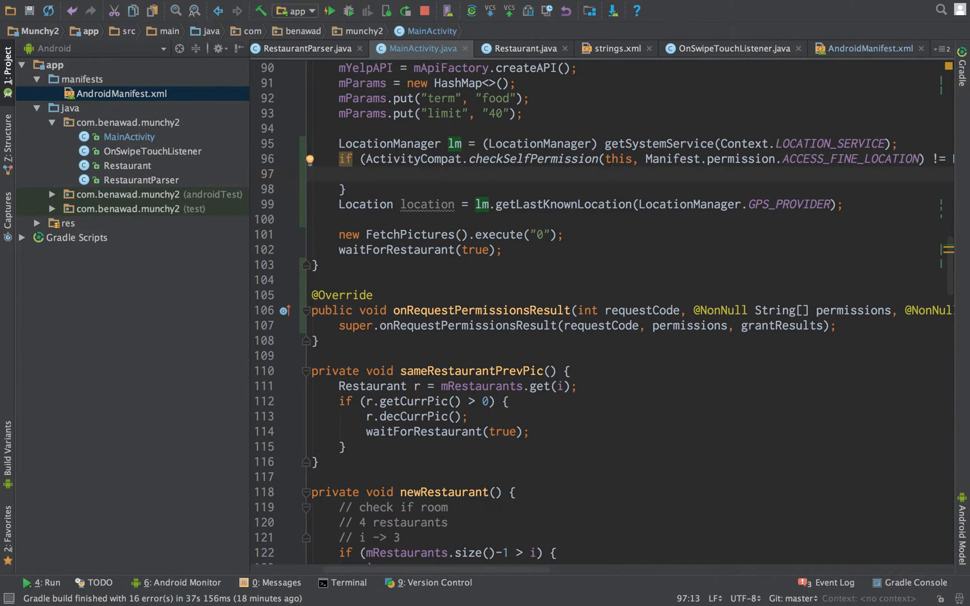
mouse_move(485, 118)
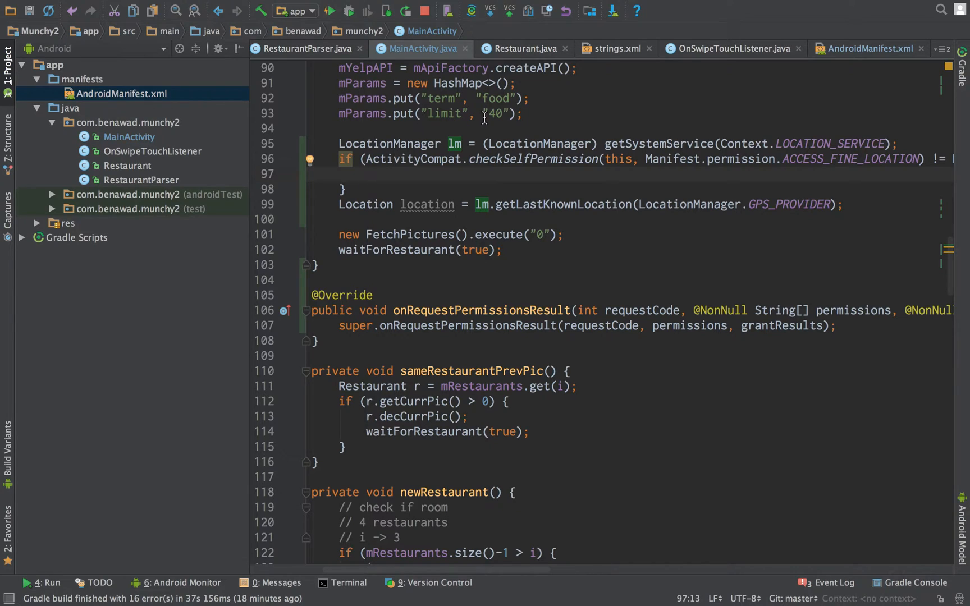
mouse_move(347, 160)
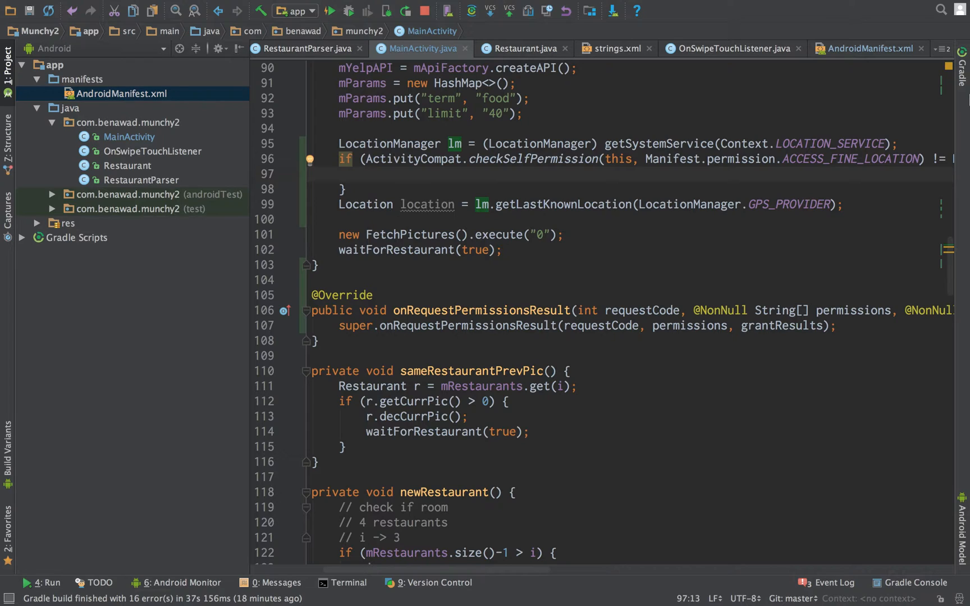
mouse_move(963, 142)
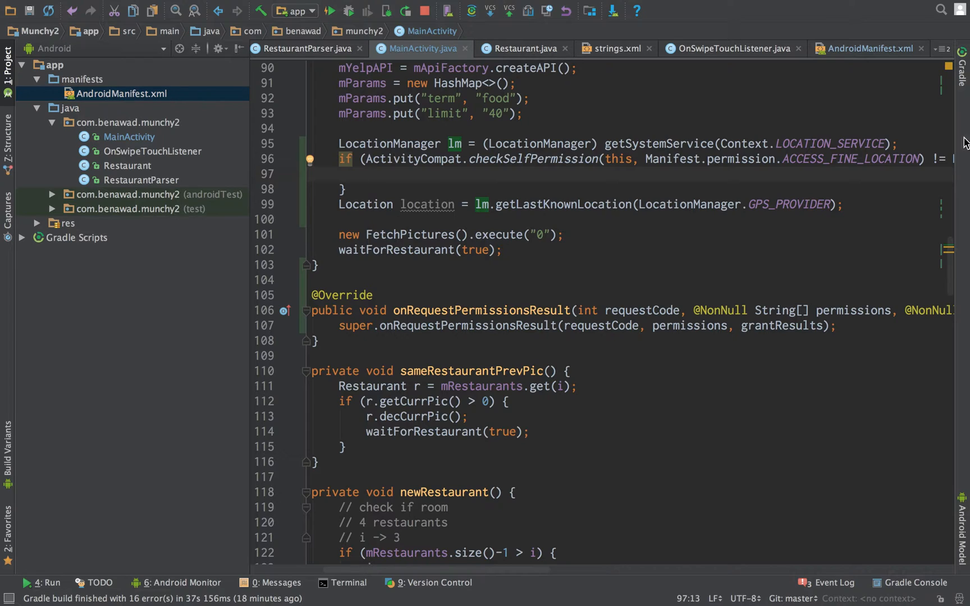
mouse_move(391, 184)
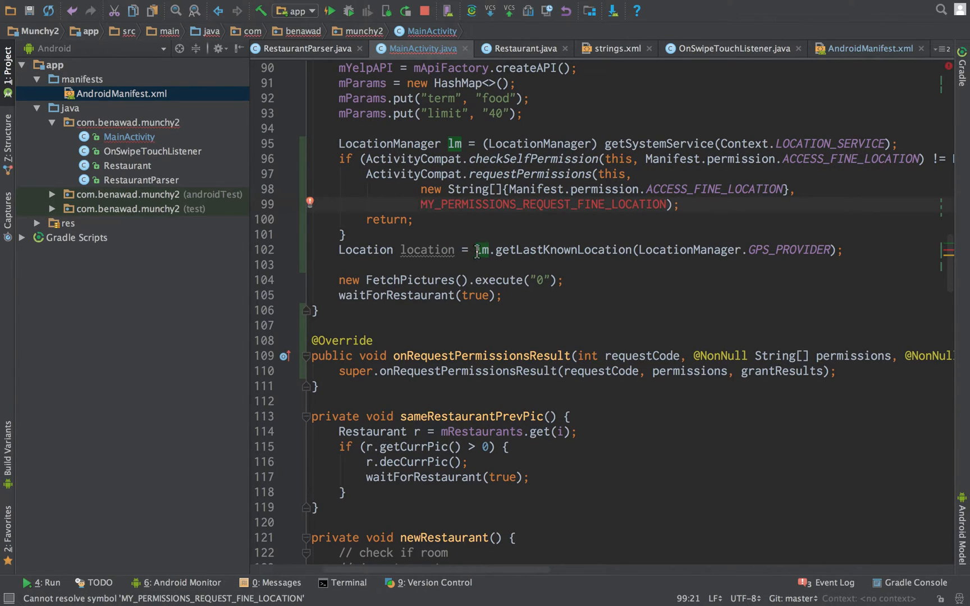
scroll(up, 3)
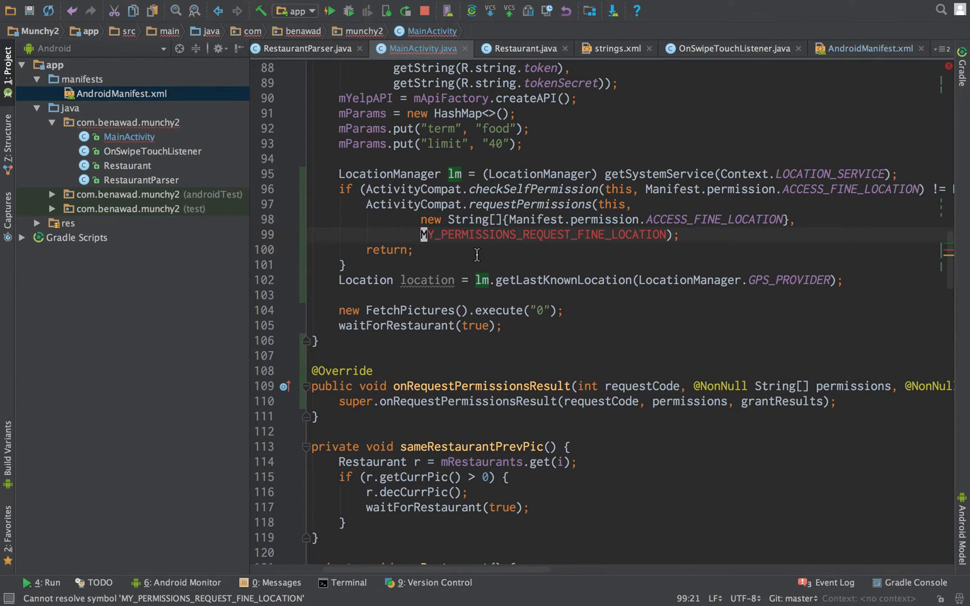
mouse_move(426, 180)
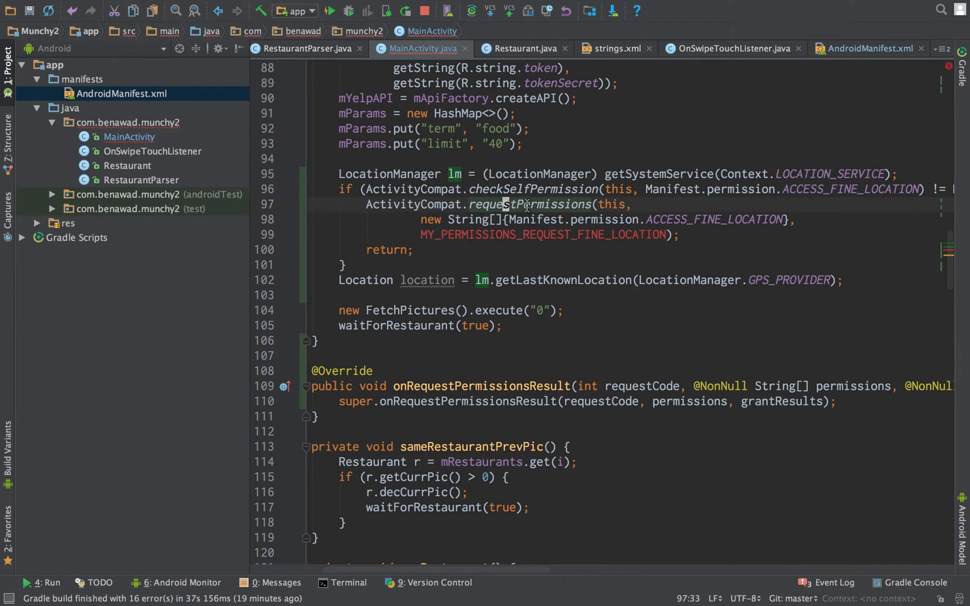
click(701, 219)
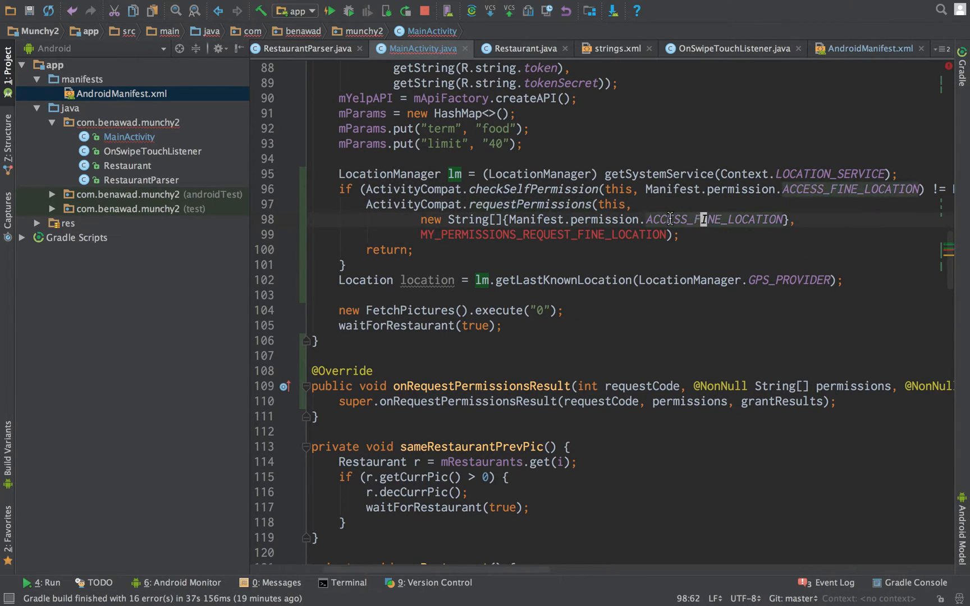
mouse_move(598, 234)
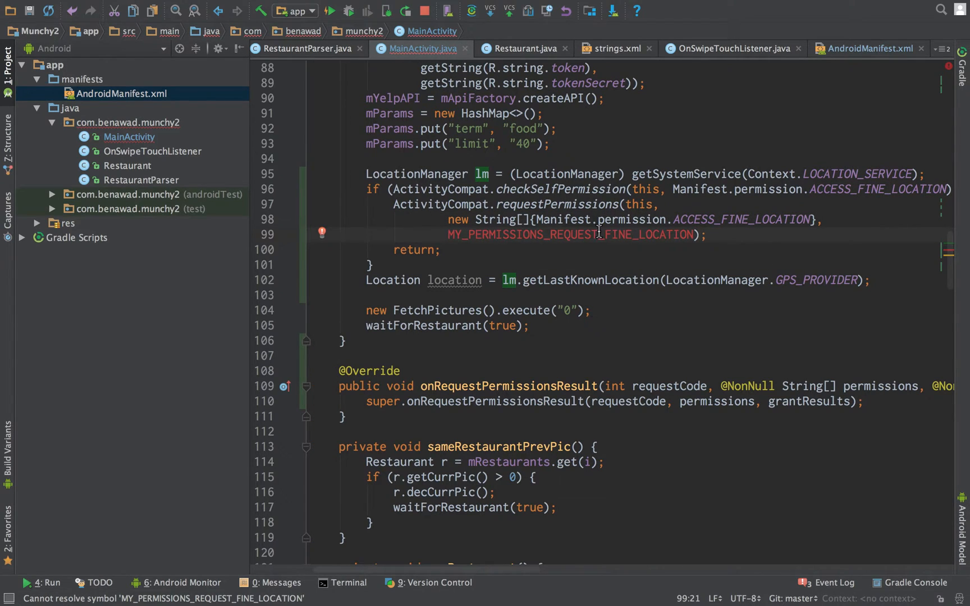
double_click(569, 234)
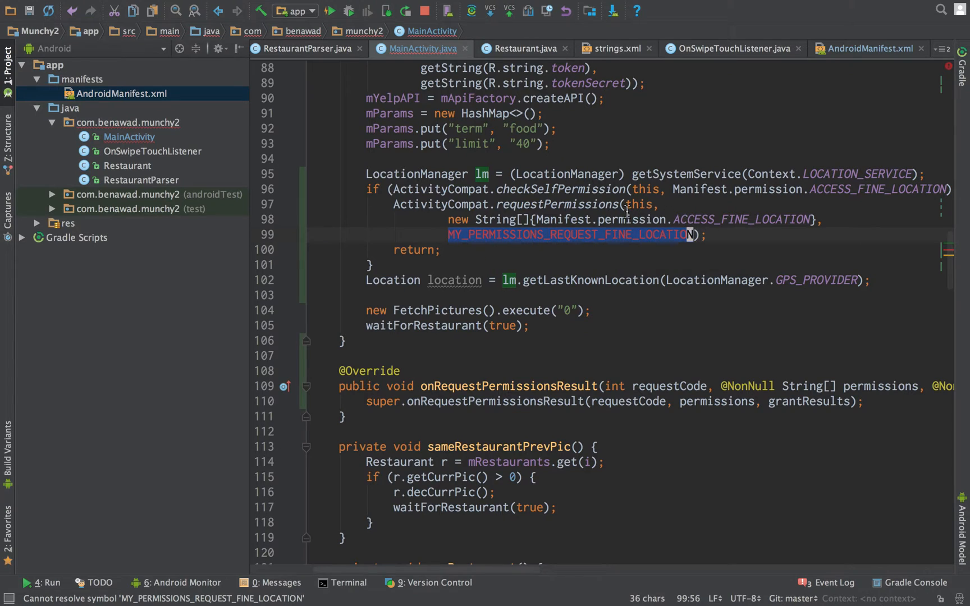
scroll(up, 3)
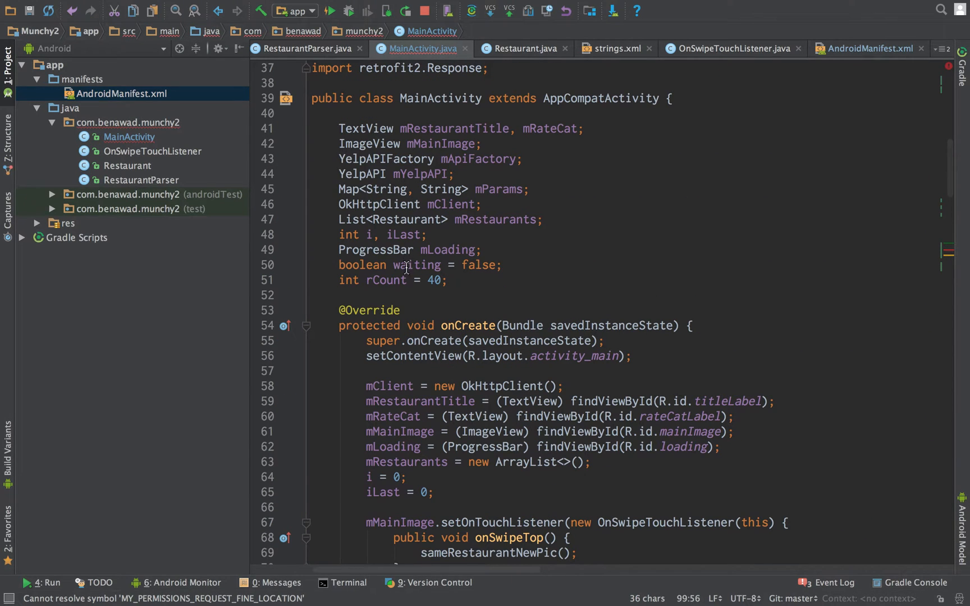
Step: Declare private final int MY_PERMISSIONS_REQUEST_FINE_LOCATION = 103 among the fields
text(privat)
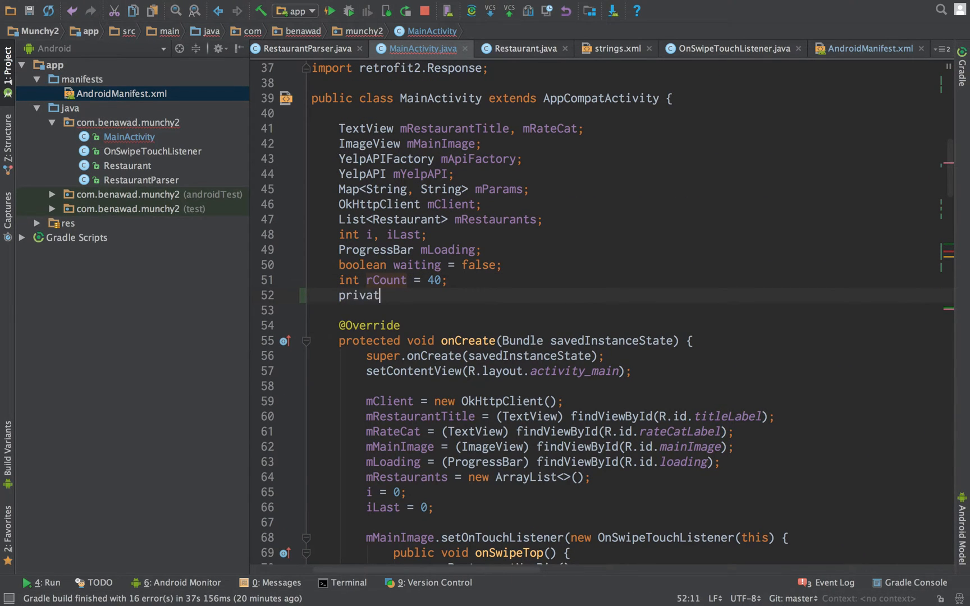
text(e final int MY_PERMISSIONS_REQUEST_FINE_LOCATION)
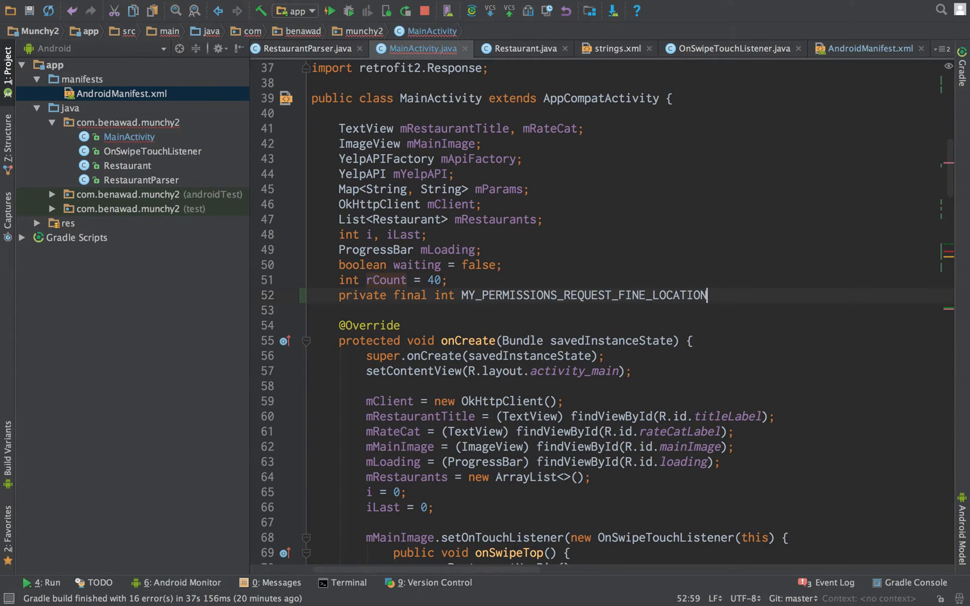
text(= 1)
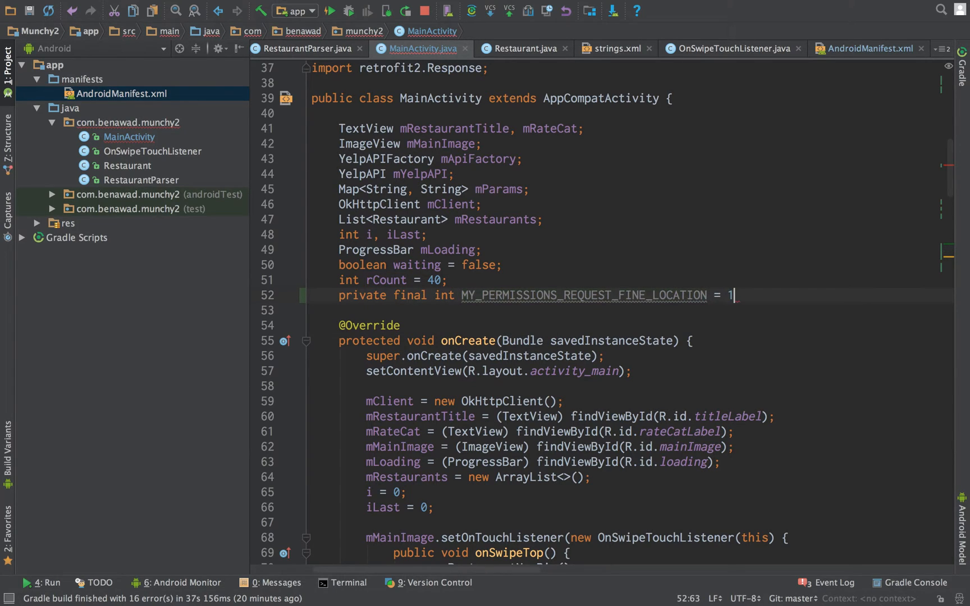
text(983;)
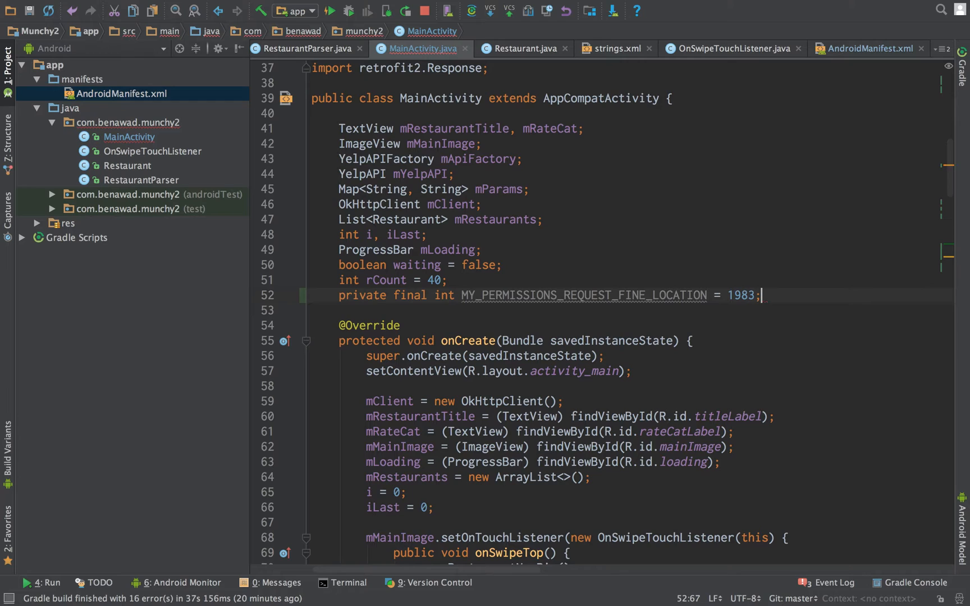
text(102)
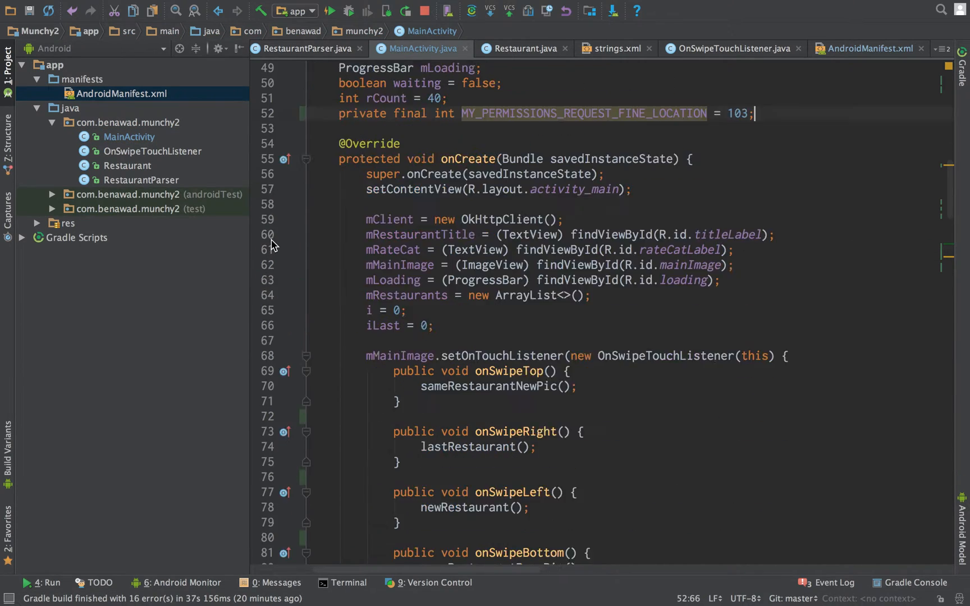
scroll(down, 3)
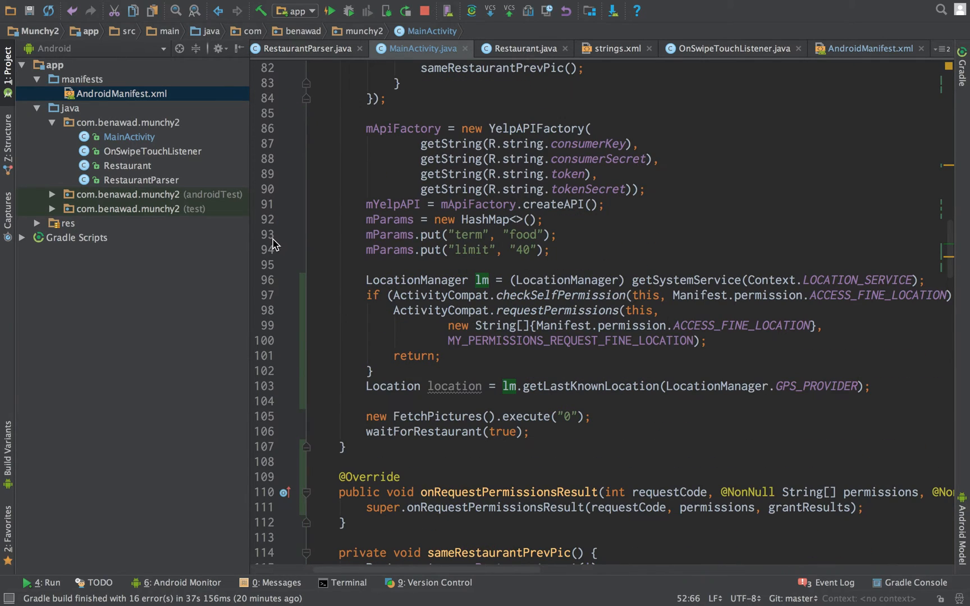
click(465, 311)
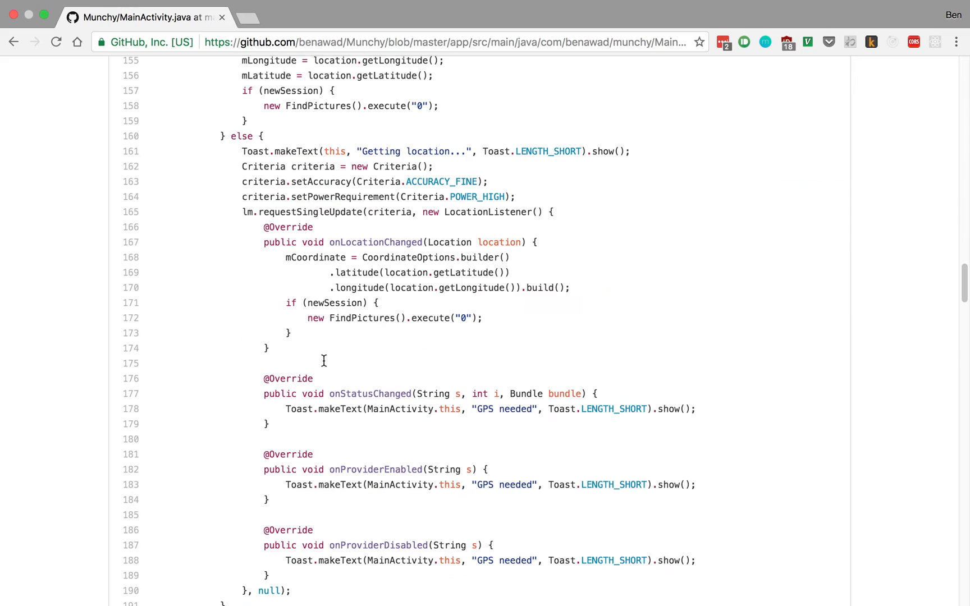
scroll(down, 3)
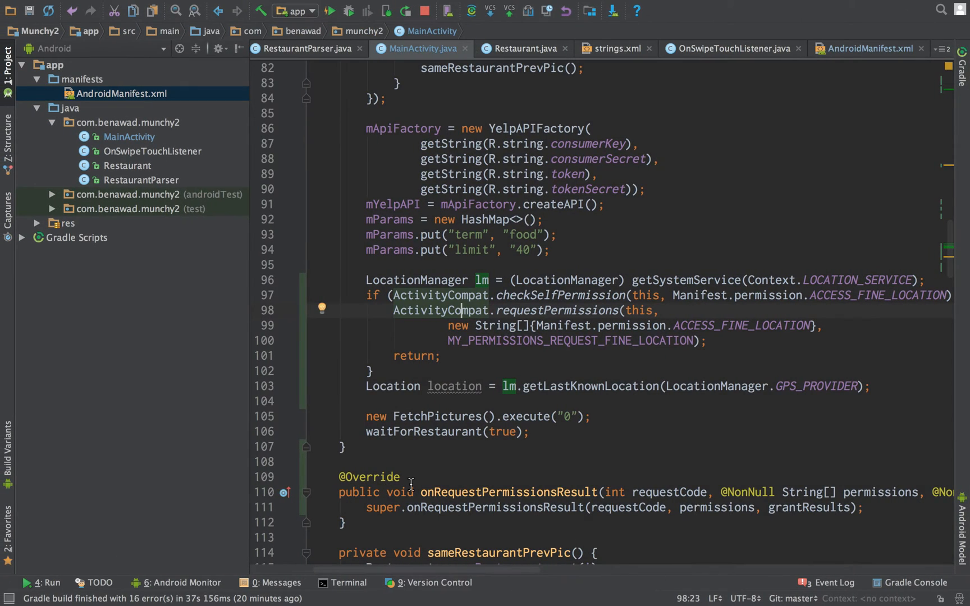
Step: Select and delete the duplicate onRequestPermissionsResult override, keeping the one calling initLocation
scroll(down, 3)
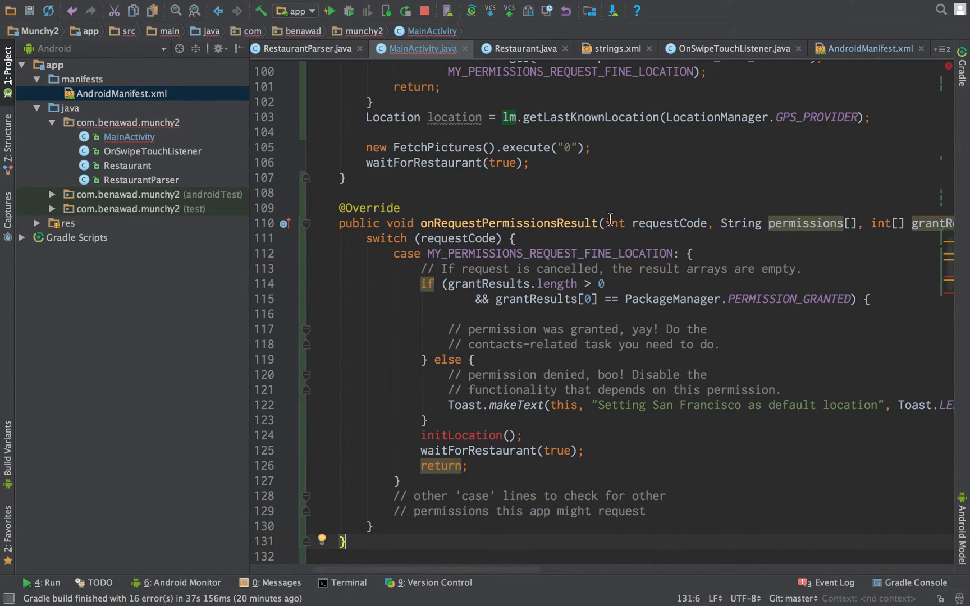
scroll(up, 3)
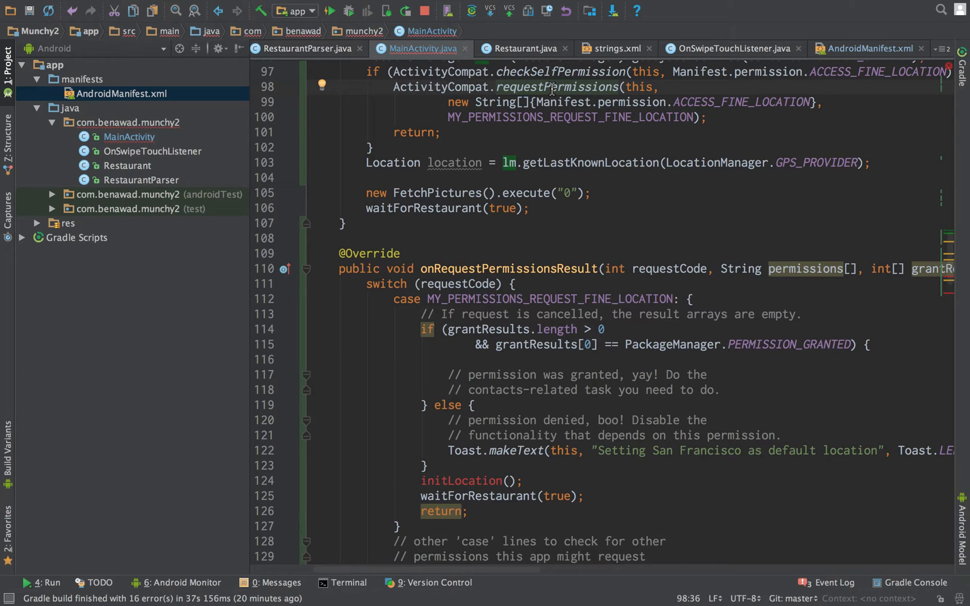
scroll(down, 3)
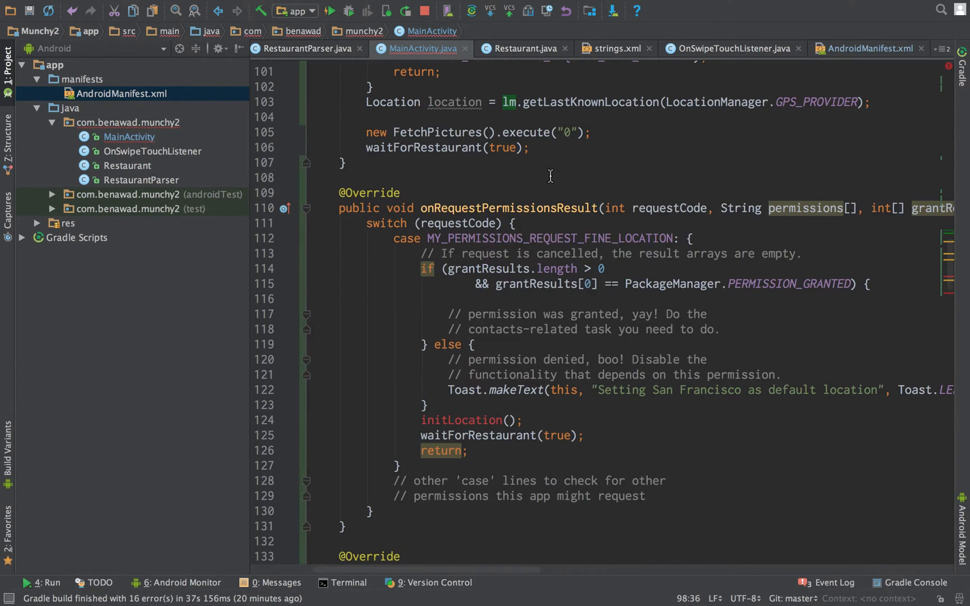
click(508, 208)
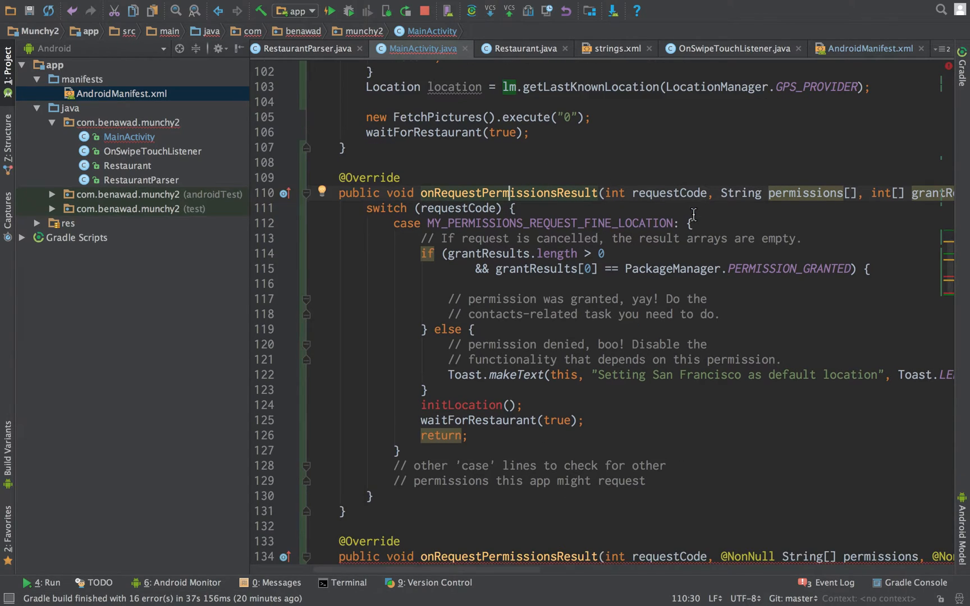
click(509, 308)
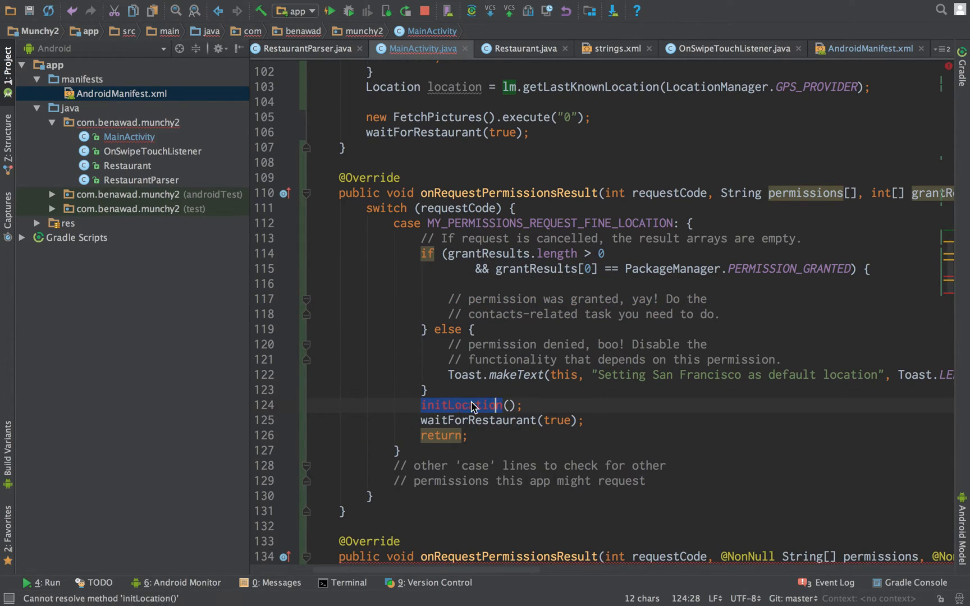
mouse_move(500, 390)
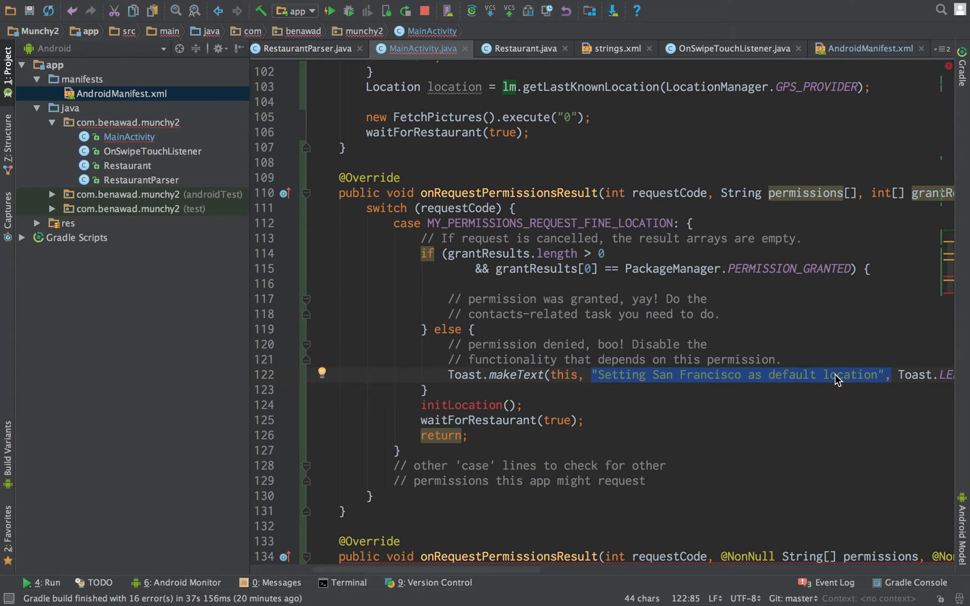
click(461, 404)
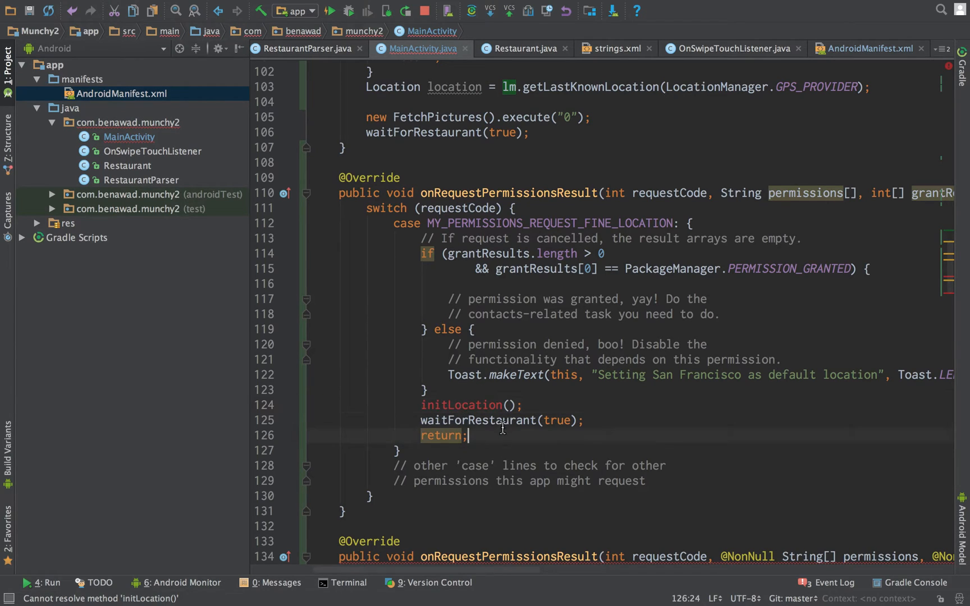
scroll(down, 3)
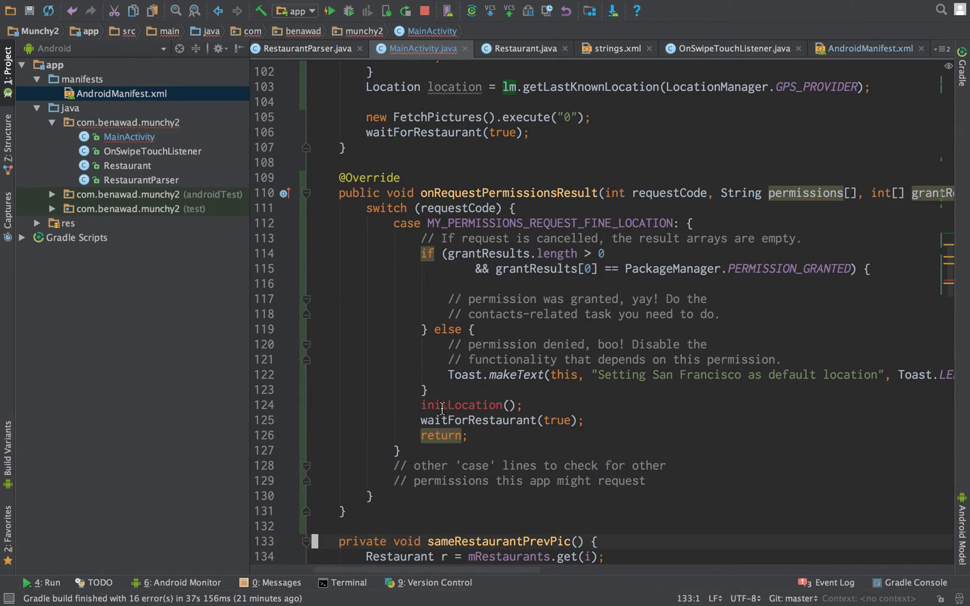
scroll(up, 3)
text( else {)
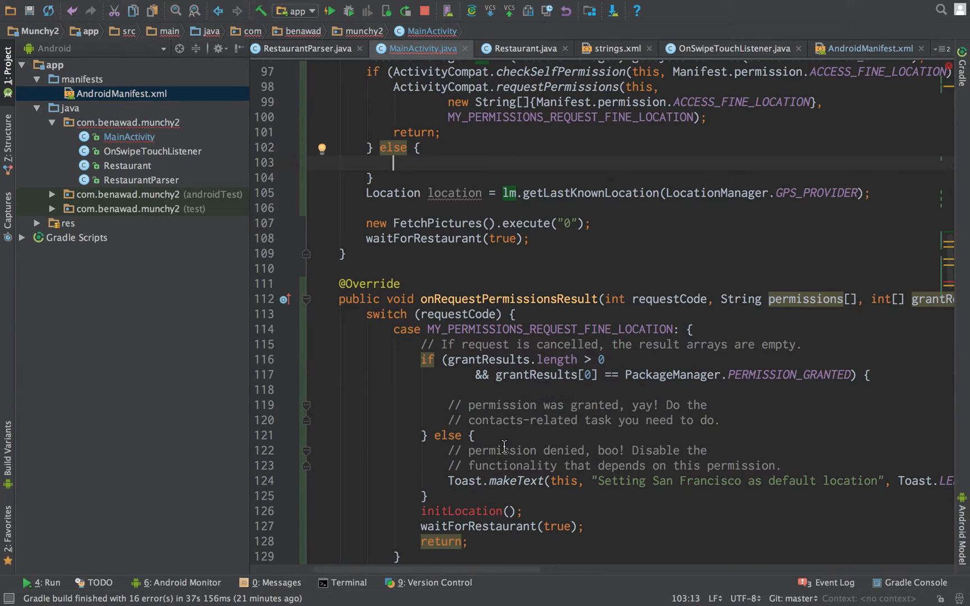
Step: Add an else branch calling initLocation() and waitForRestaurant(true) after the permission check
text(initLocation();)
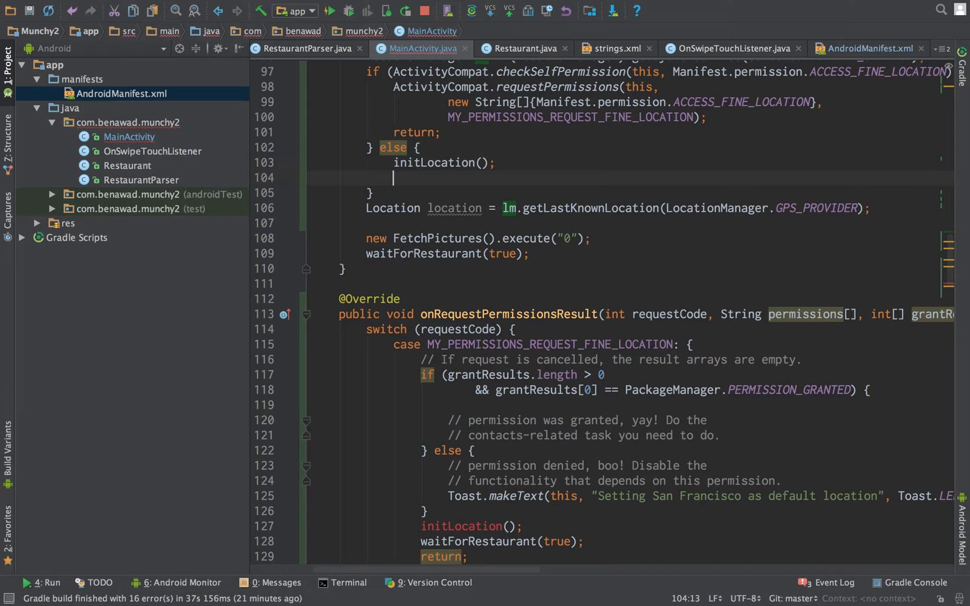
text(waitForRestaurant(true);)
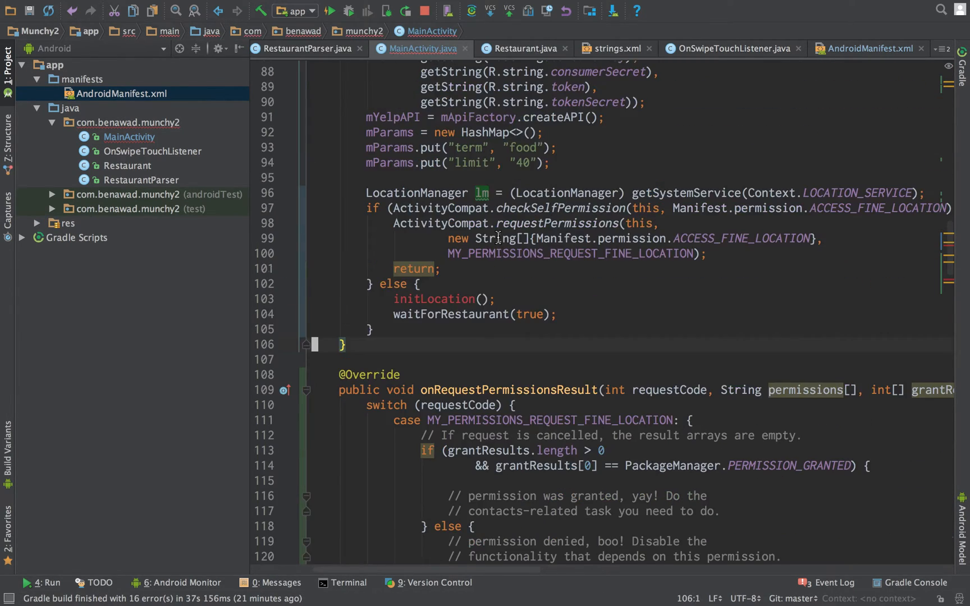
scroll(down, 3)
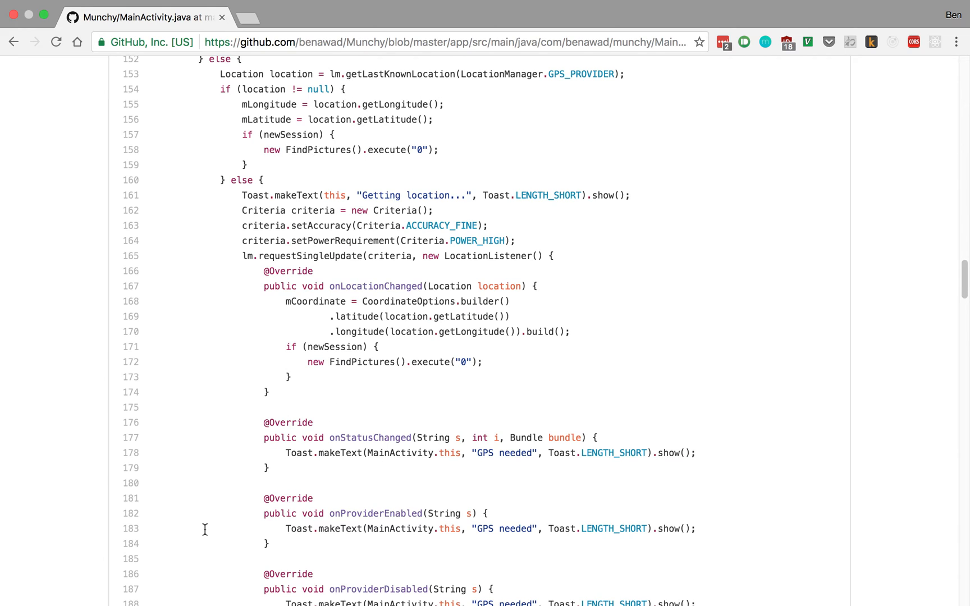
Step: Scroll the GitHub Munchy MainActivity.java to its LocationListener callback overrides
scroll(down, 3)
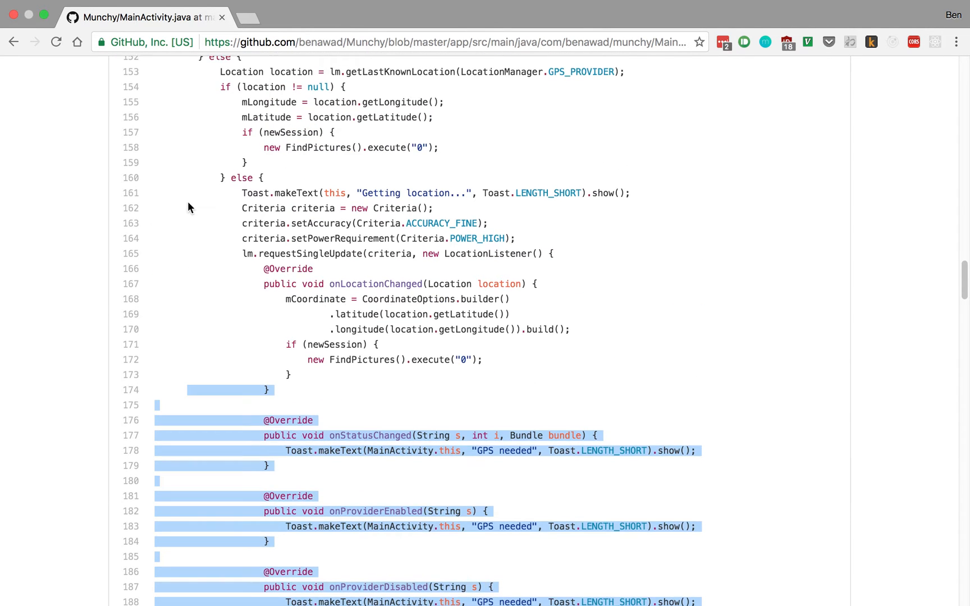
scroll(up, 3)
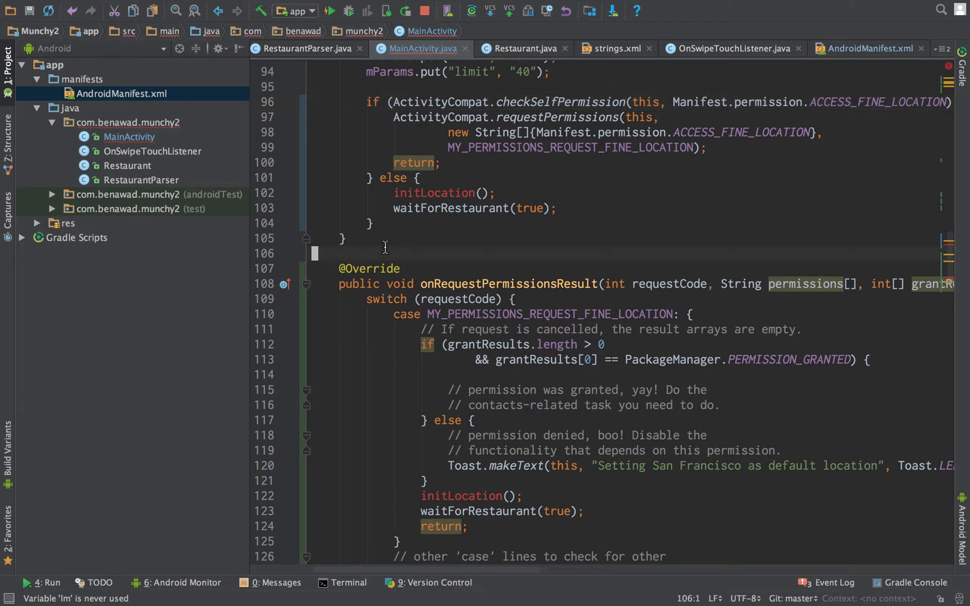
Step: Paste the LocationManager getSystemService line into the field area (later removed)
scroll(down, 3)
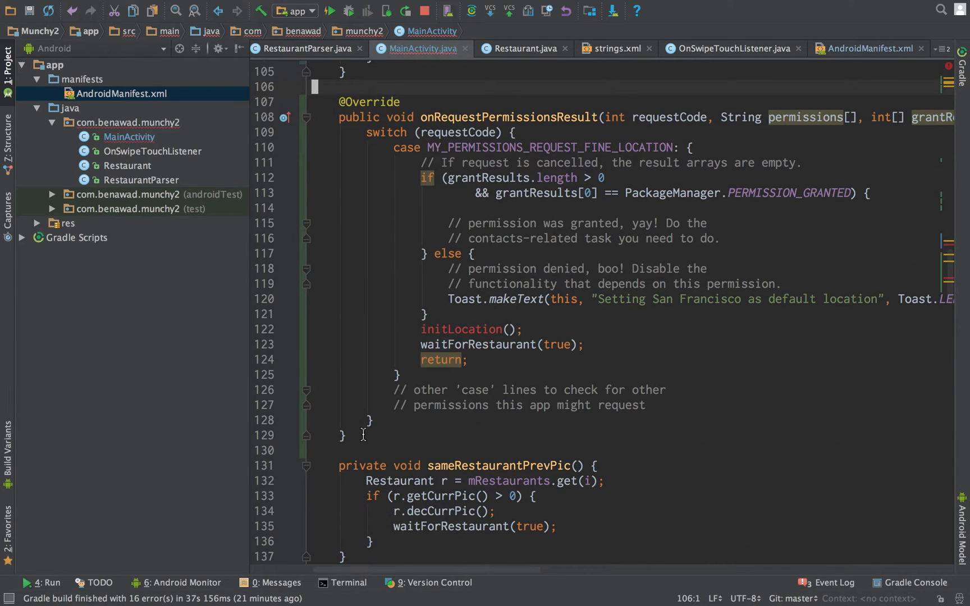
scroll(down, 3)
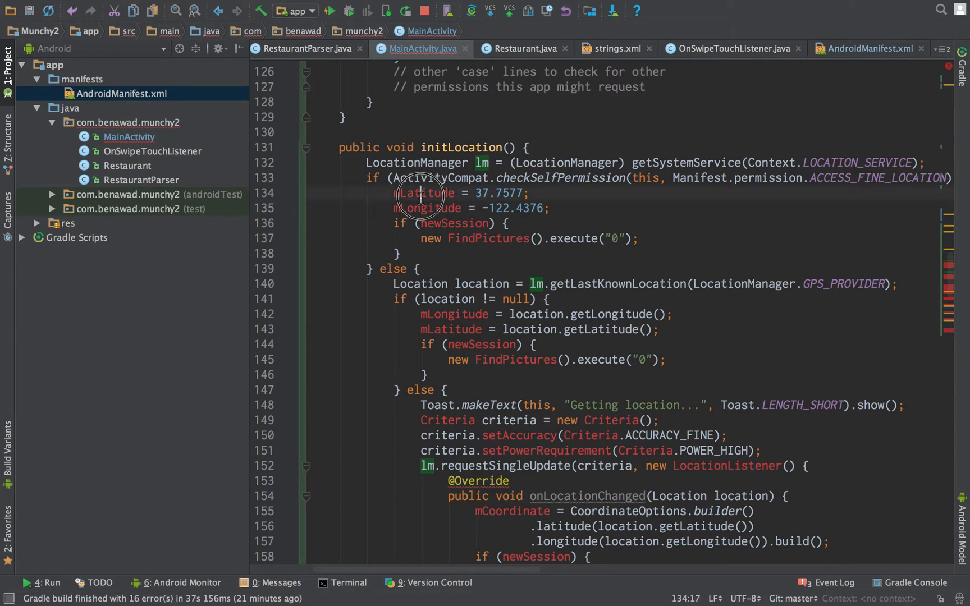
scroll(up, 3)
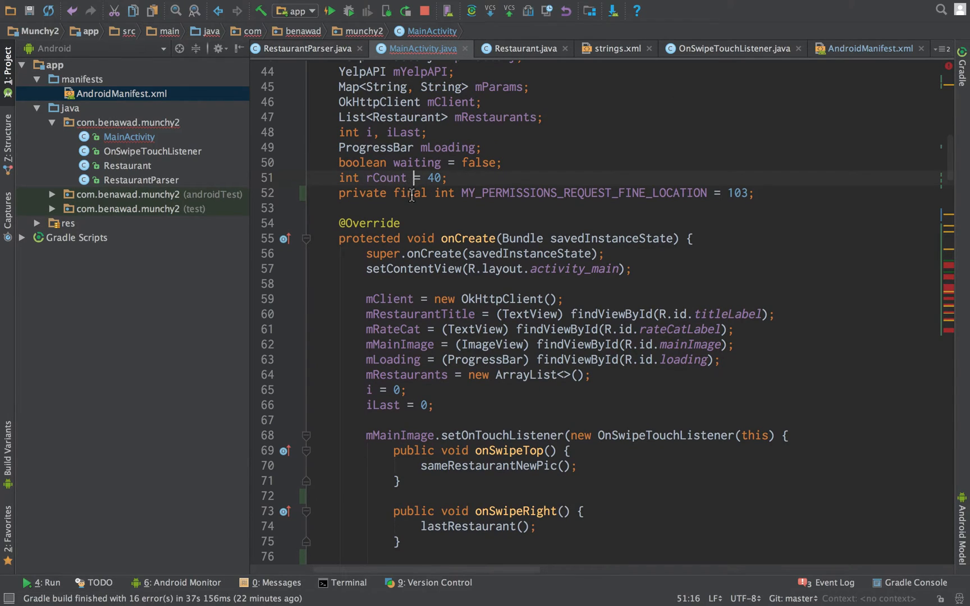
text(LocationManager lm = (LocationManager) getSystemService(Context.LOCATION_SERVICE);)
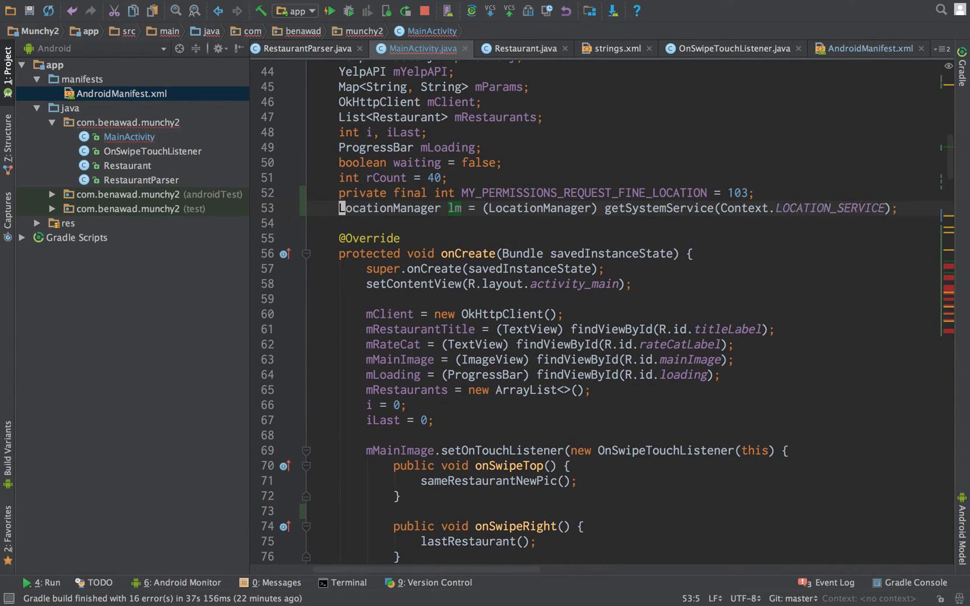
Step: Declare double mLongitude, mLatitude fields, fixing the mLongitude typo
text(double)
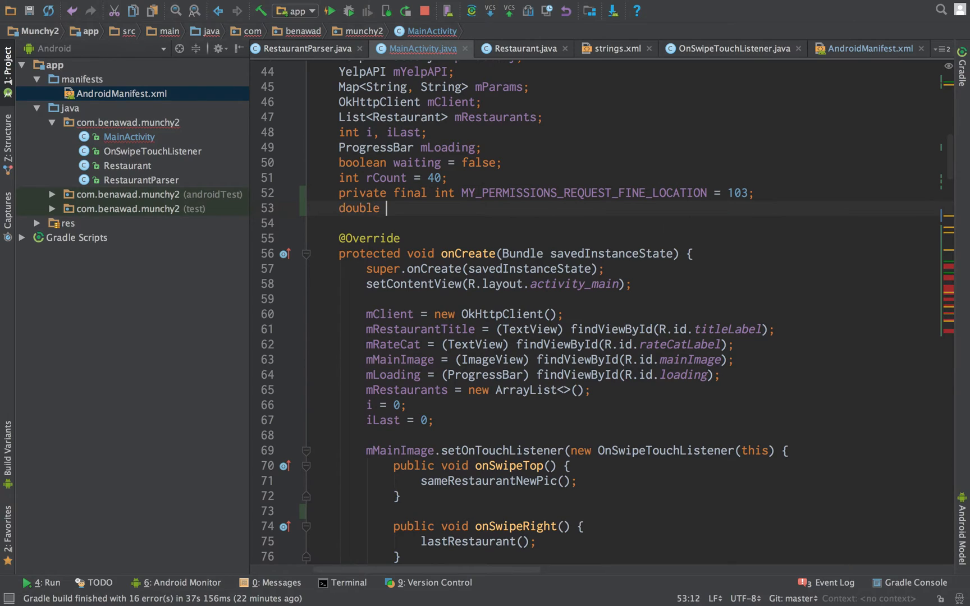
text(mLongitdue)
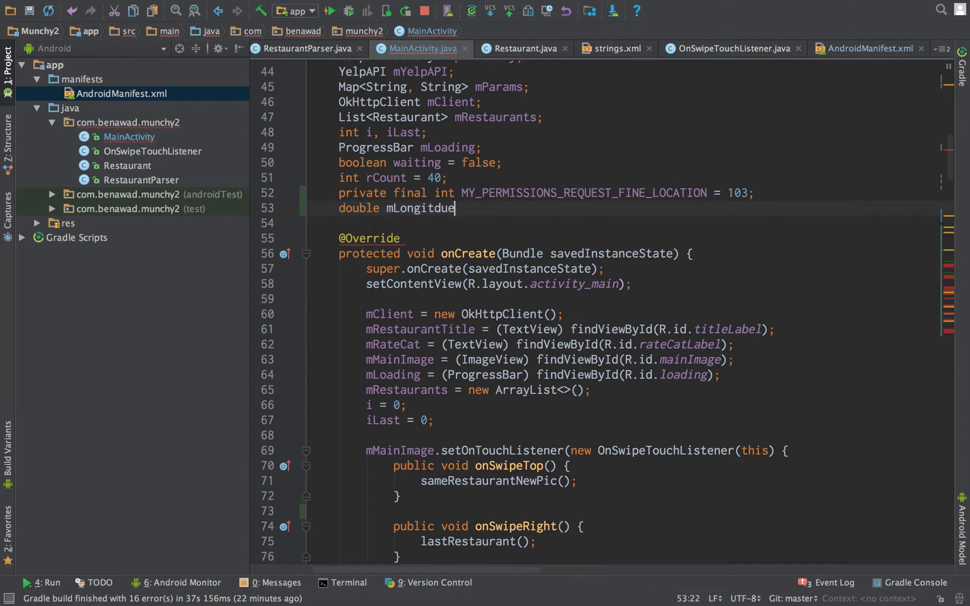
key(Backspace)
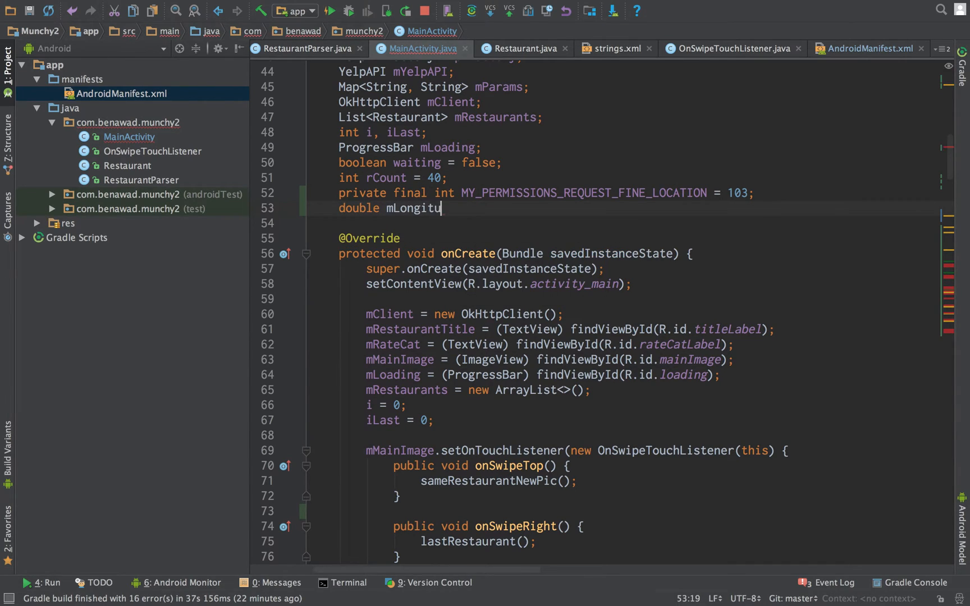
text(de, mLatitude;)
text(:W)
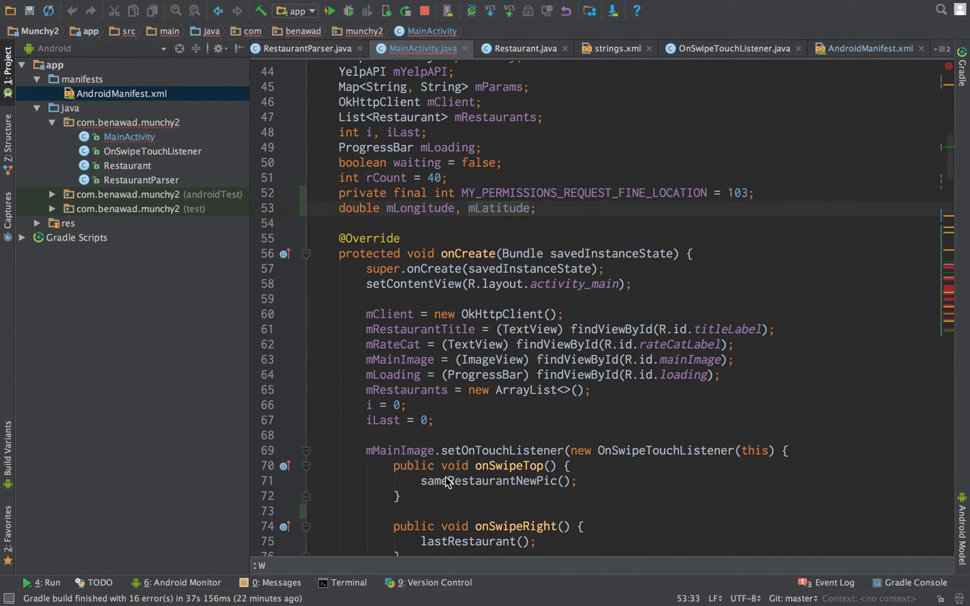
Step: Replace the newSession blocks with new FetchPictures().execute("0"), renaming FindPictures to FetchPictures, then reach the imports
scroll(down, 3)
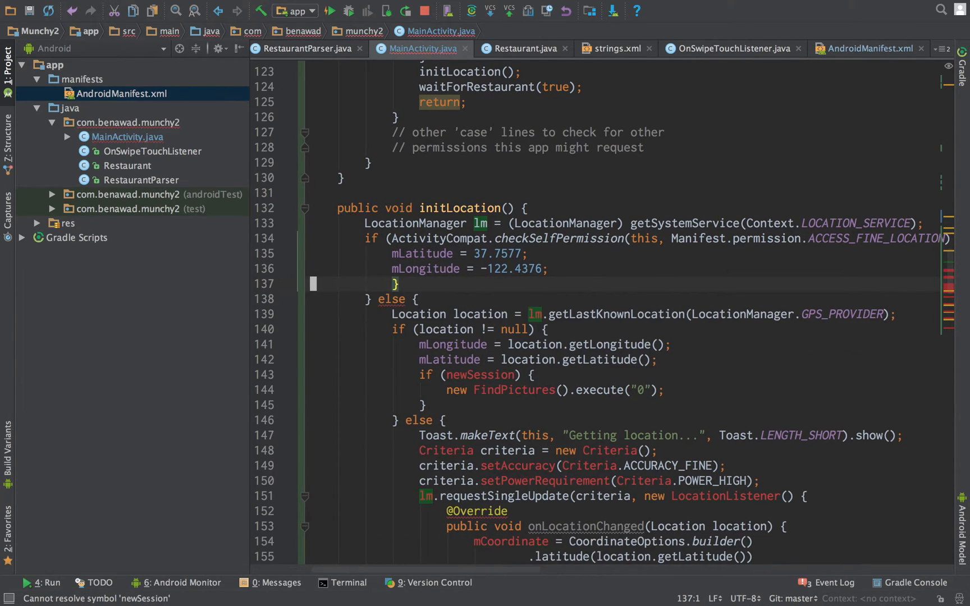
text(new FindPictures().execute("0");)
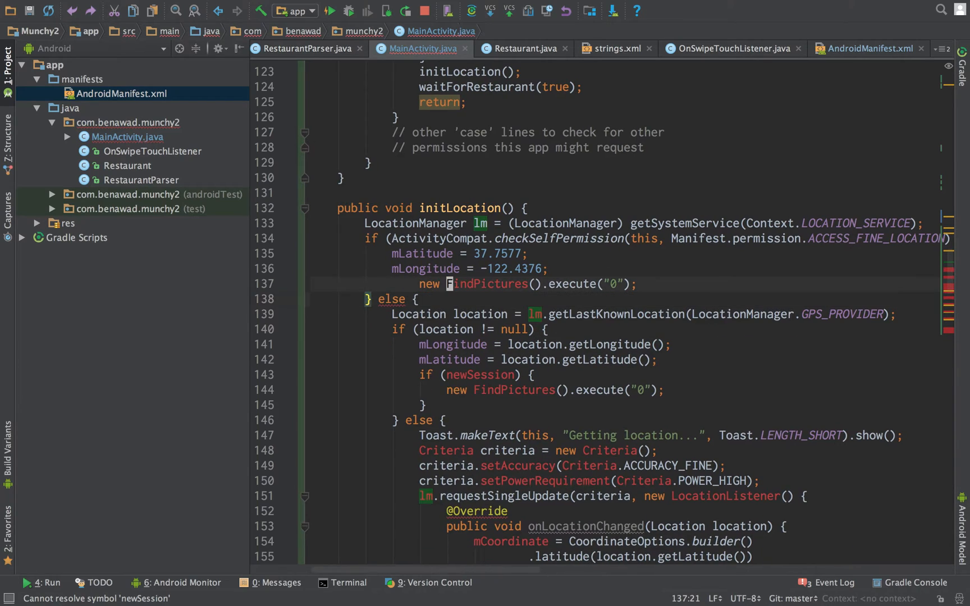
click(402, 284)
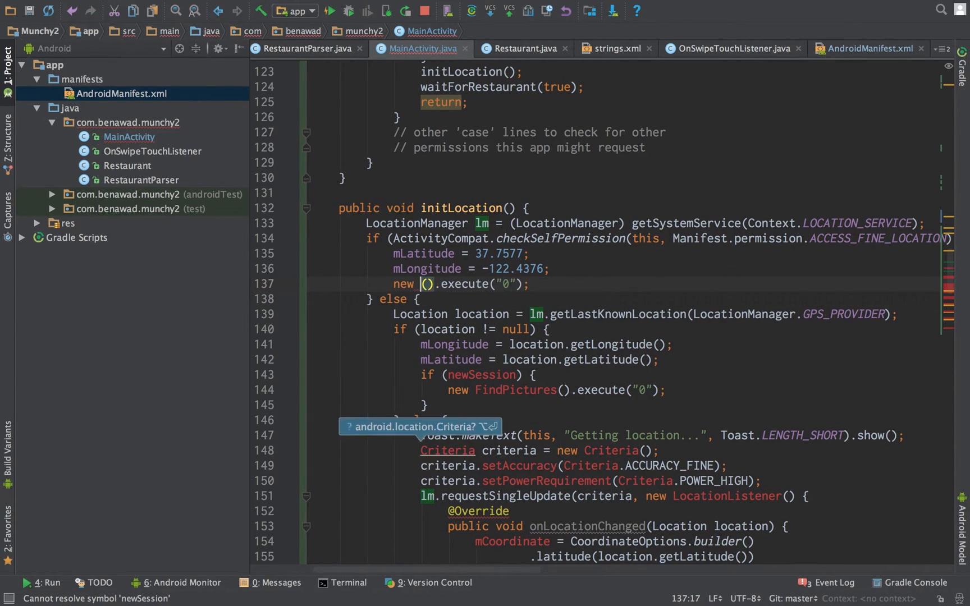
text(Pictures)
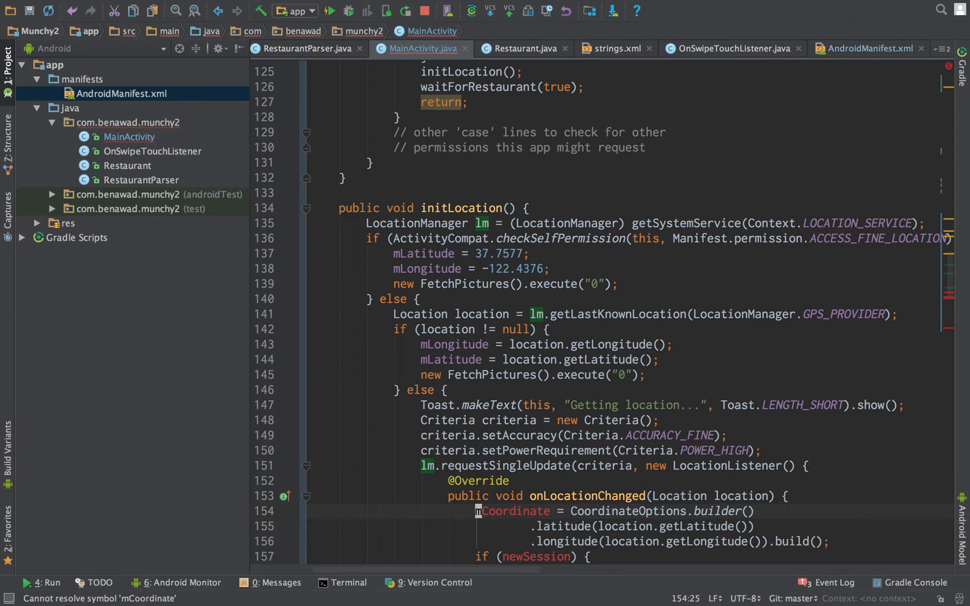
scroll(down, 3)
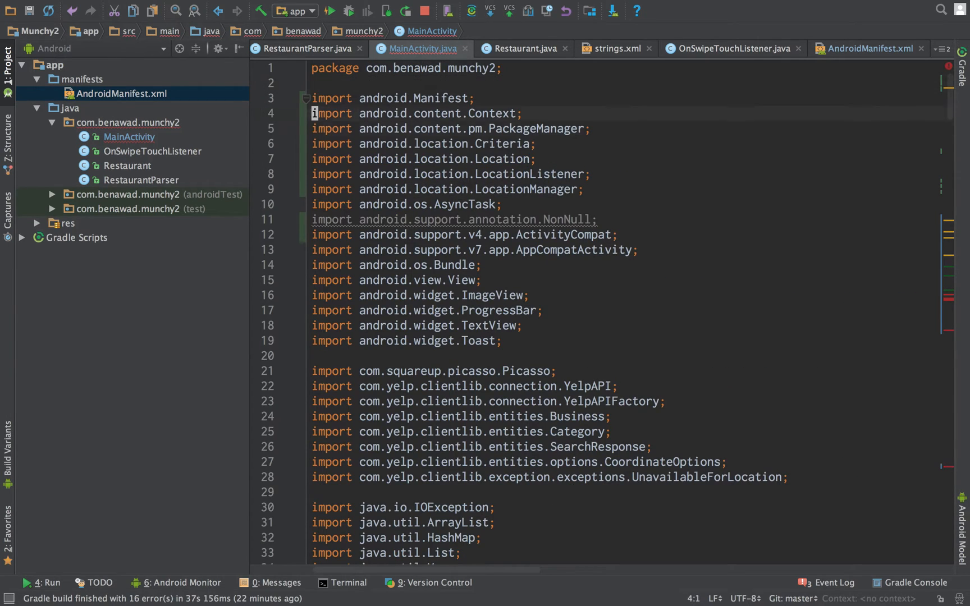
Step: Declare the mCoordinate field below mLongitude
scroll(down, 3)
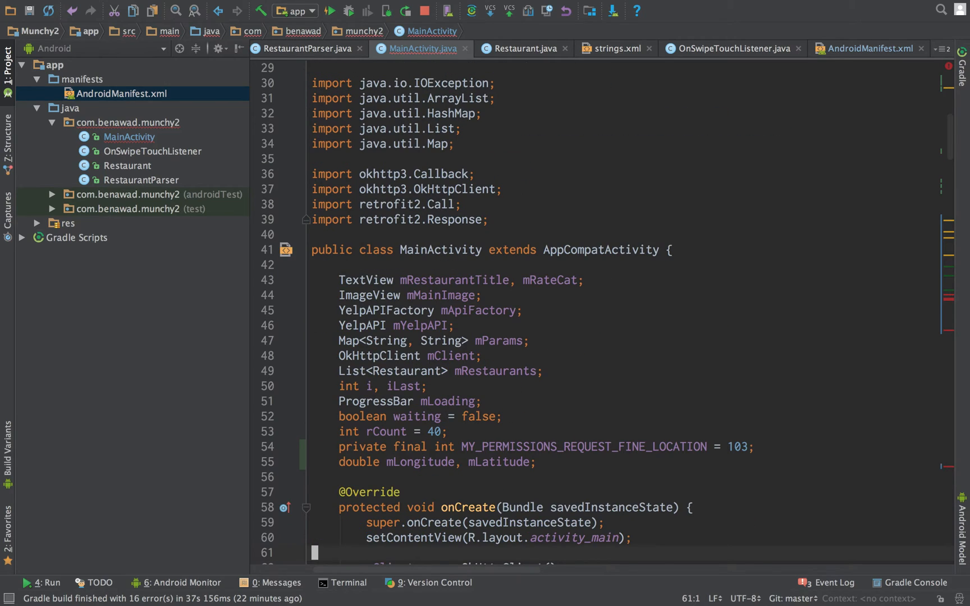
scroll(down, 3)
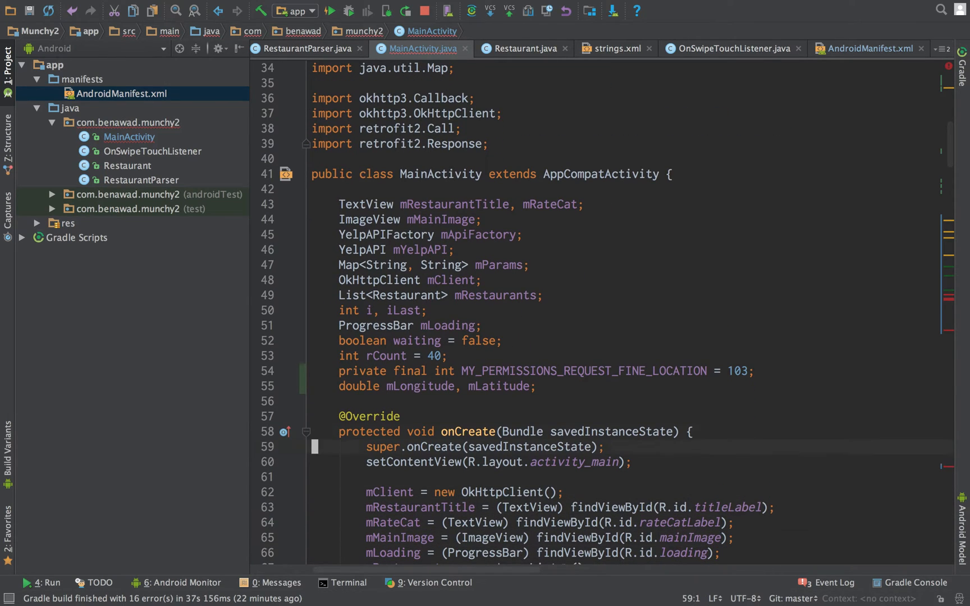
text(mCoordinate)
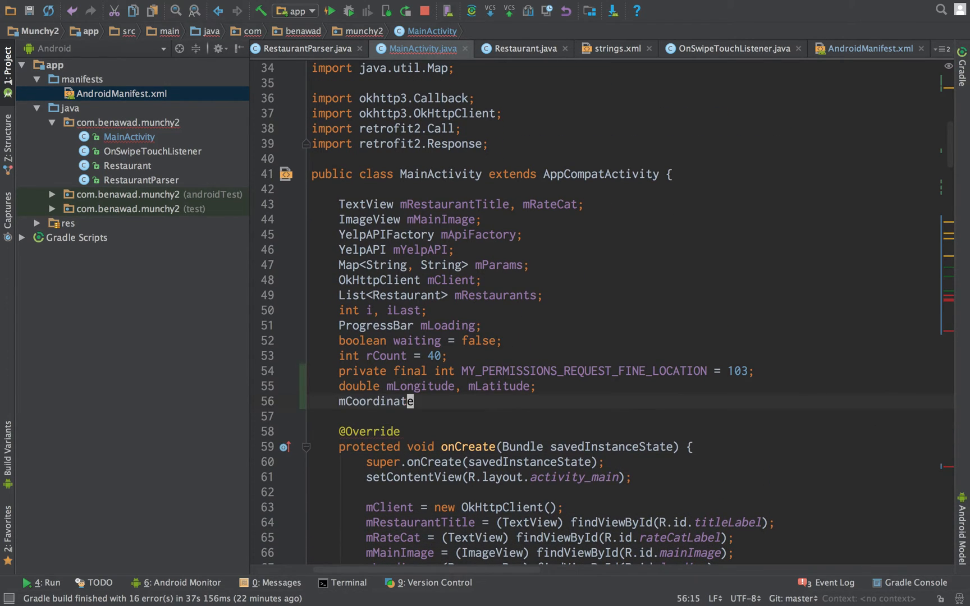
text(Coordinate)
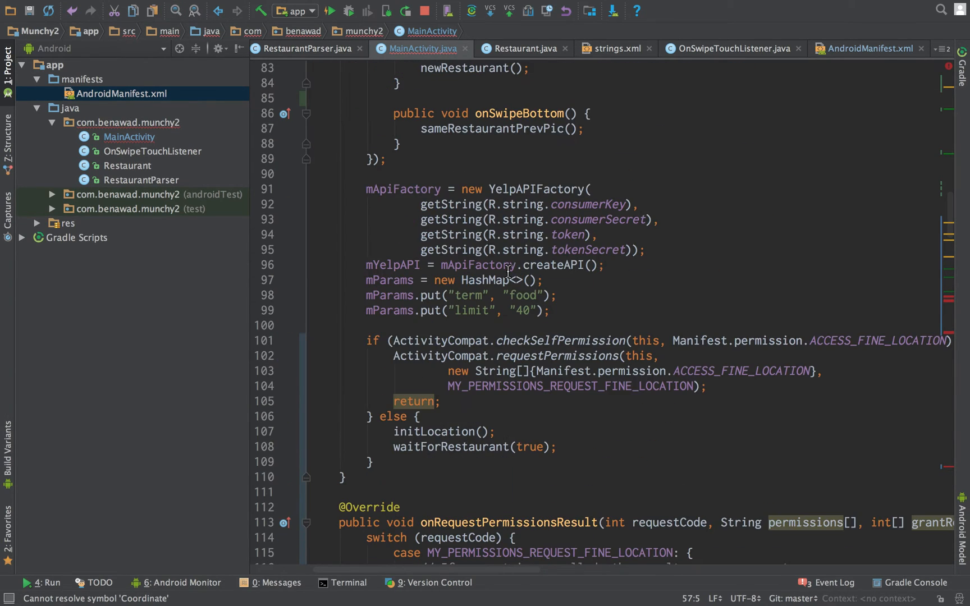
Step: In onLocationChanged build mCoordinate from latitude/longitude and start new FetchPictures().execute("0")
scroll(down, 3)
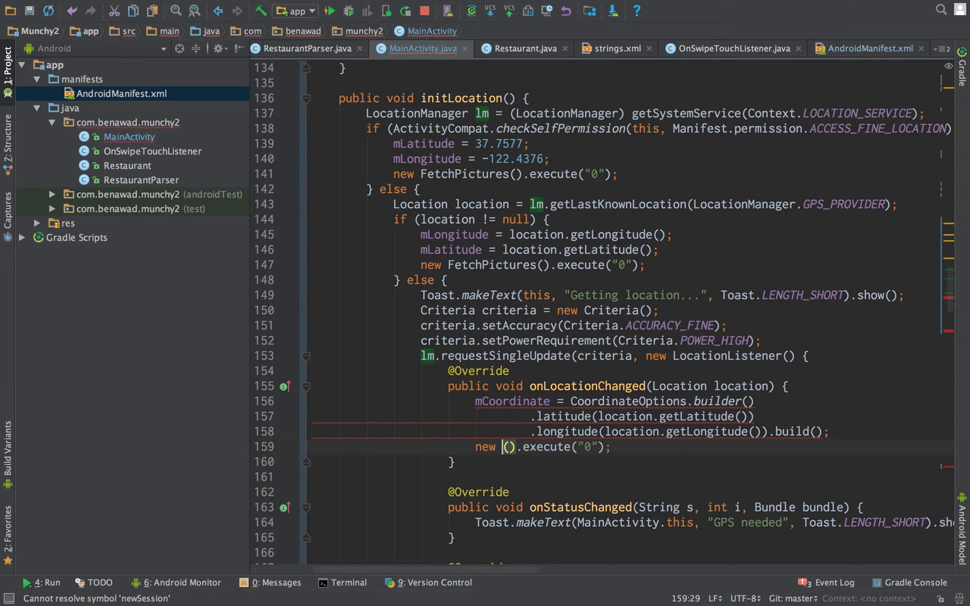
text(FetchPictures)
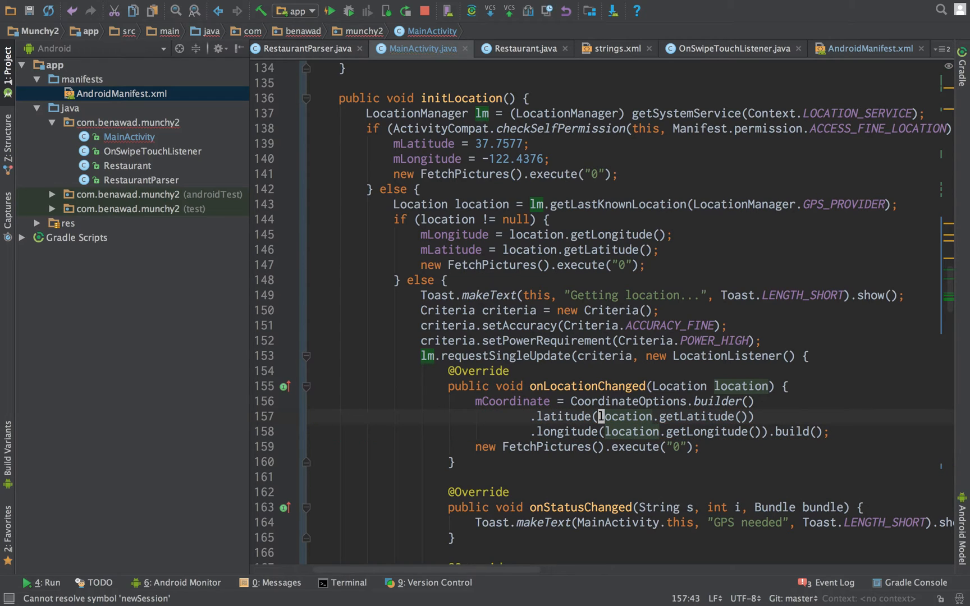
scroll(down, 3)
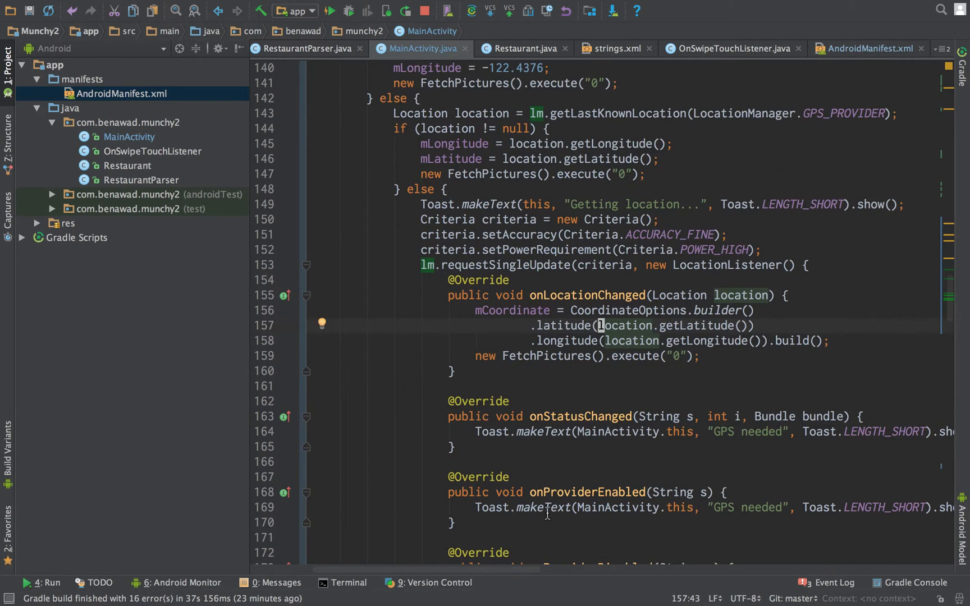
scroll(up, 3)
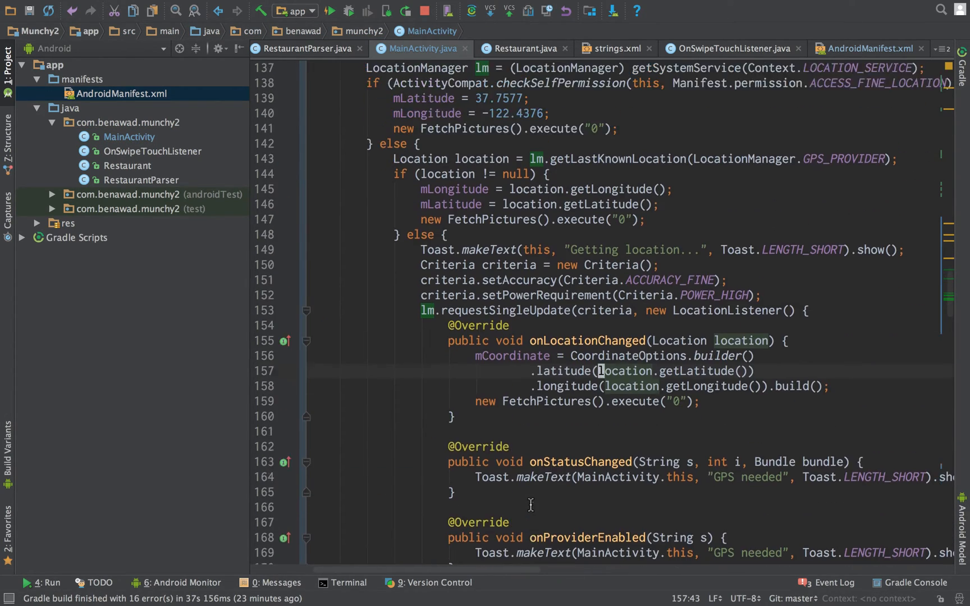
scroll(up, 3)
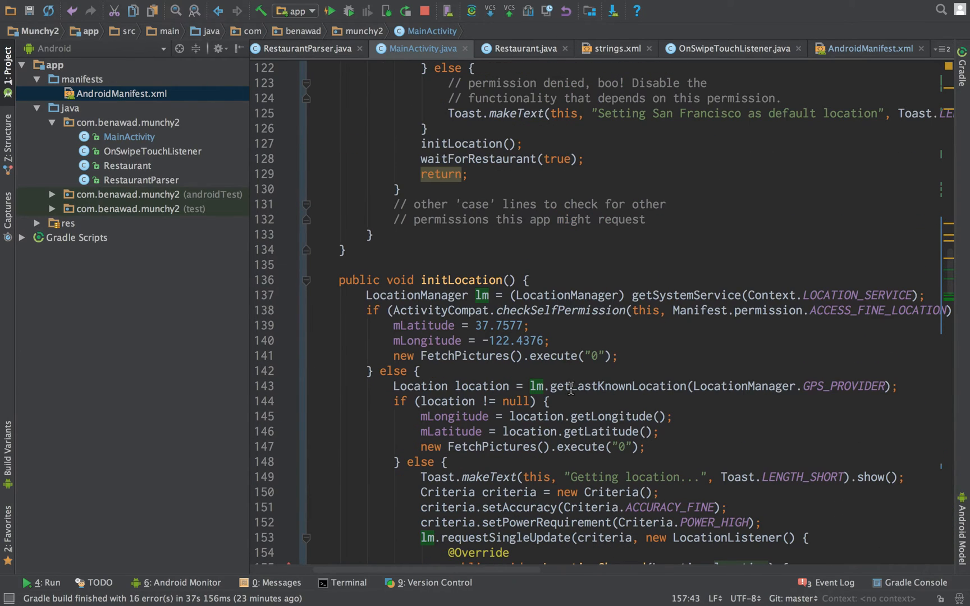
mouse_move(459, 316)
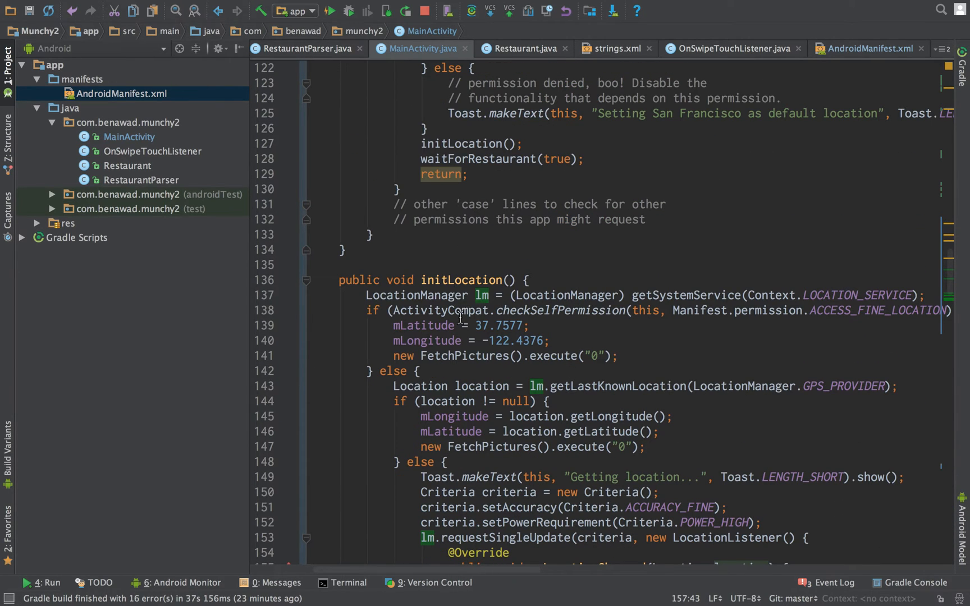
mouse_move(485, 295)
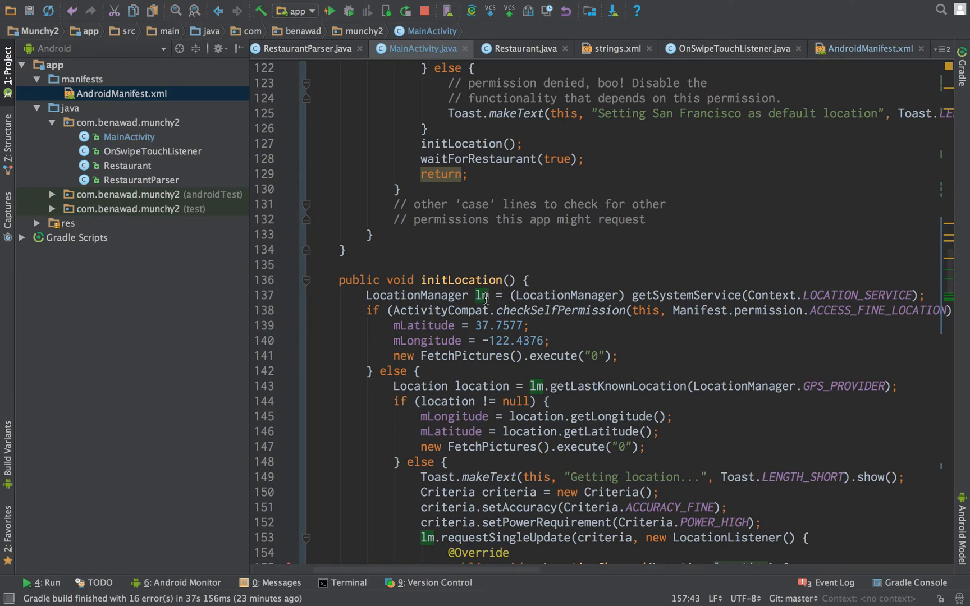
mouse_move(456, 311)
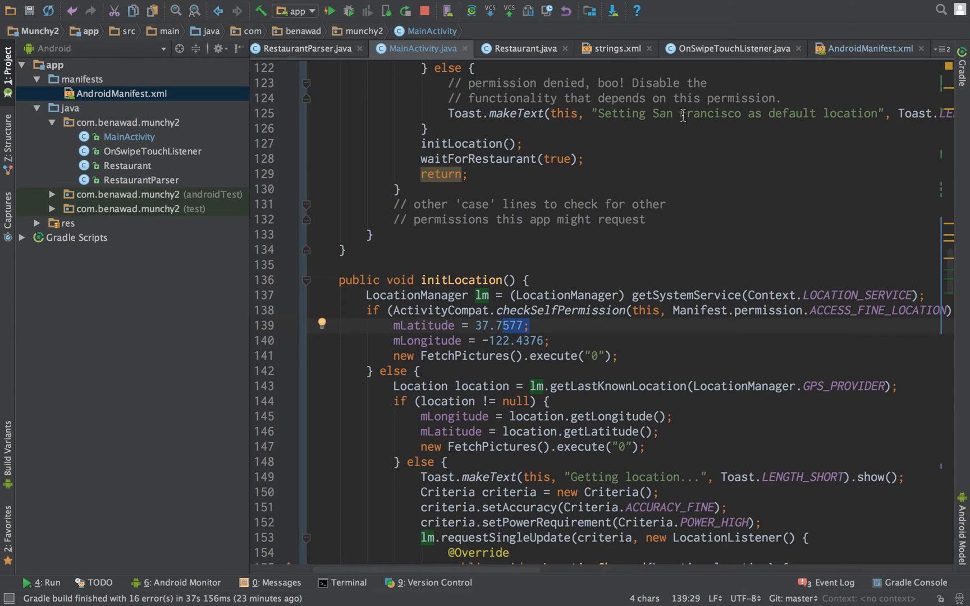
click(534, 340)
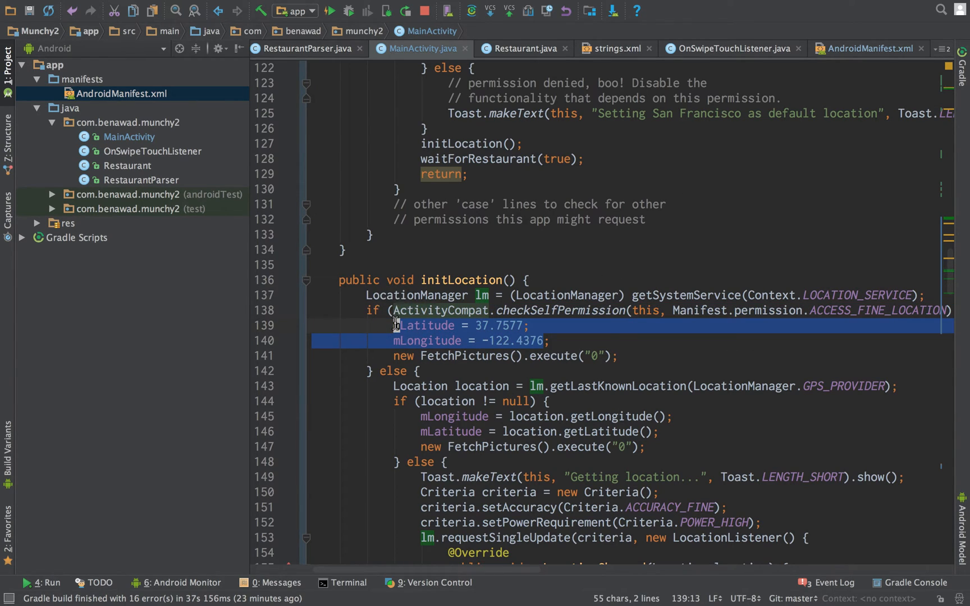
click(457, 356)
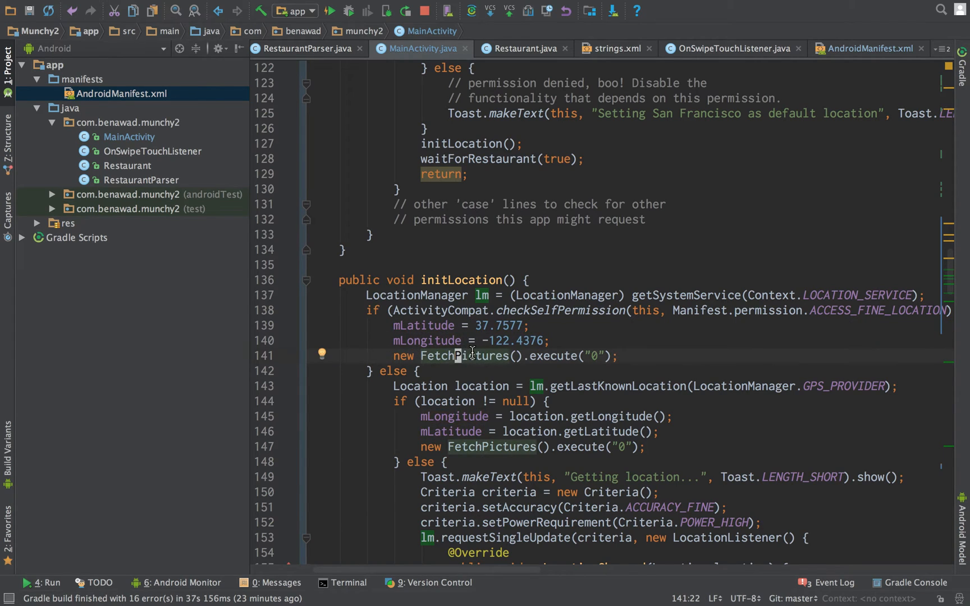
scroll(down, 3)
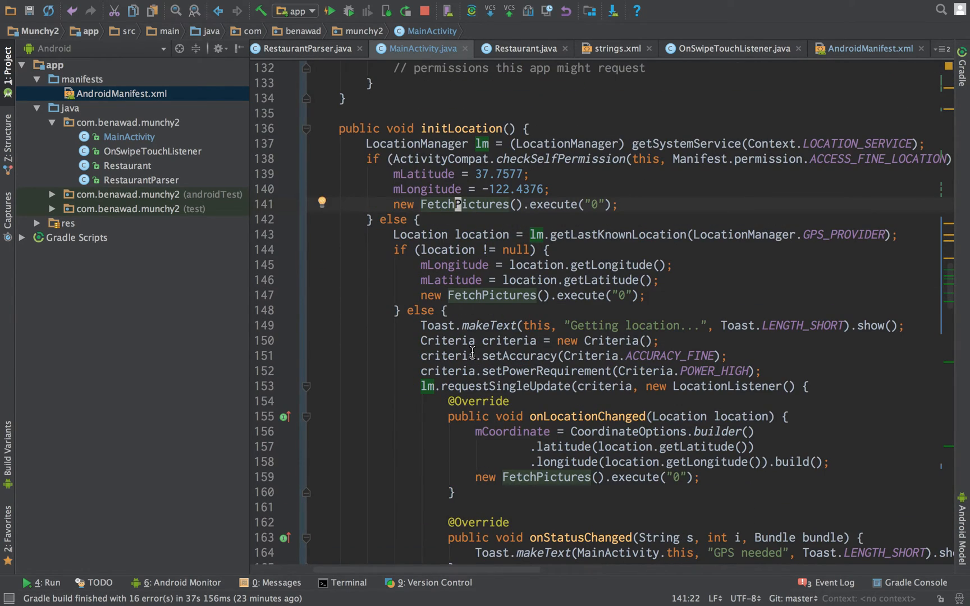
mouse_move(536, 234)
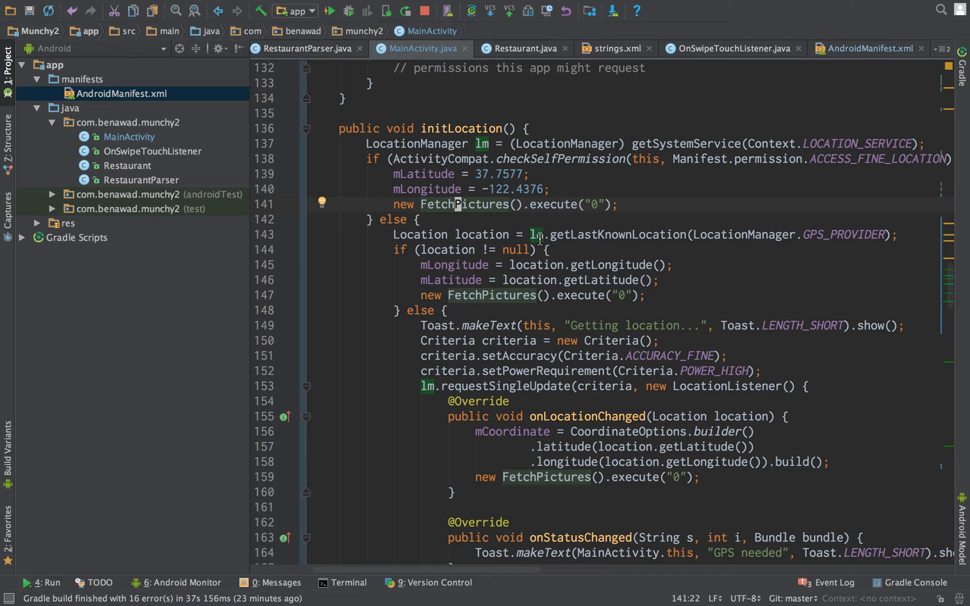
click(594, 234)
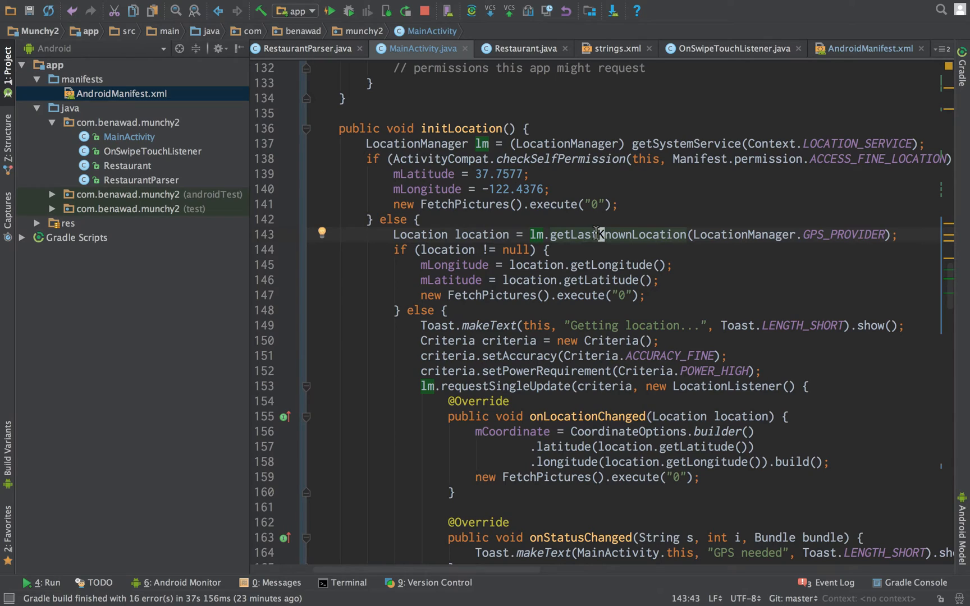
mouse_move(471, 265)
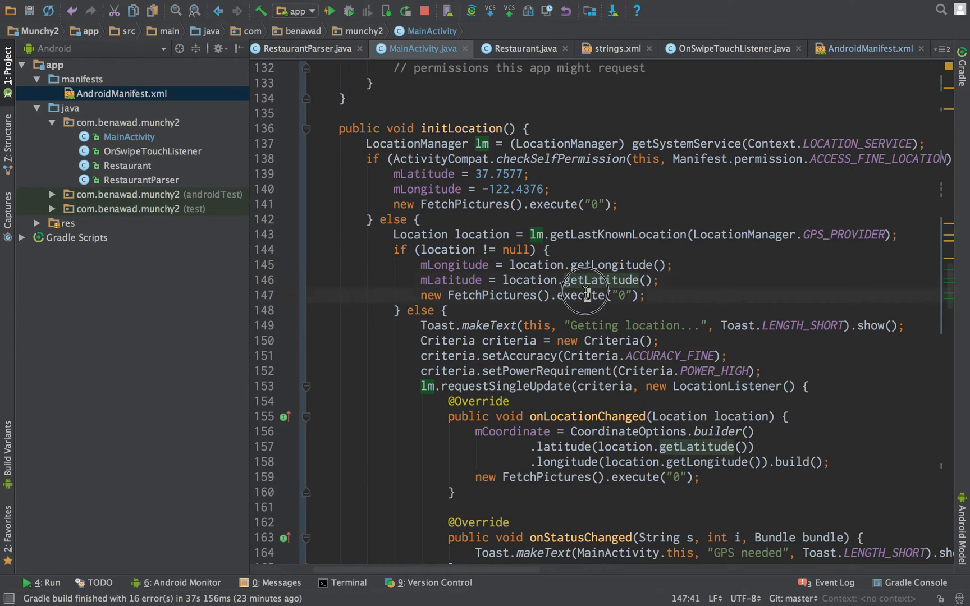
scroll(down, 3)
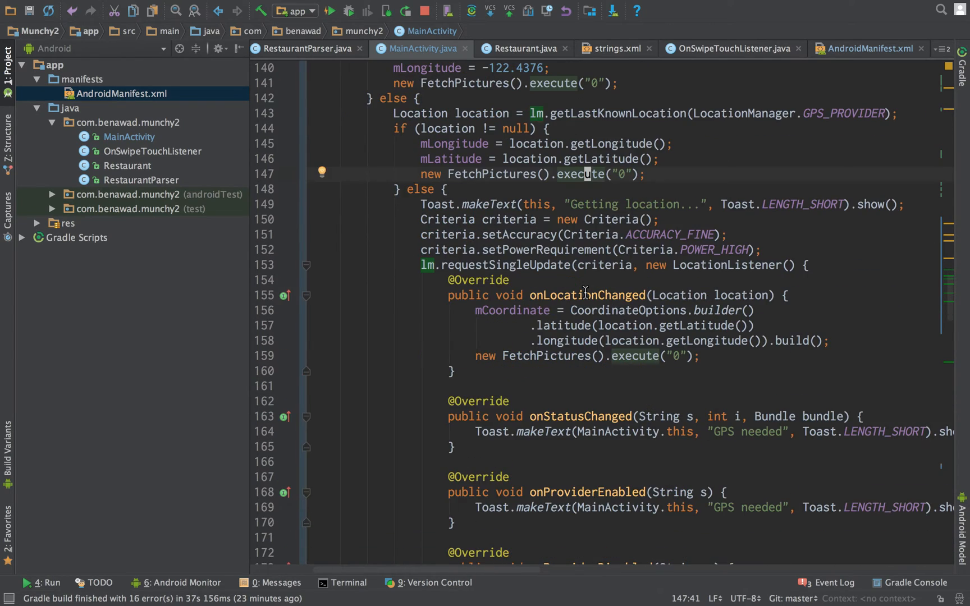
mouse_move(470, 246)
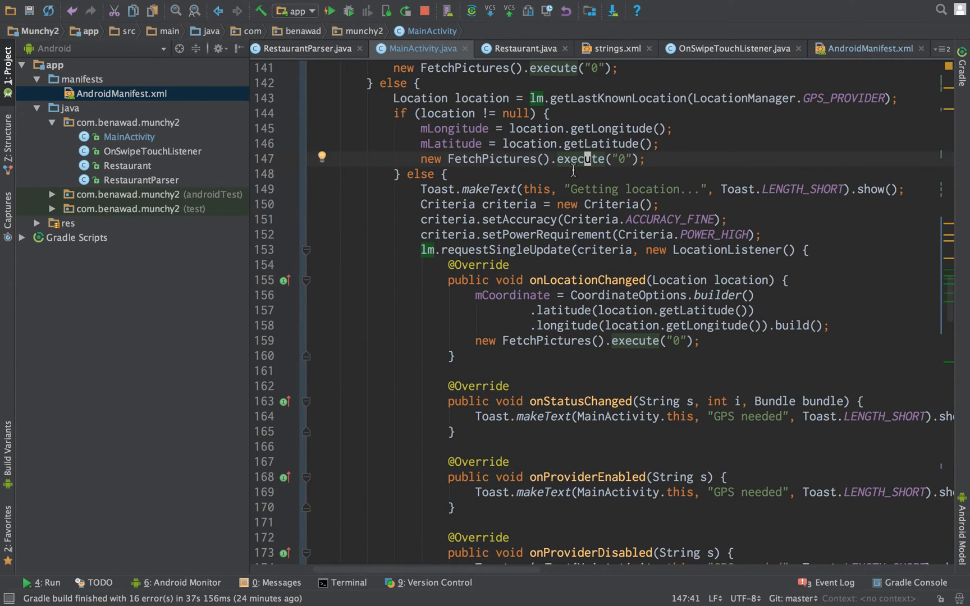
scroll(down, 3)
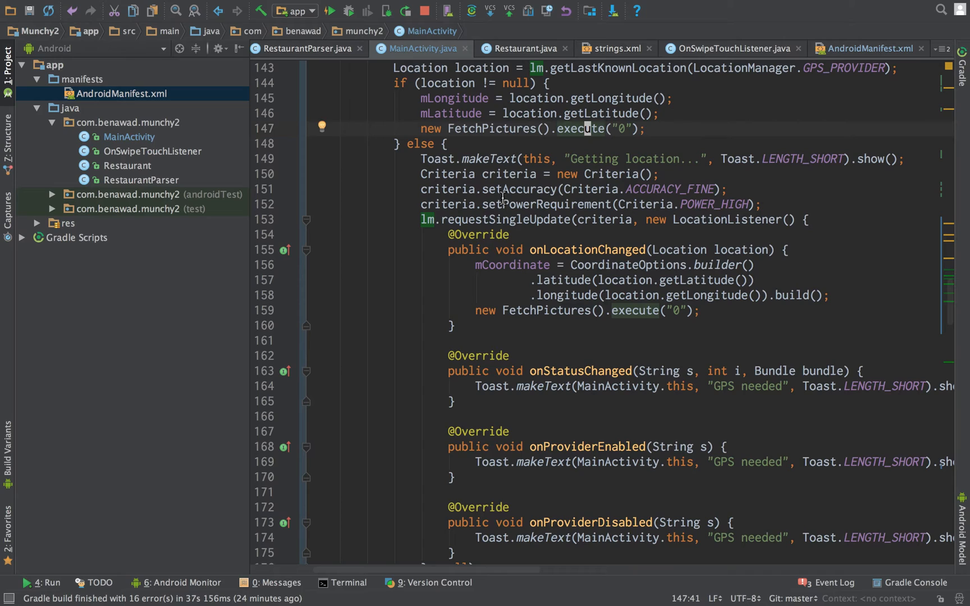
mouse_move(575, 219)
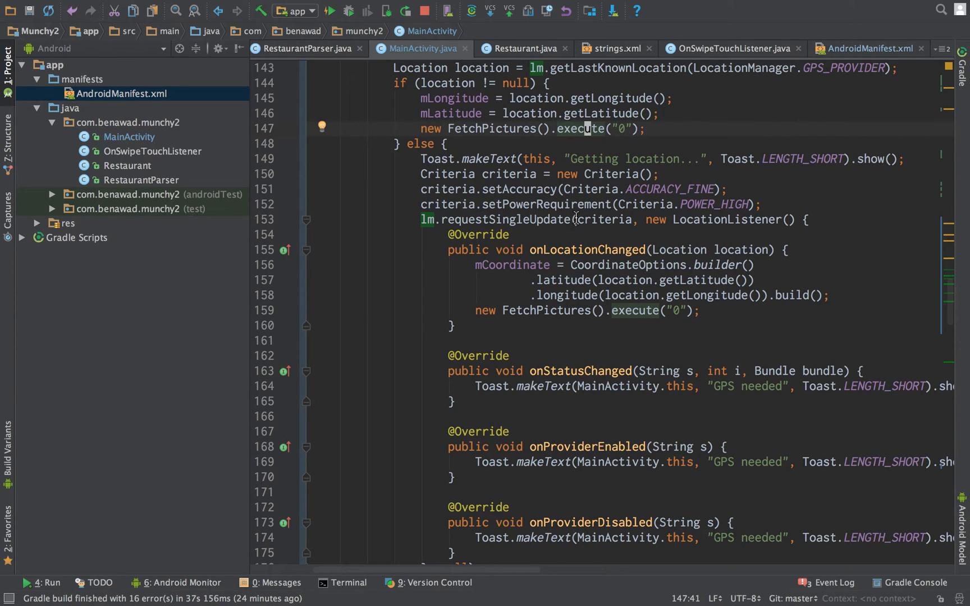
click(618, 220)
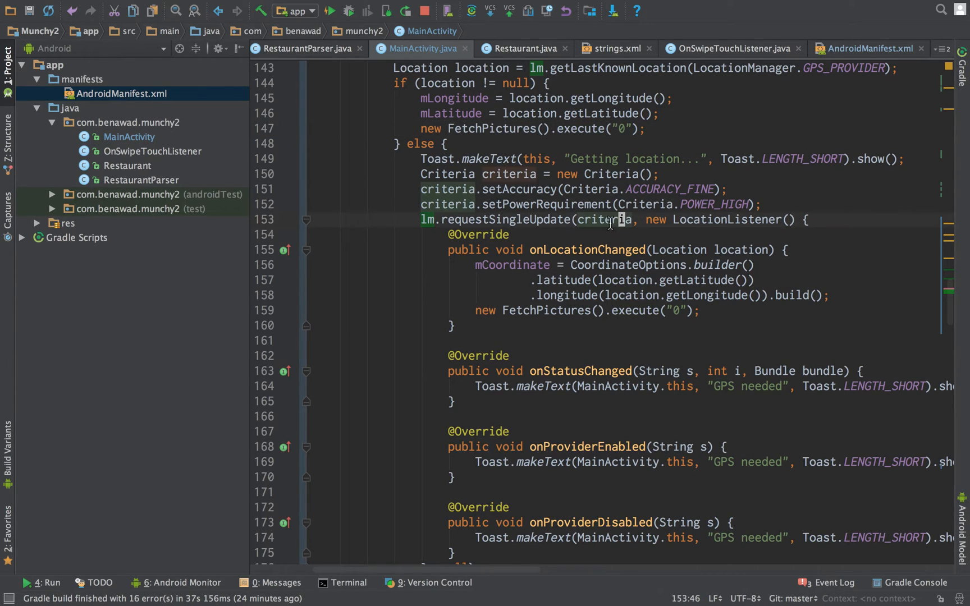
click(765, 204)
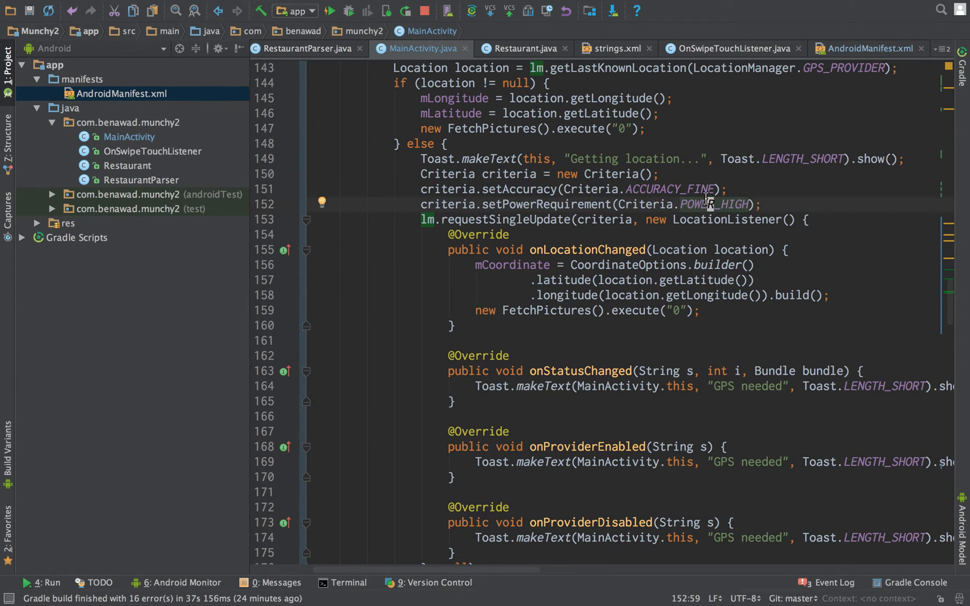
scroll(down, 3)
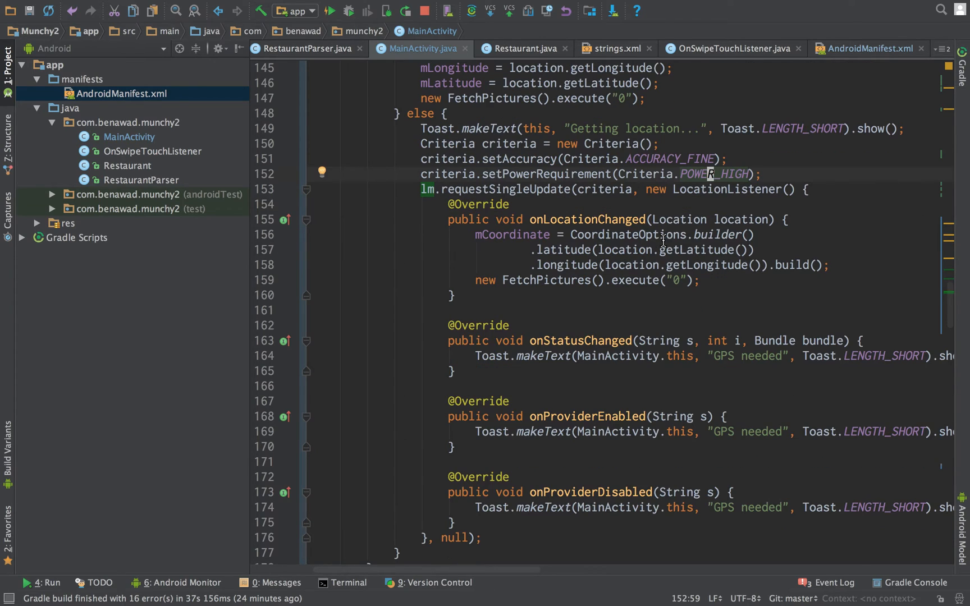
mouse_move(633, 324)
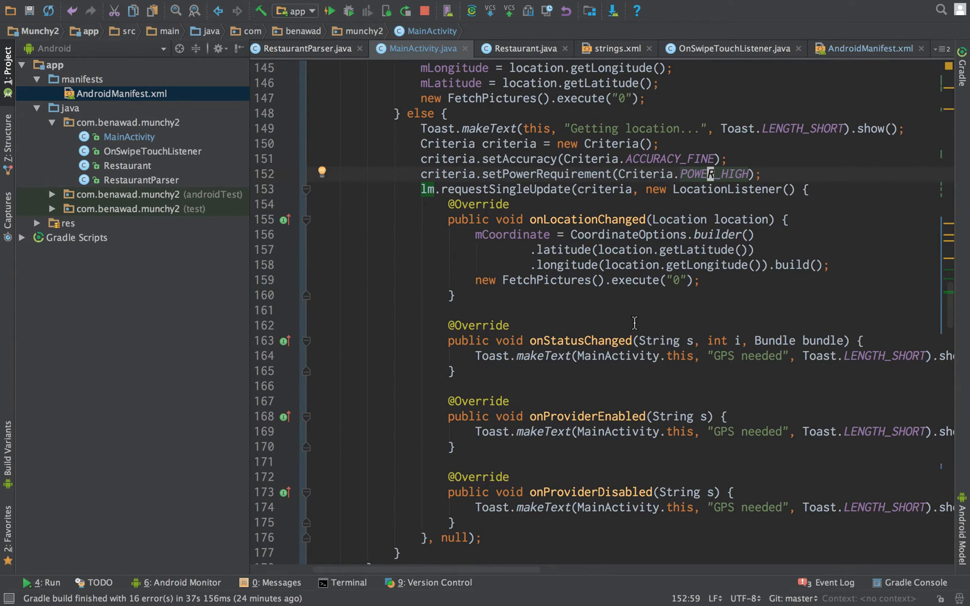
scroll(down, 3)
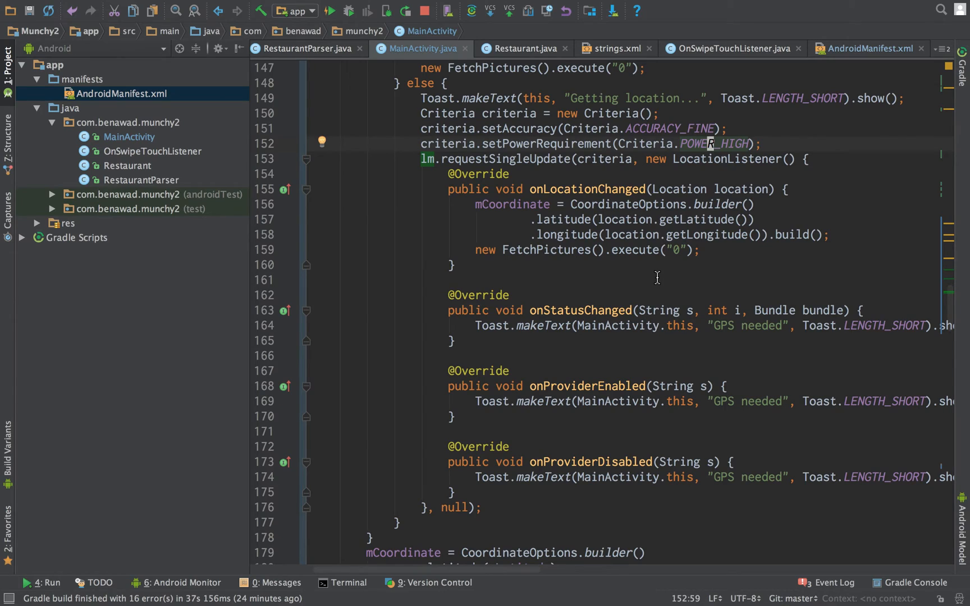
mouse_move(549, 209)
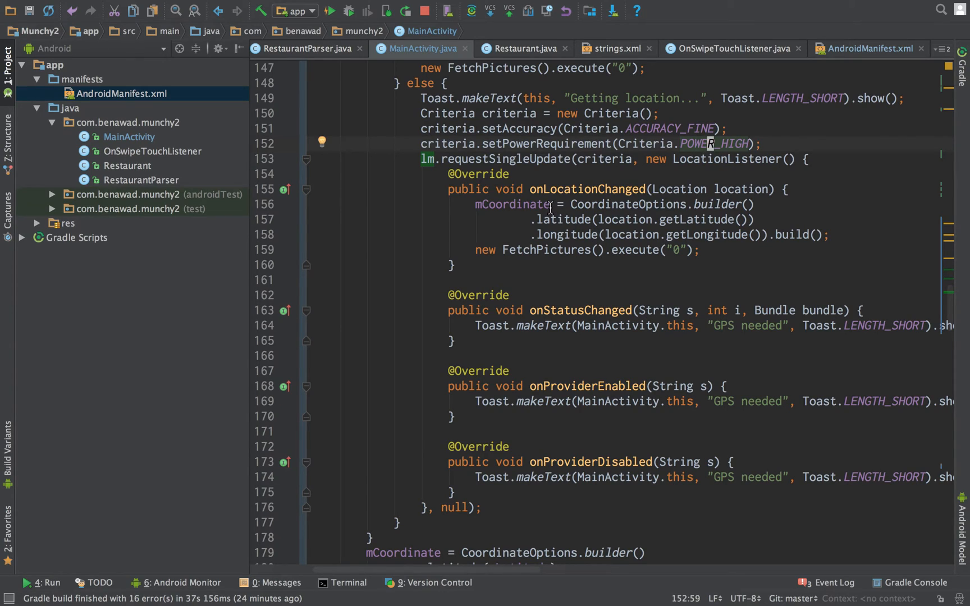
mouse_move(534, 215)
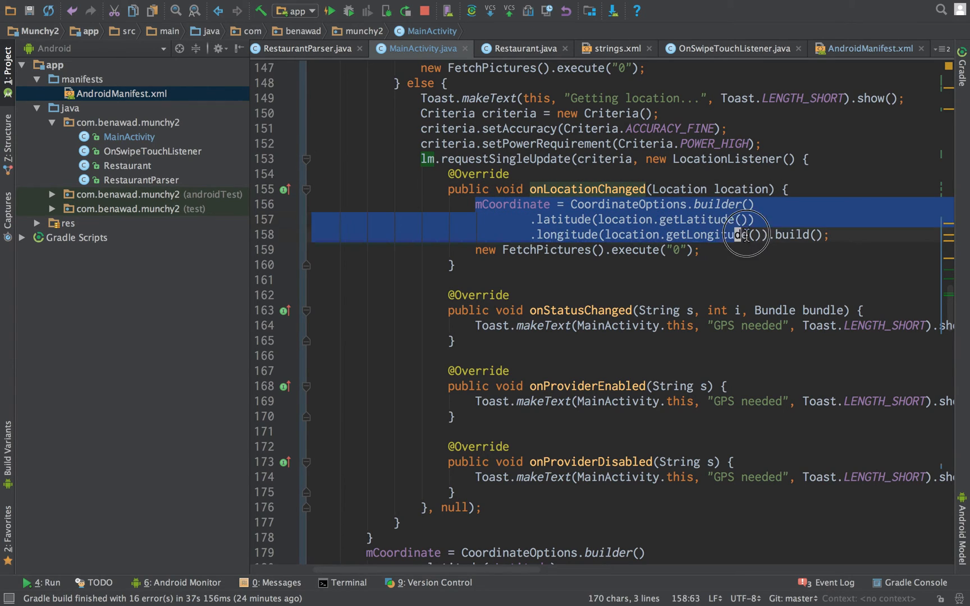
click(729, 219)
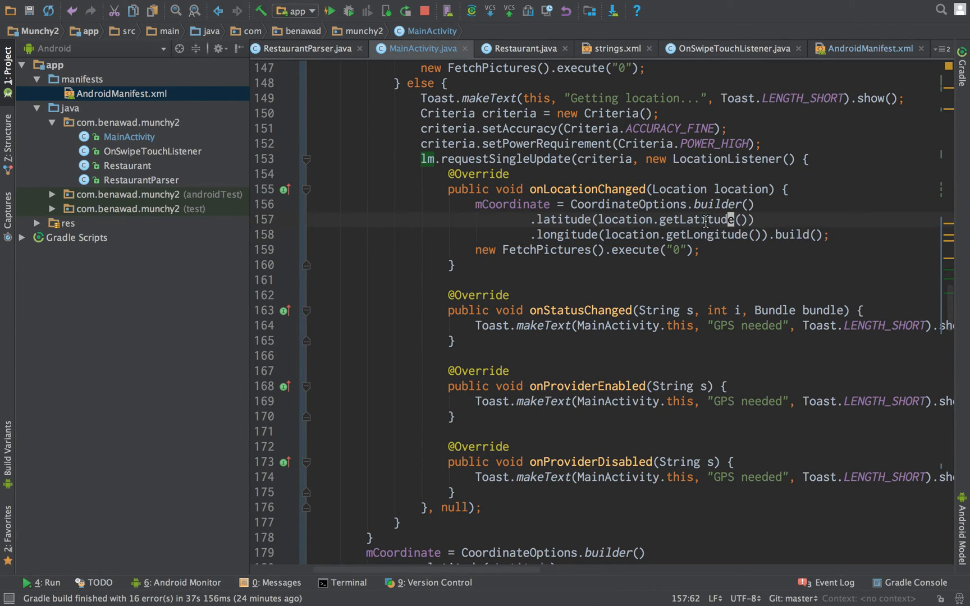
click(479, 249)
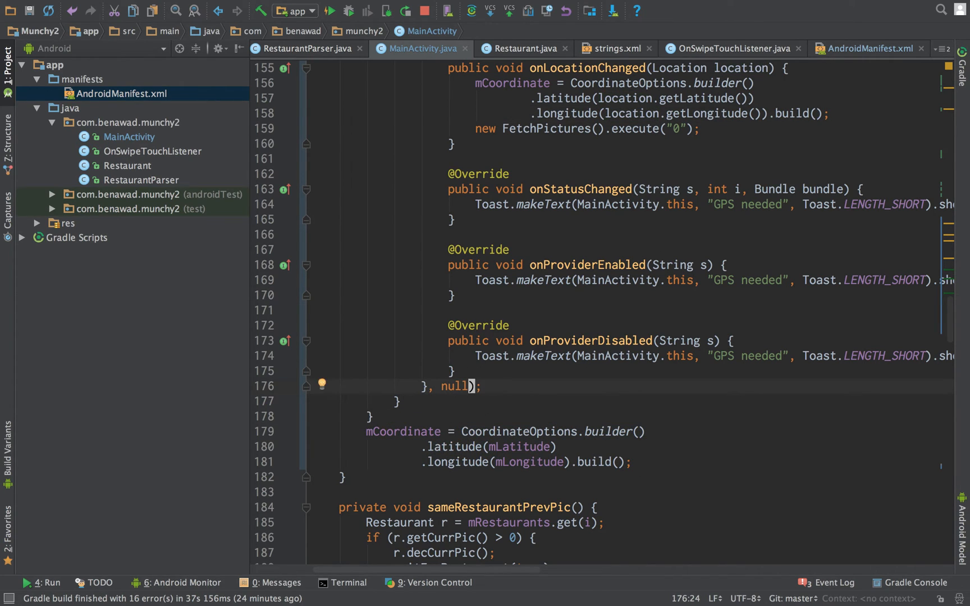
mouse_move(421, 257)
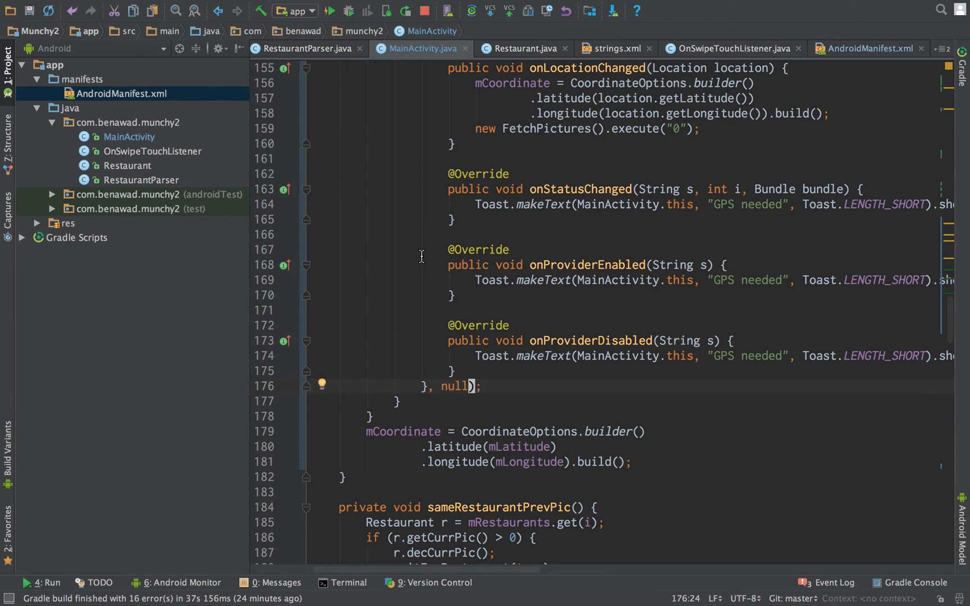
Step: Scroll through initLocation and onCreate, then bring the Genymotion emulator running Munchy2 forward
scroll(up, 3)
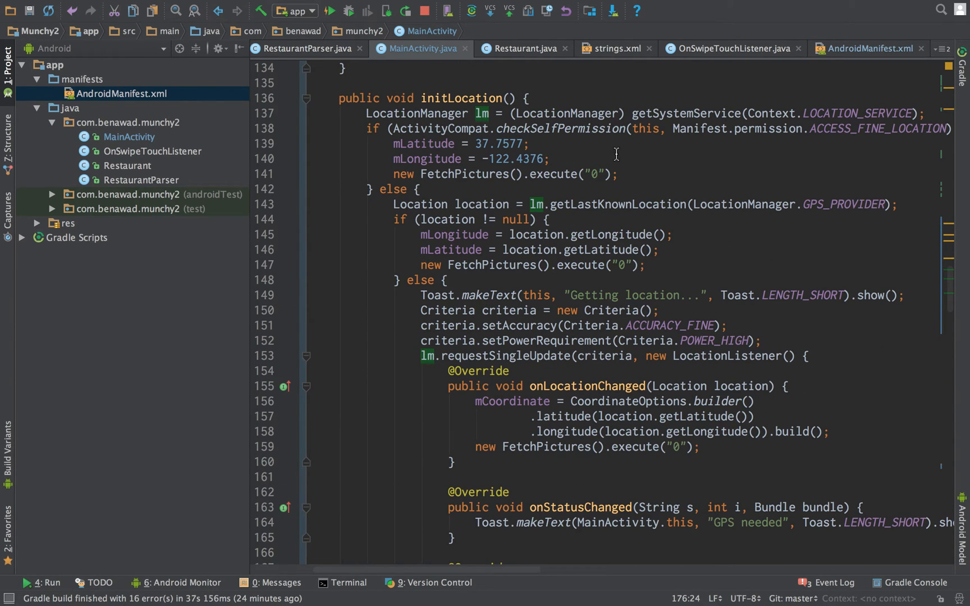
scroll(up, 3)
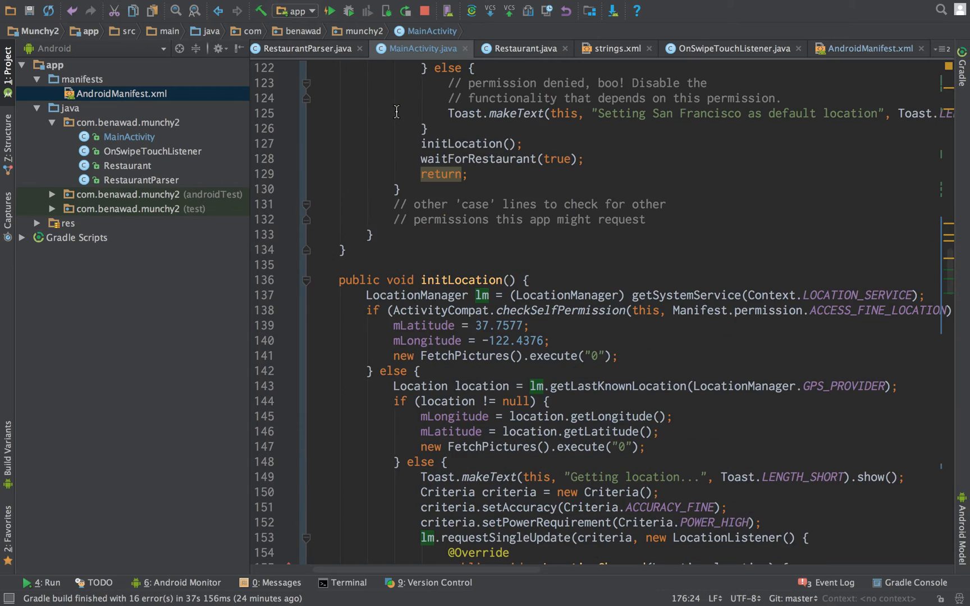
scroll(up, 3)
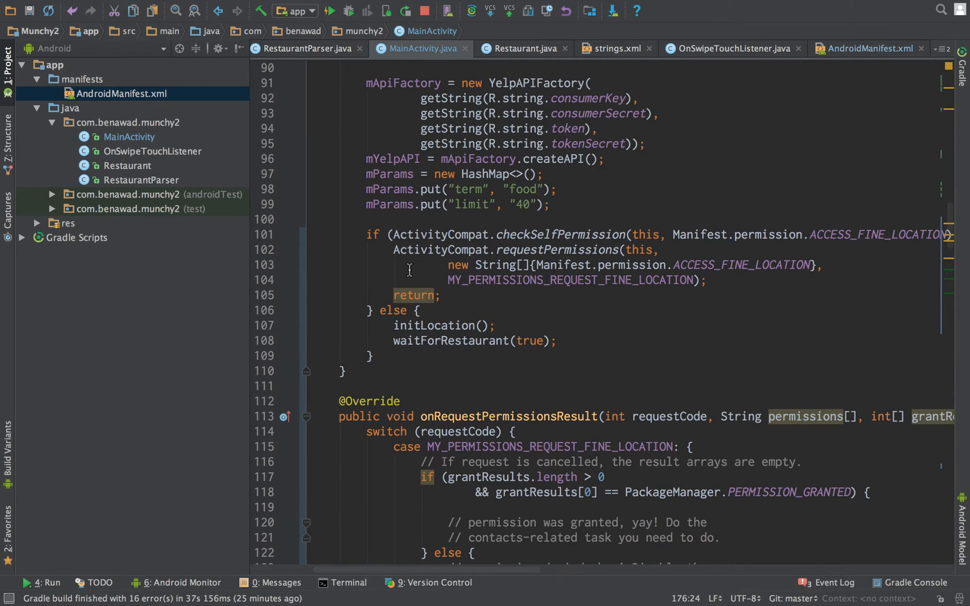
scroll(down, 3)
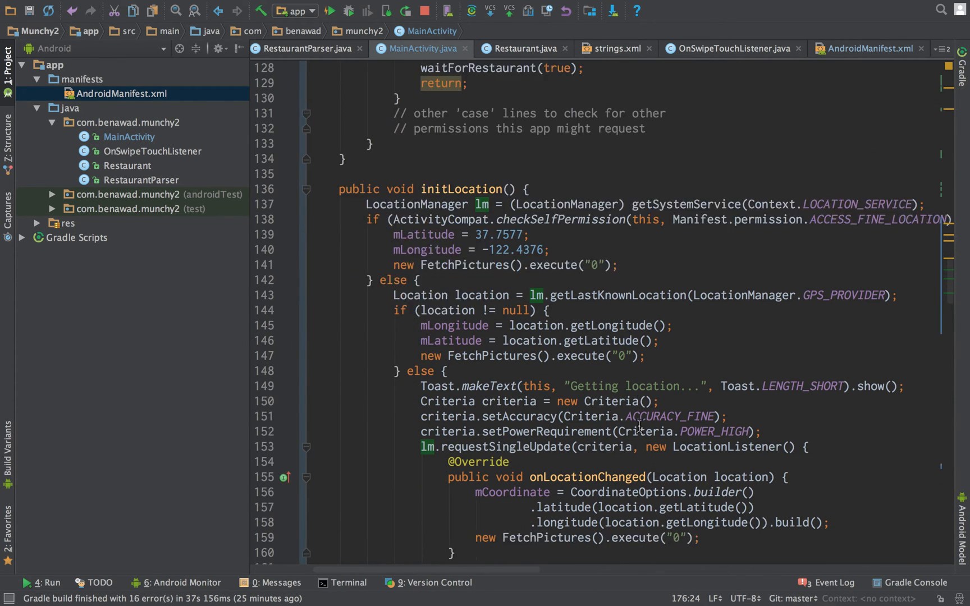
scroll(down, 3)
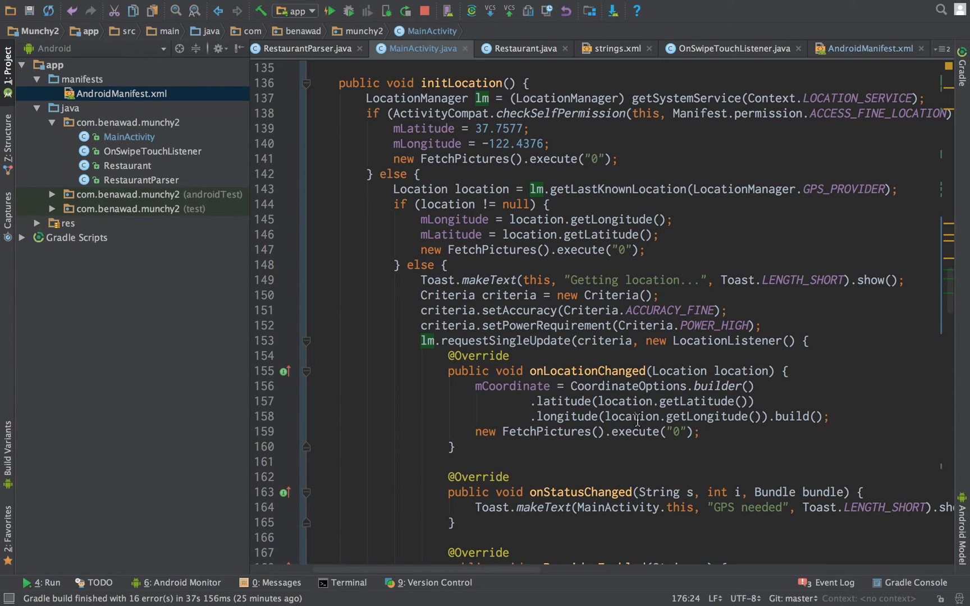
click(329, 11)
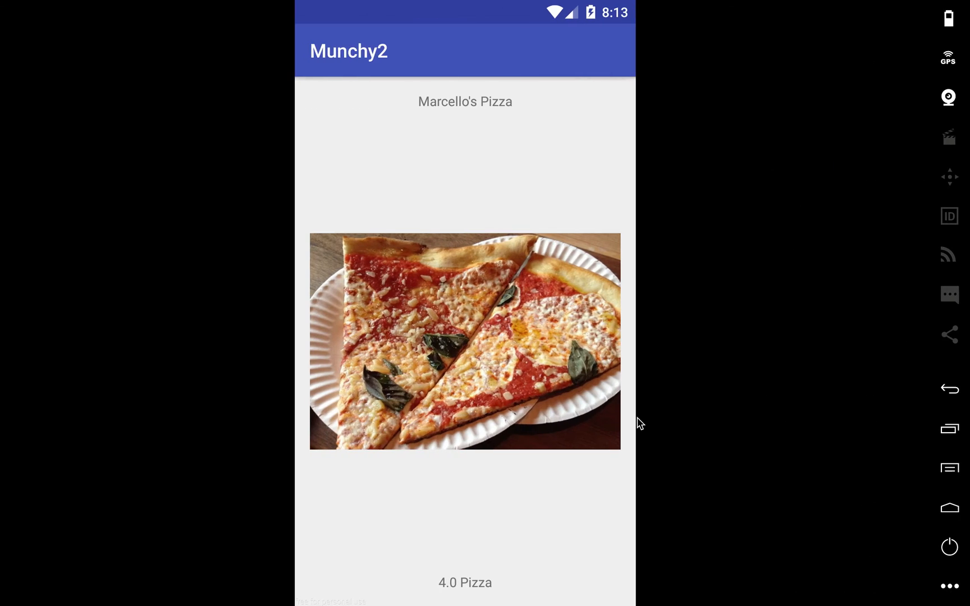
Step: Switch the emulated GPS on at latitude 37, longitude -122 and return to MainActivity
click(949, 56)
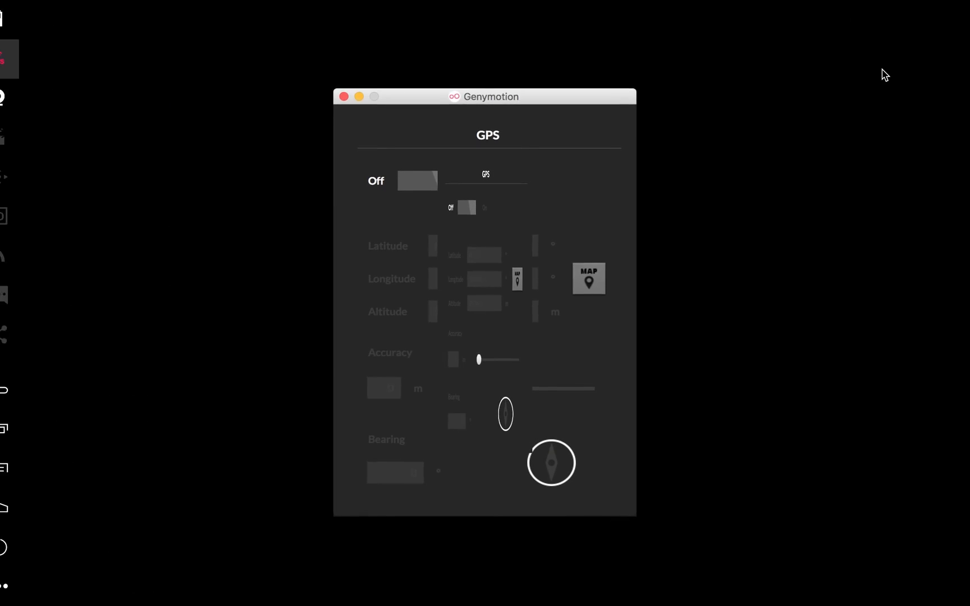
click(427, 169)
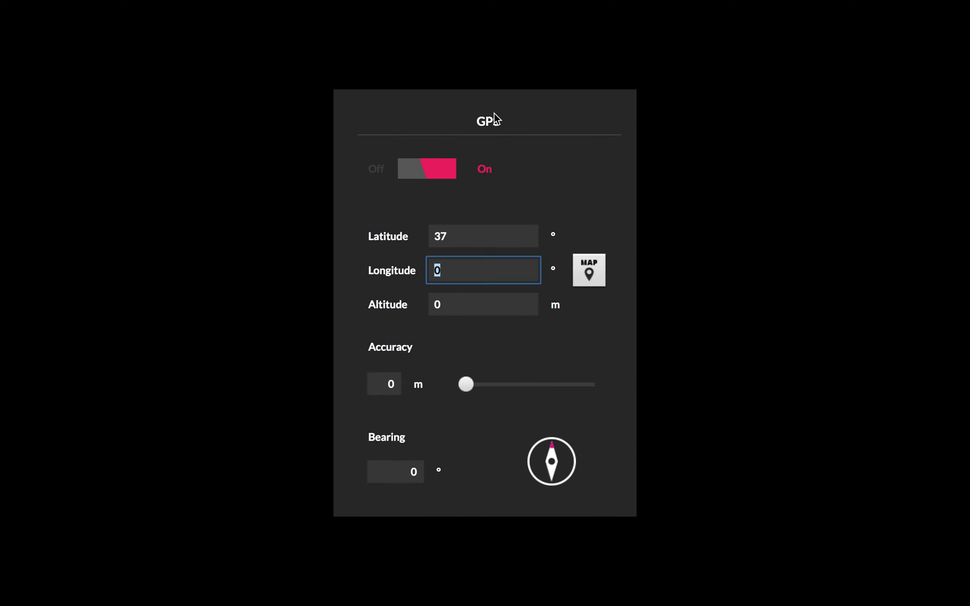
text(-122)
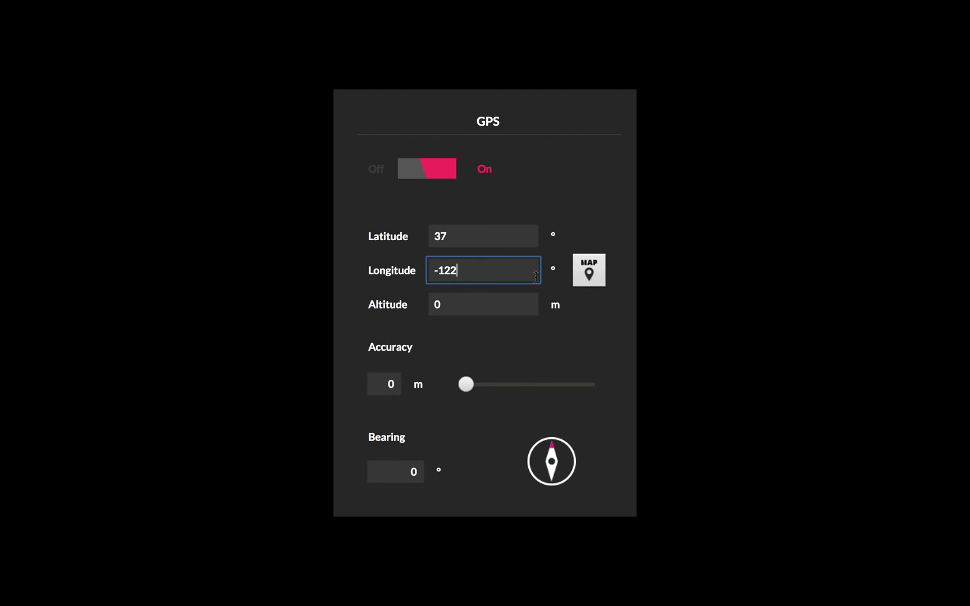
click(408, 11)
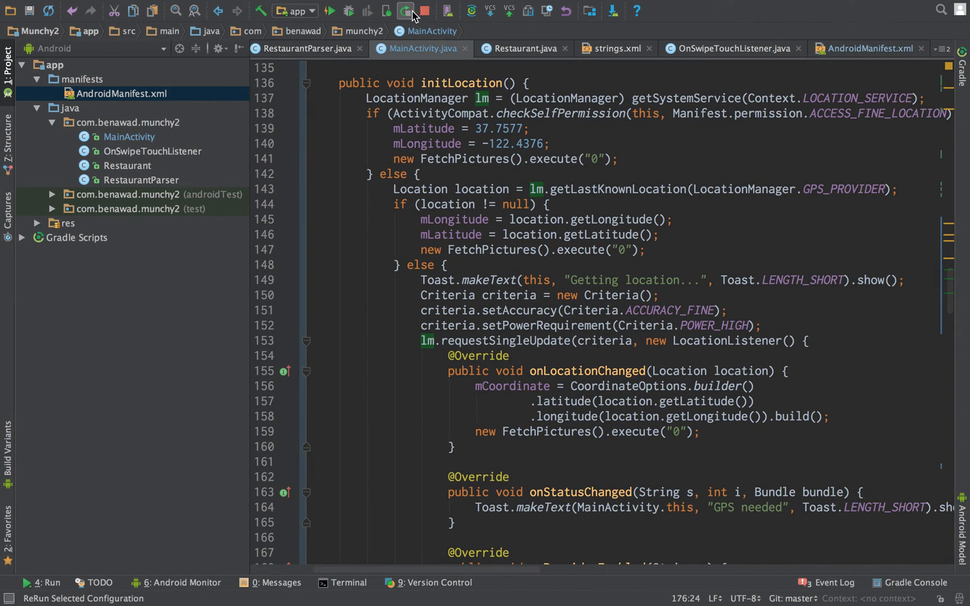
Step: Rerun Munchy2 so the emulator loads nearby restaurants with photos, then return to the code
click(404, 11)
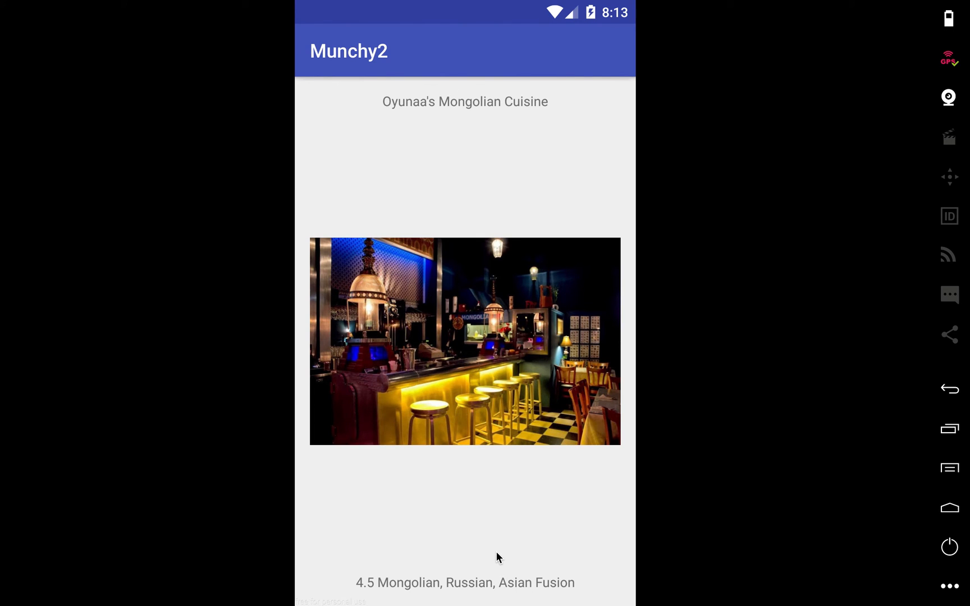
mouse_move(265, 362)
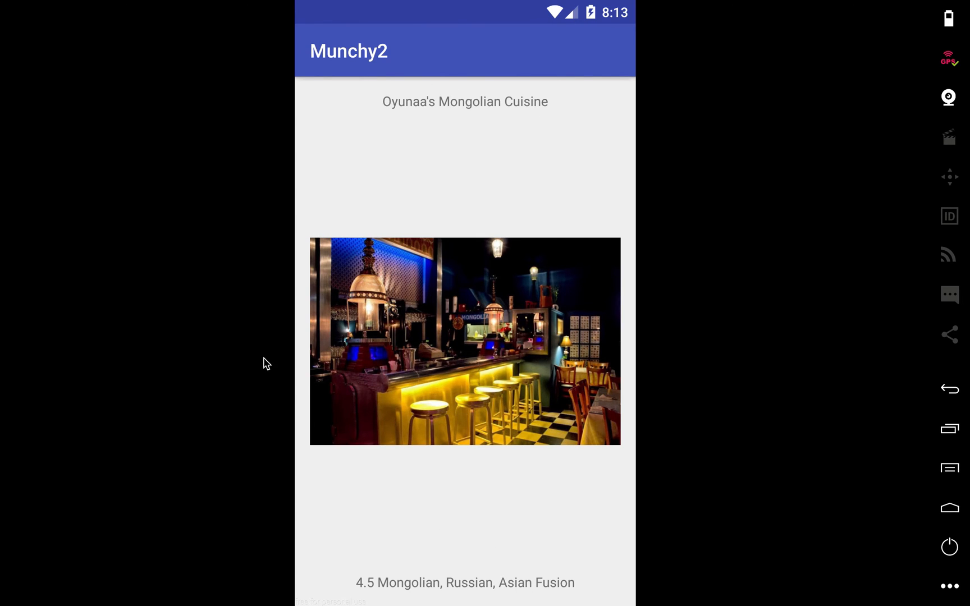
mouse_move(499, 426)
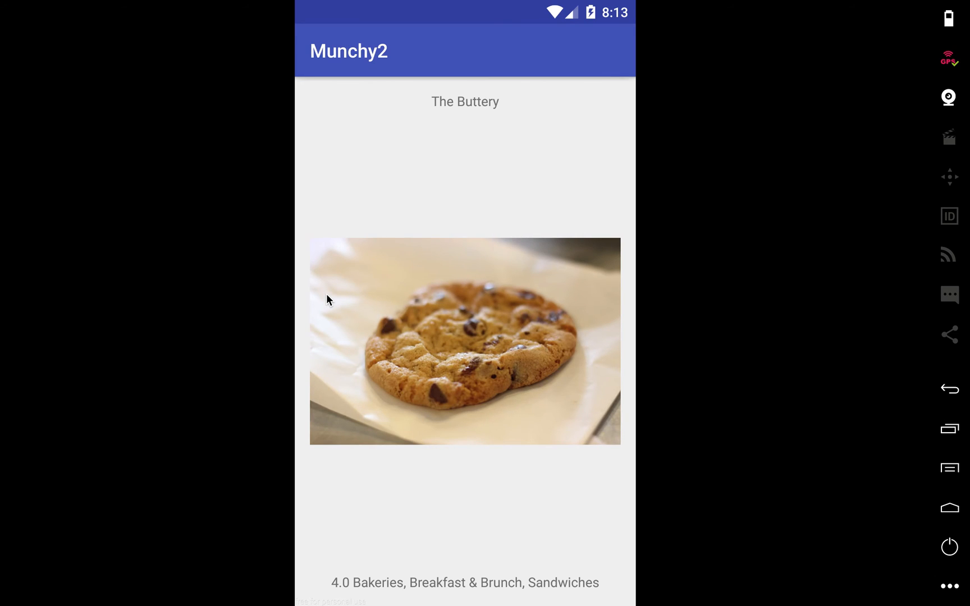
click(949, 60)
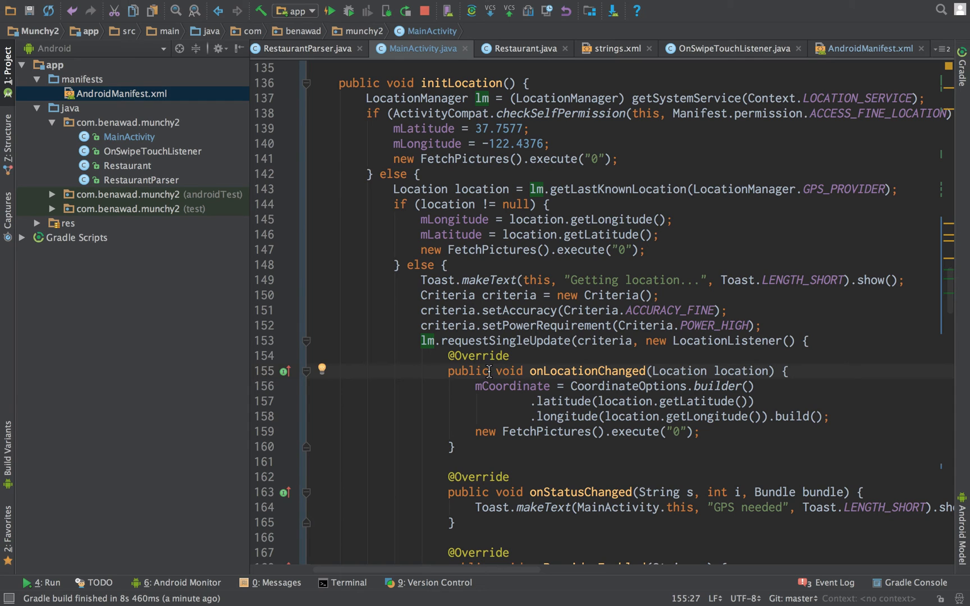
scroll(down, 3)
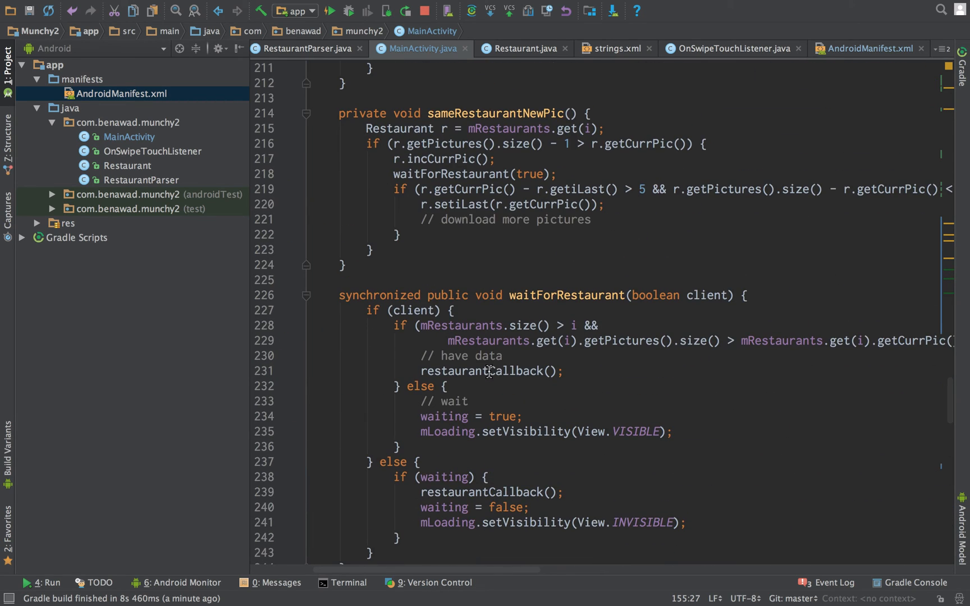
scroll(up, 3)
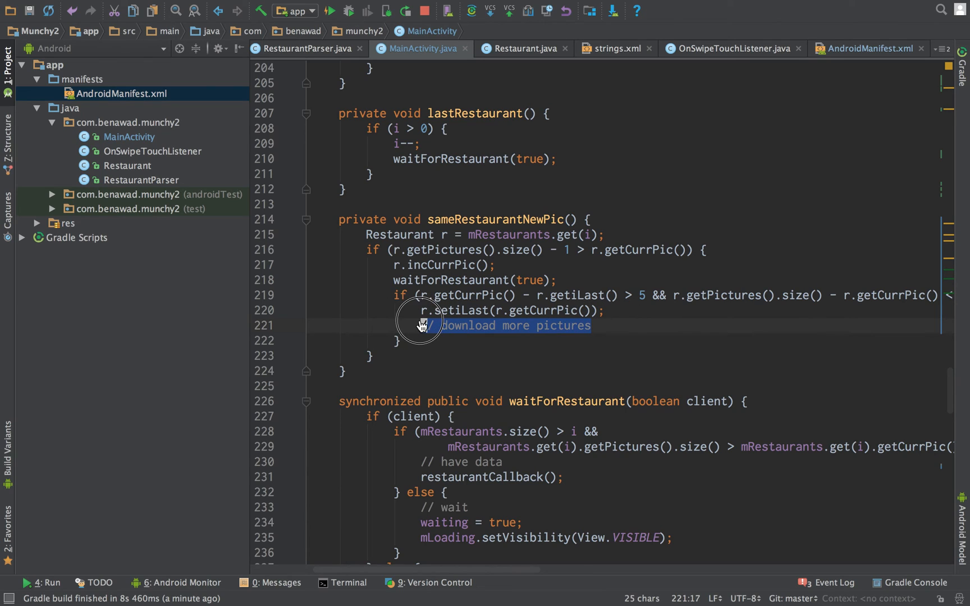
click(648, 326)
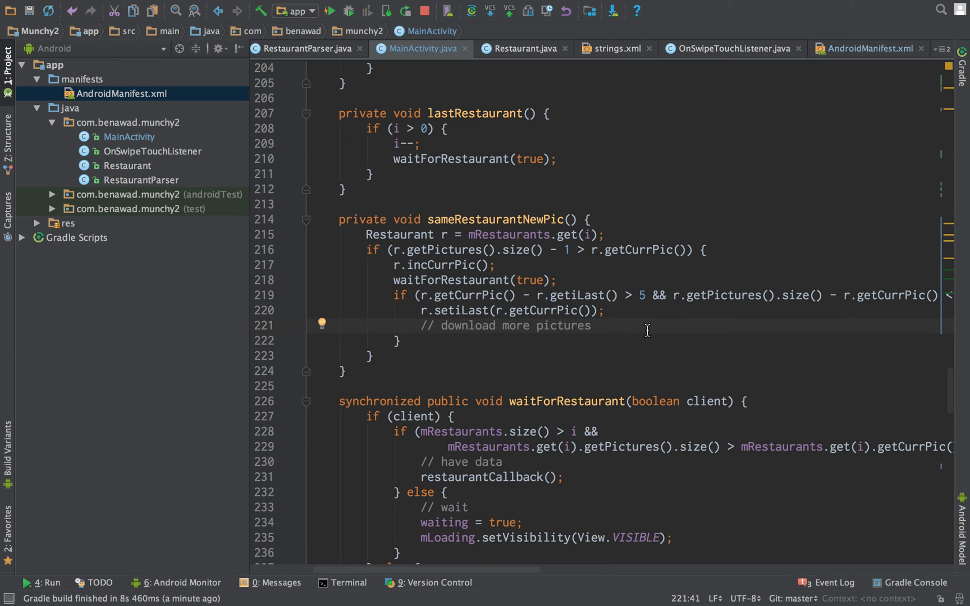
scroll(up, 3)
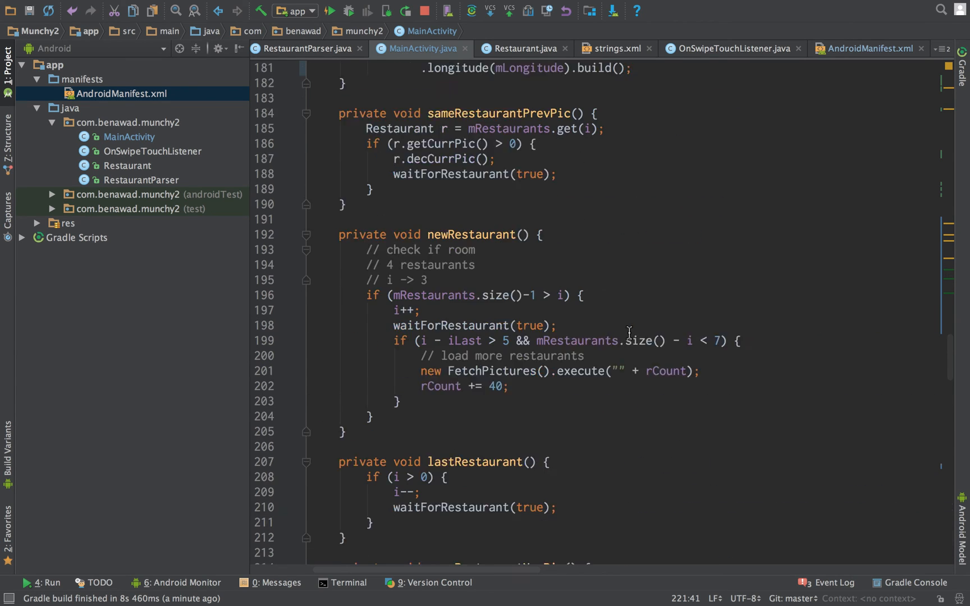
scroll(up, 3)
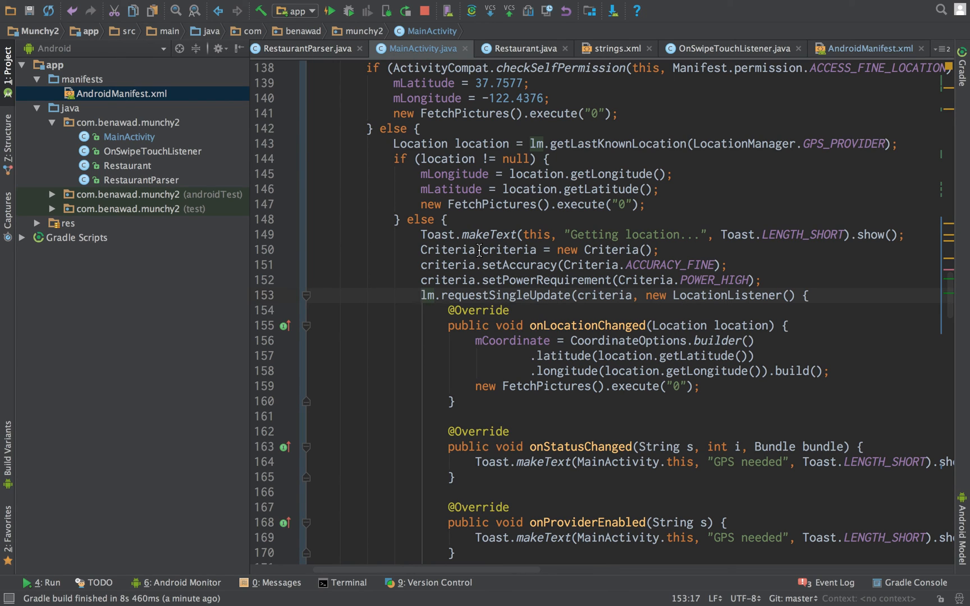
scroll(up, 3)
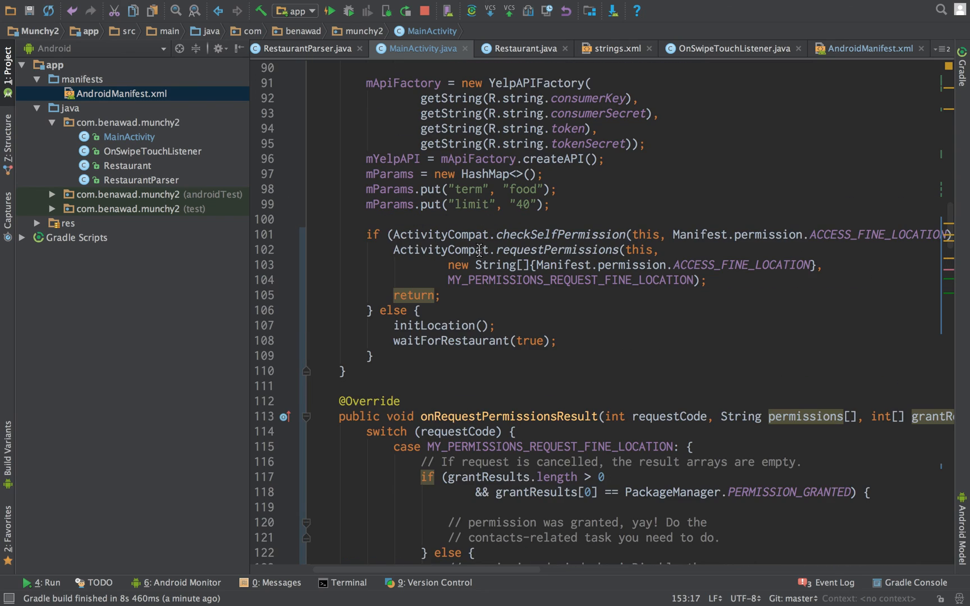
scroll(up, 3)
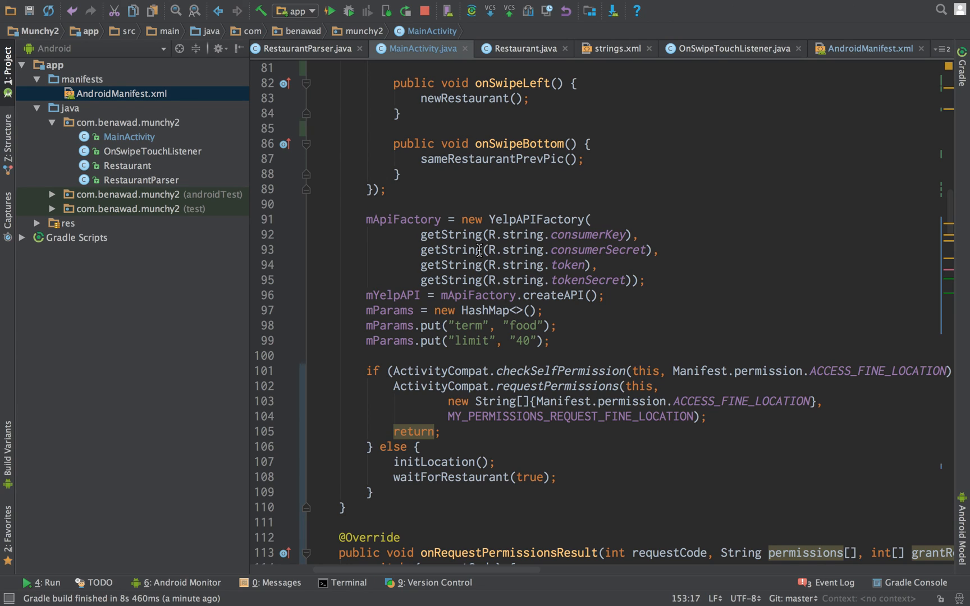
mouse_move(530, 203)
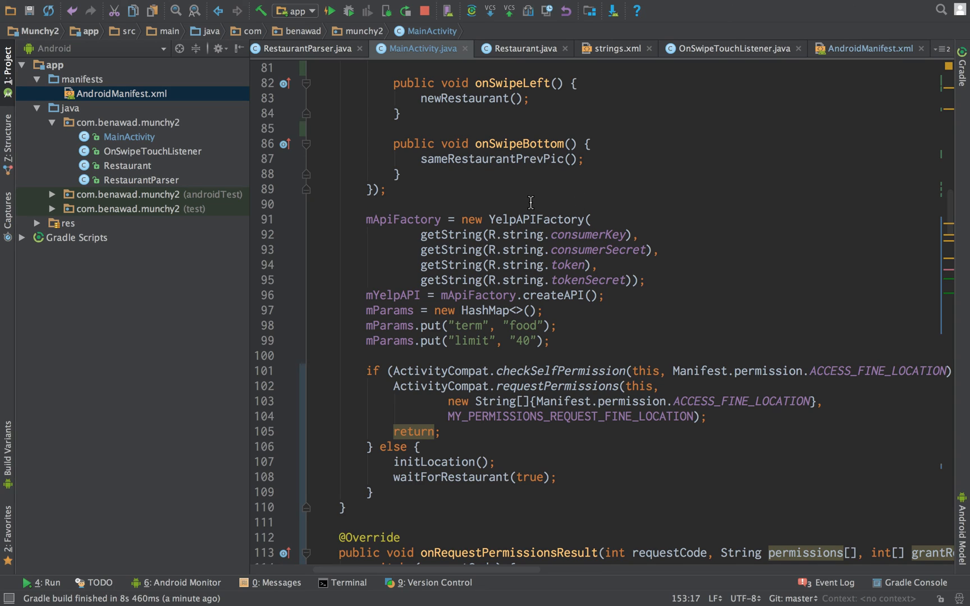